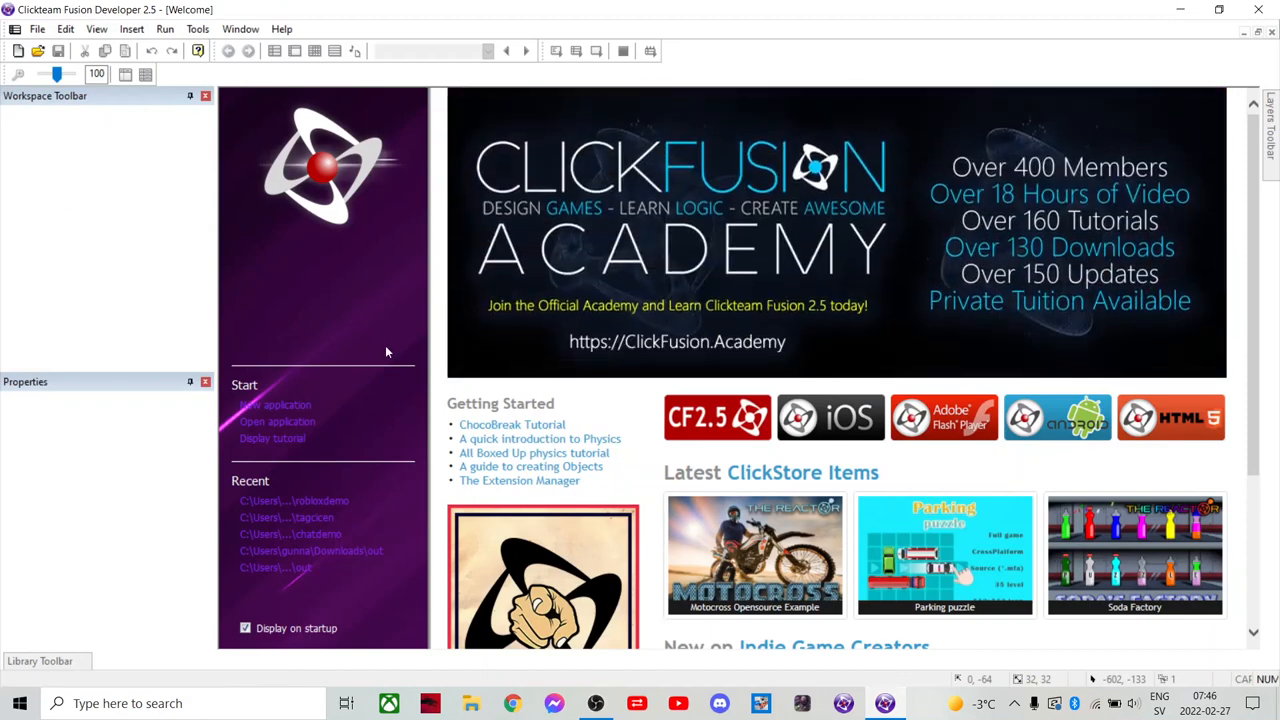
pyautogui.moveTo(368, 384)
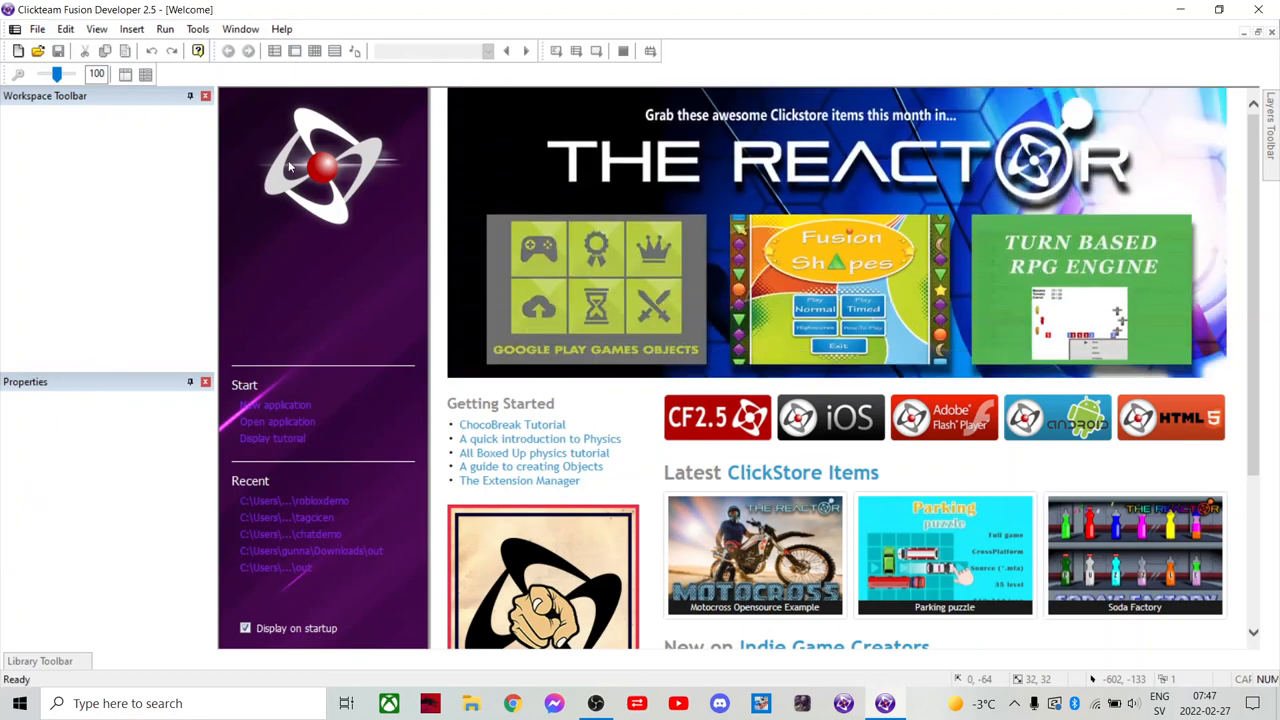
pyautogui.moveTo(4, 568)
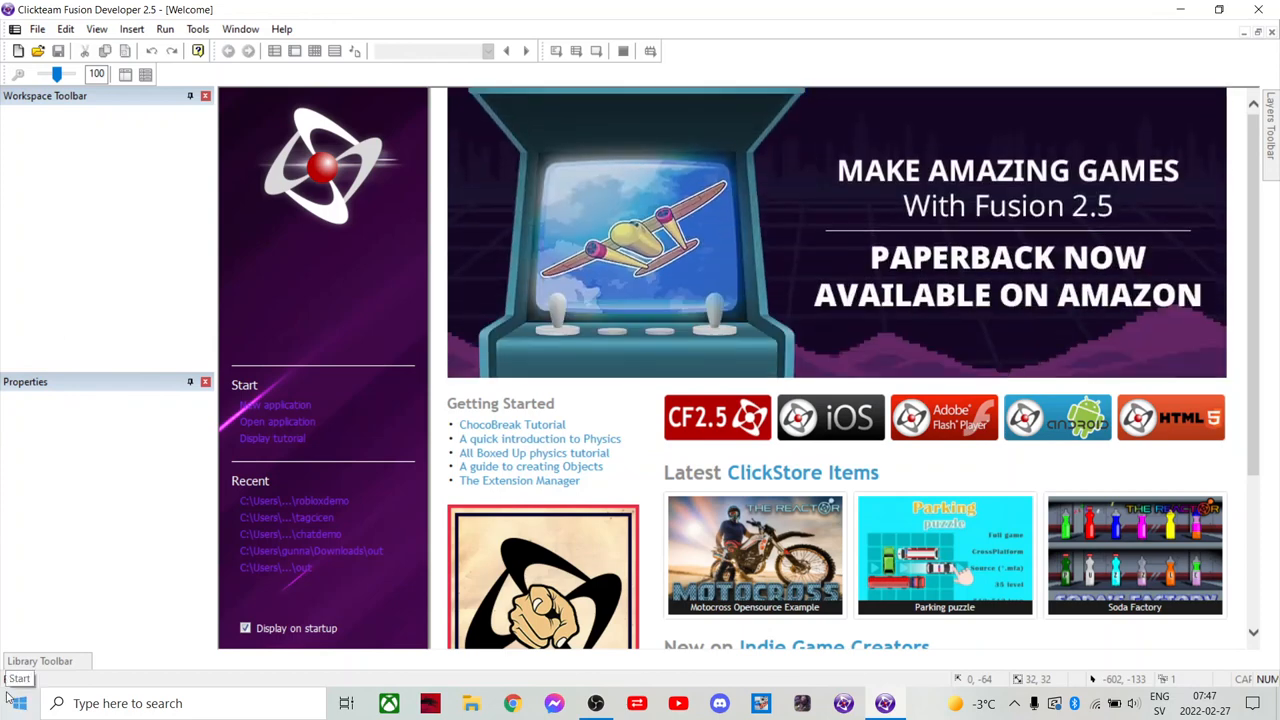
pyautogui.moveTo(30, 184)
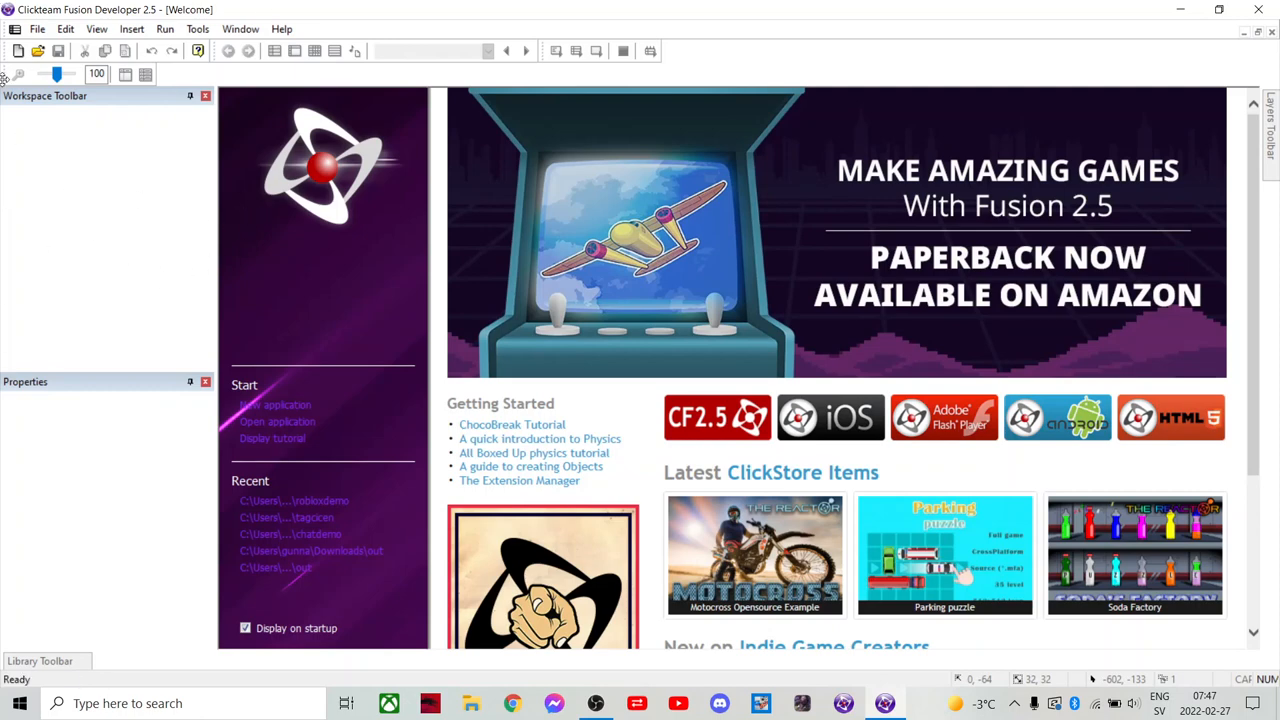
pyautogui.moveTo(20, 48)
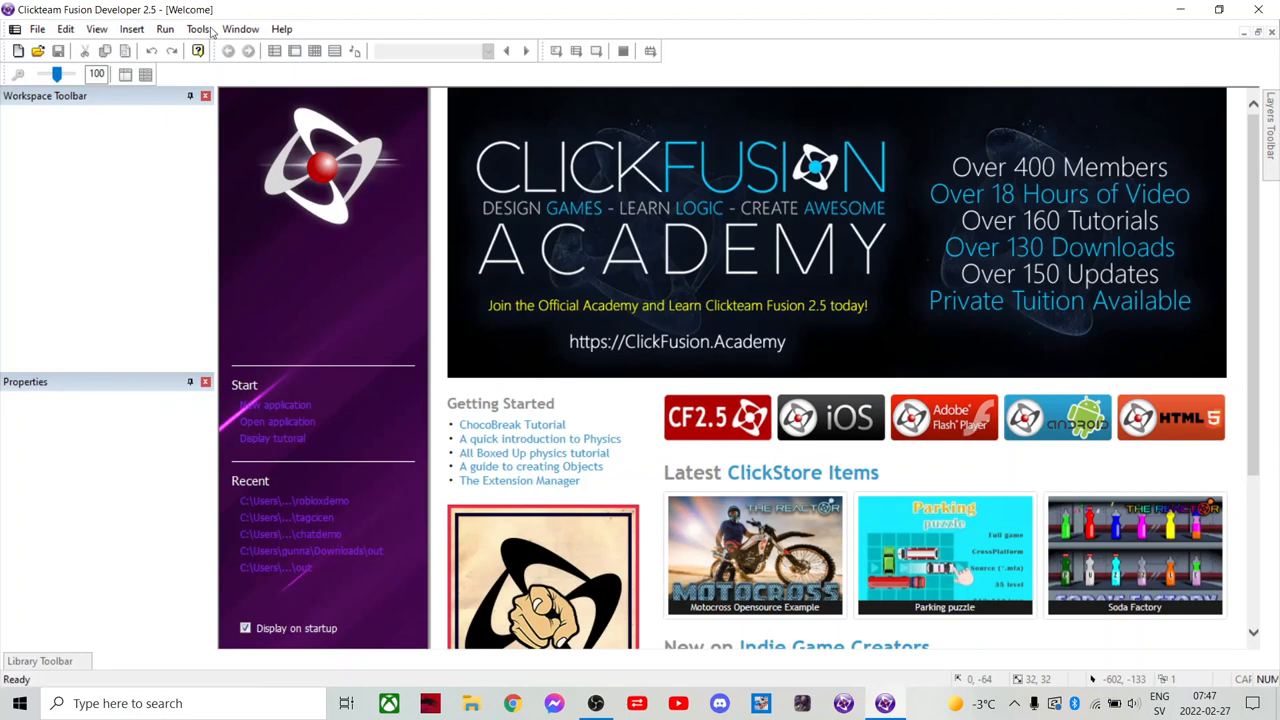
pyautogui.moveTo(180, 338)
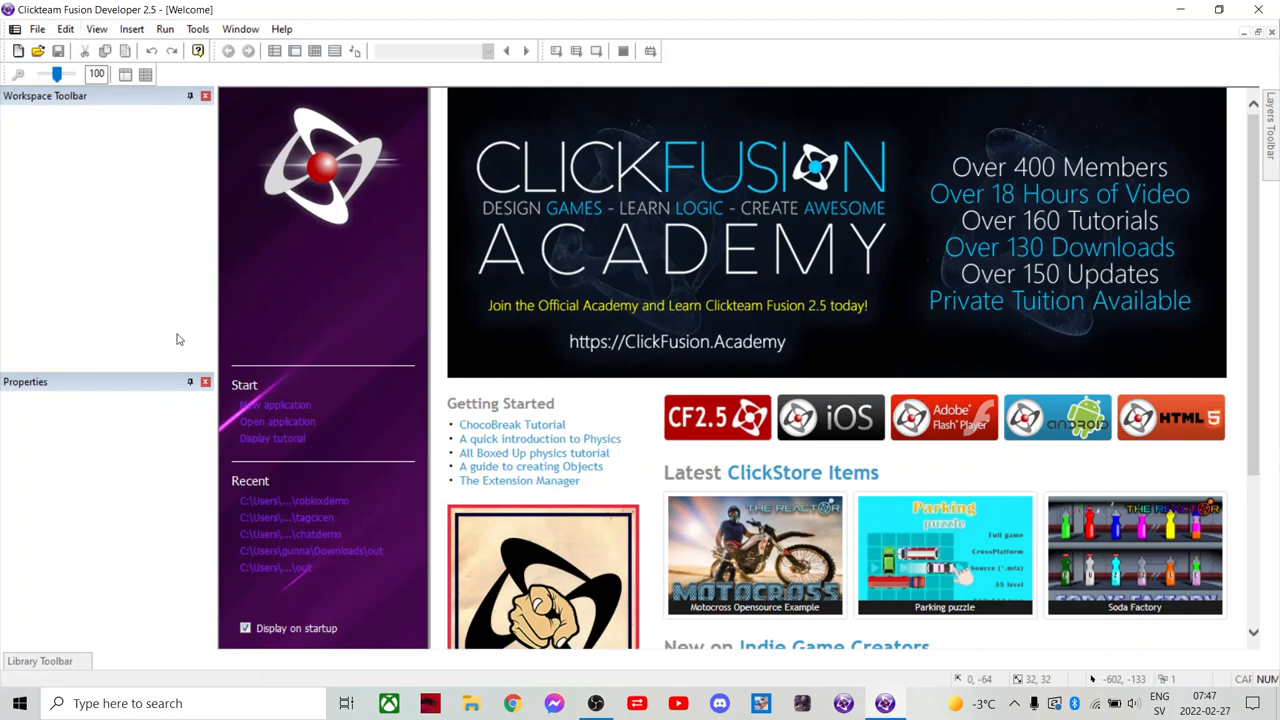
pyautogui.moveTo(116, 404)
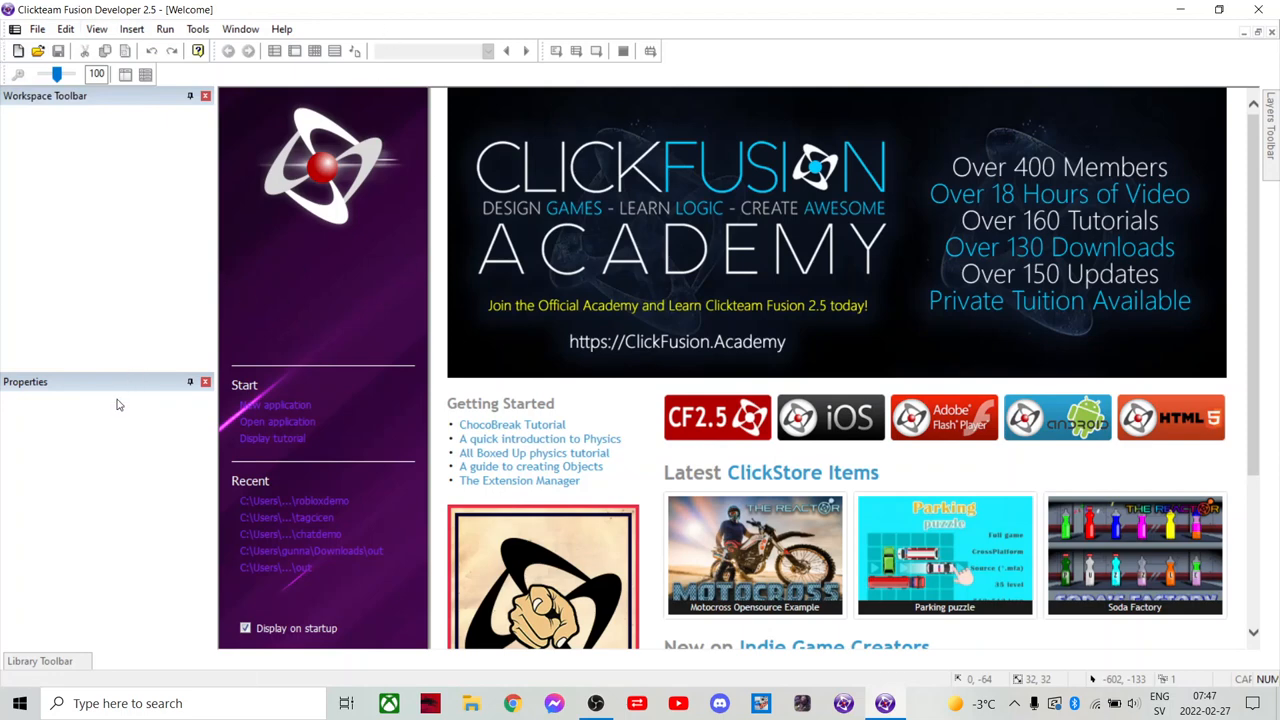
pyautogui.moveTo(80, 536)
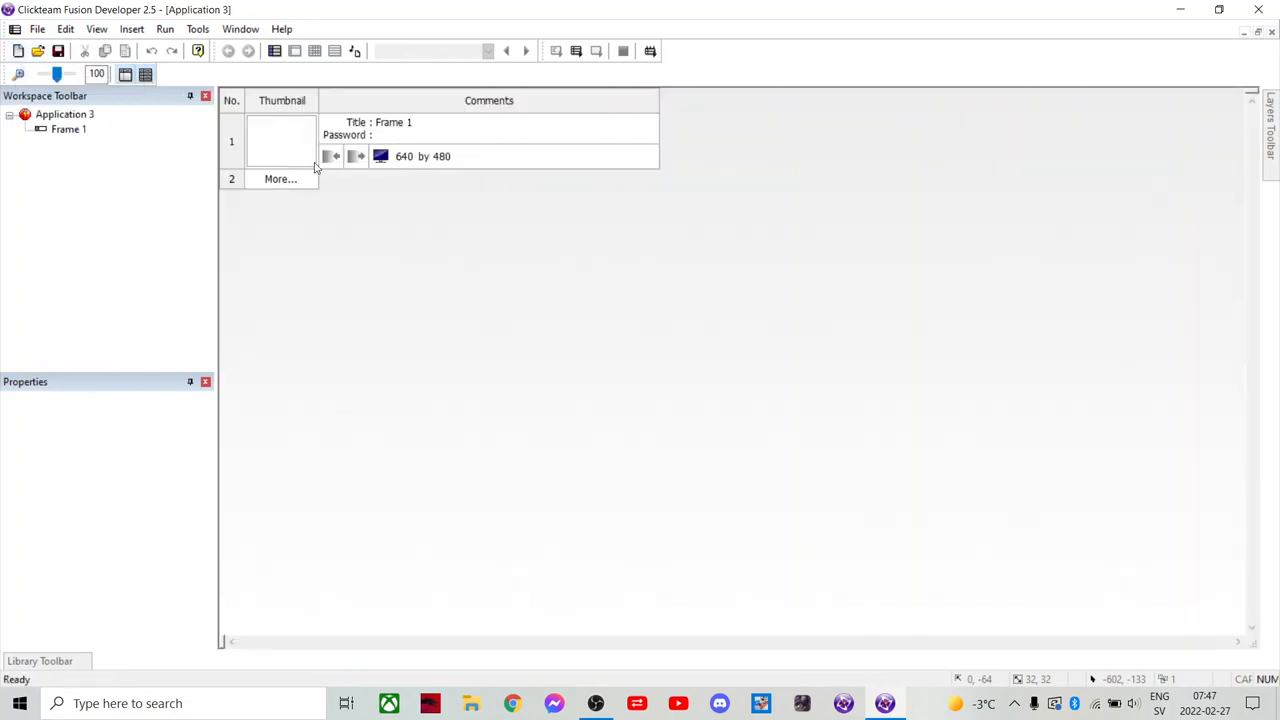
# - Widen Frame 1 to 3000 pixels in the storyboard and open it in the frame editor
pyautogui.doubleClick(280, 140)
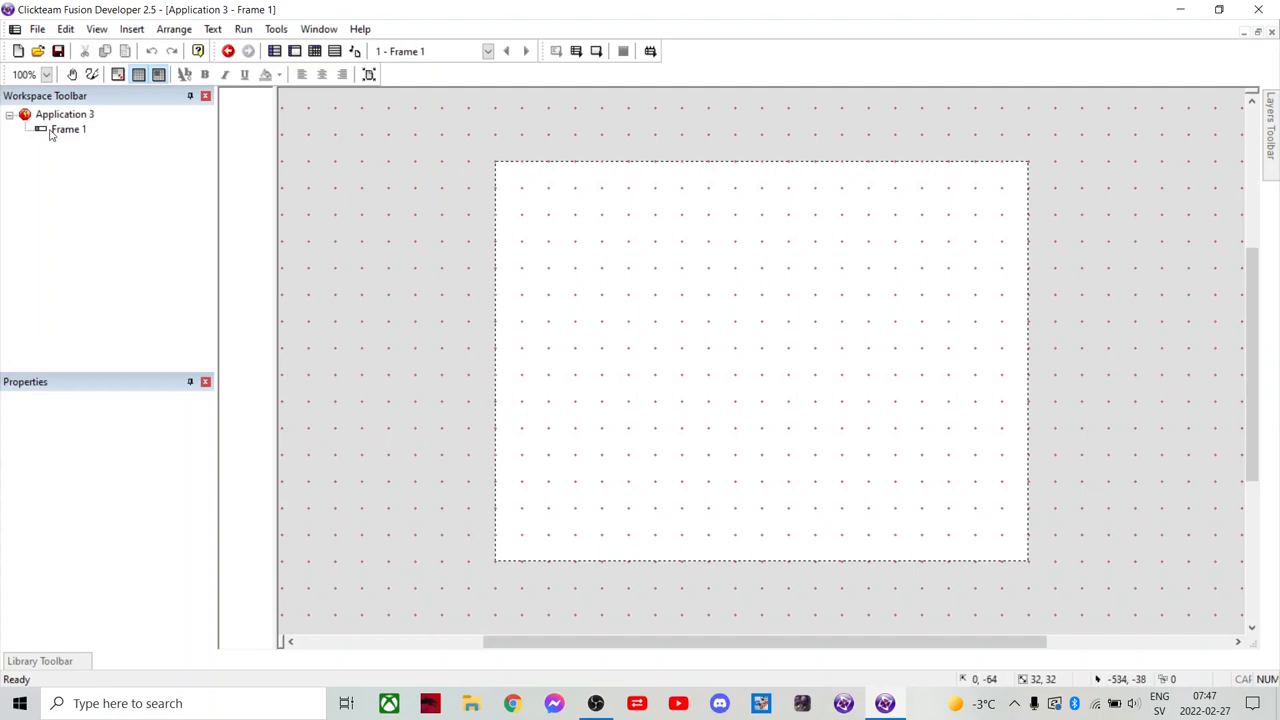
pyautogui.click(66, 128)
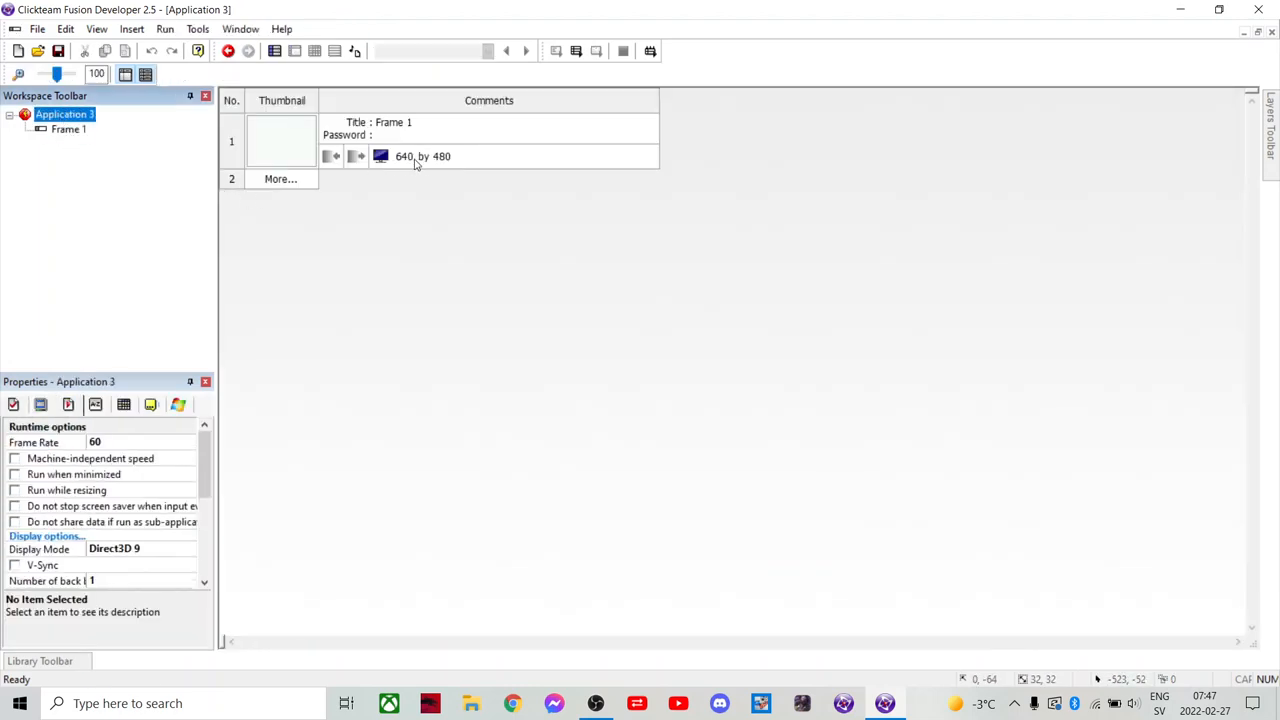
pyautogui.doubleClick(404, 156)
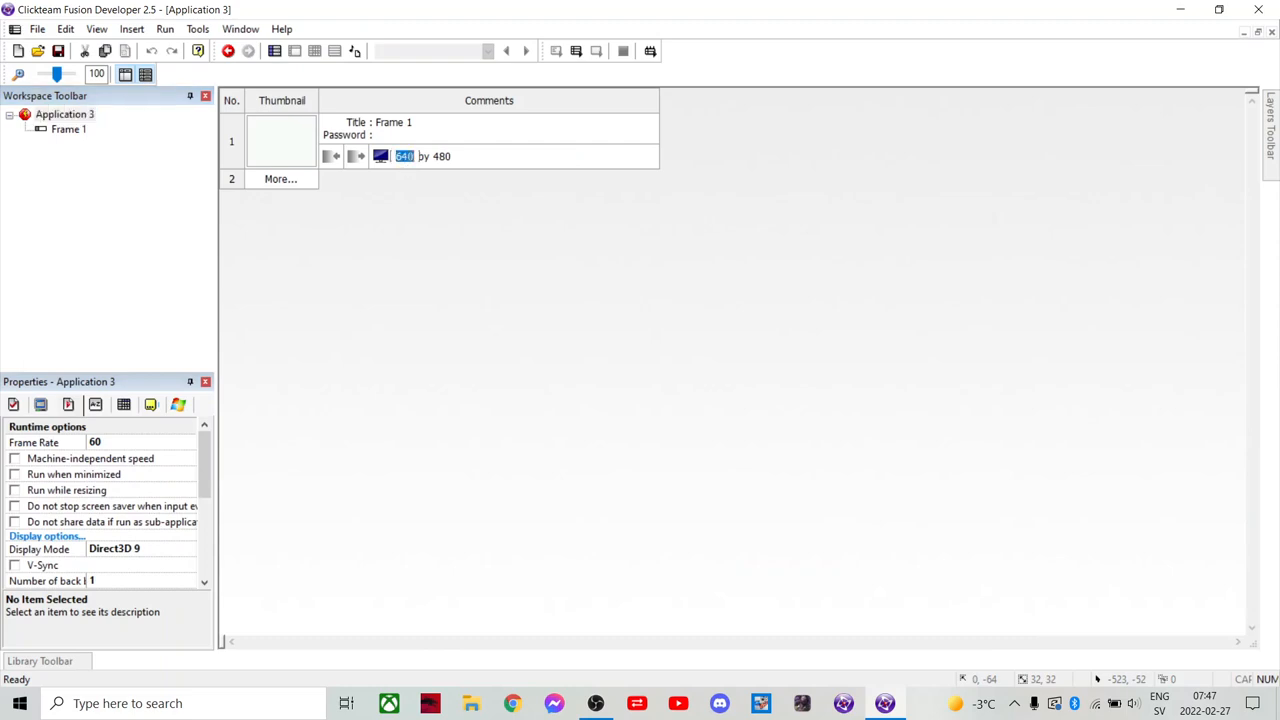
pyautogui.write('3000')
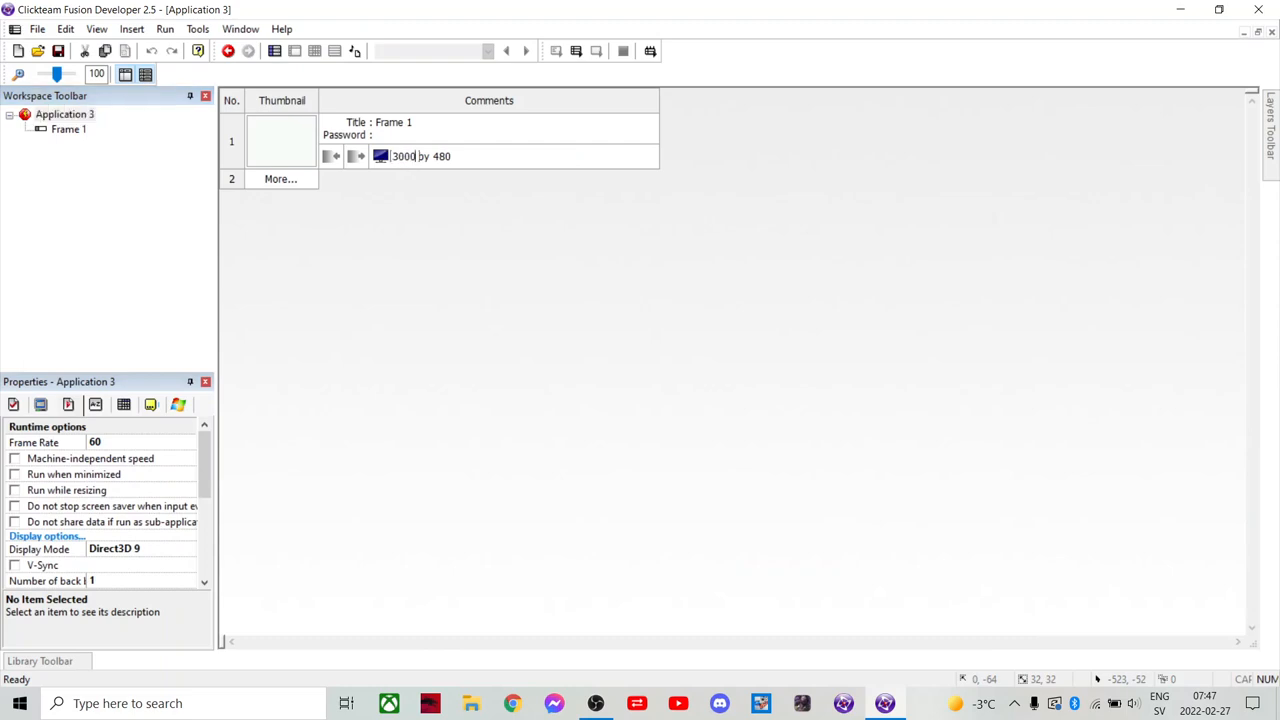
pyautogui.click(282, 140)
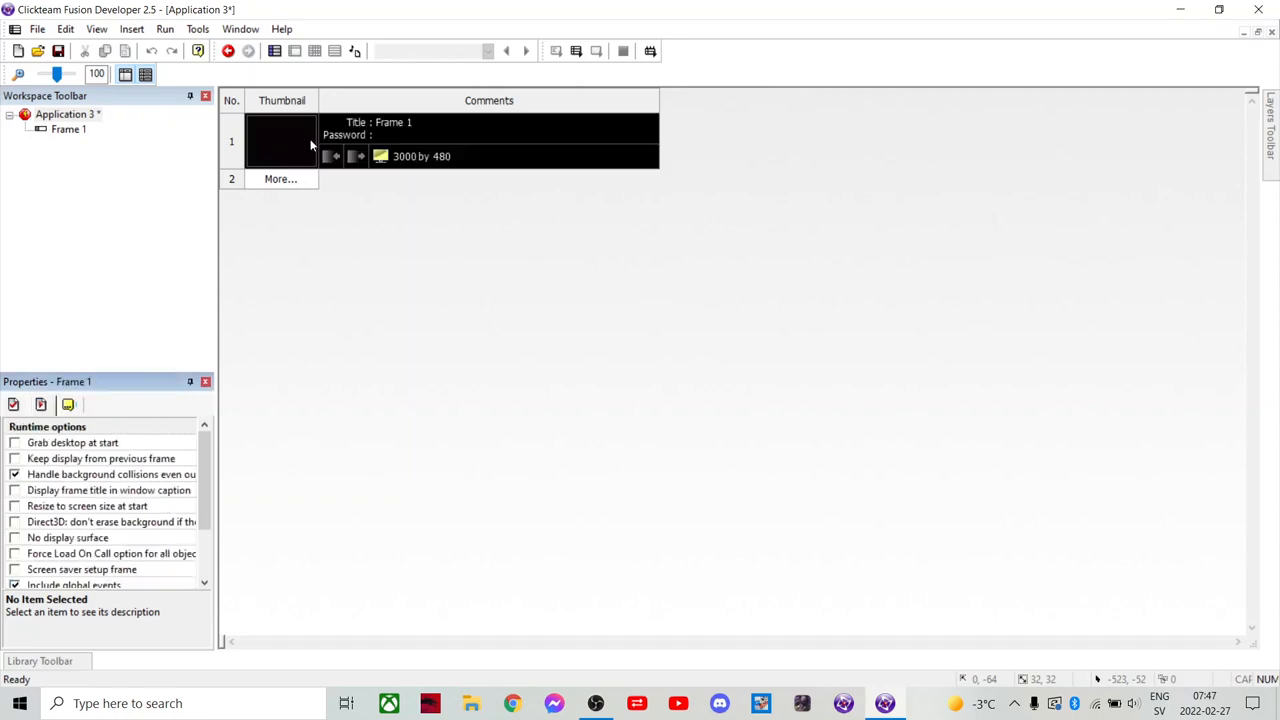
pyautogui.doubleClick(282, 140)
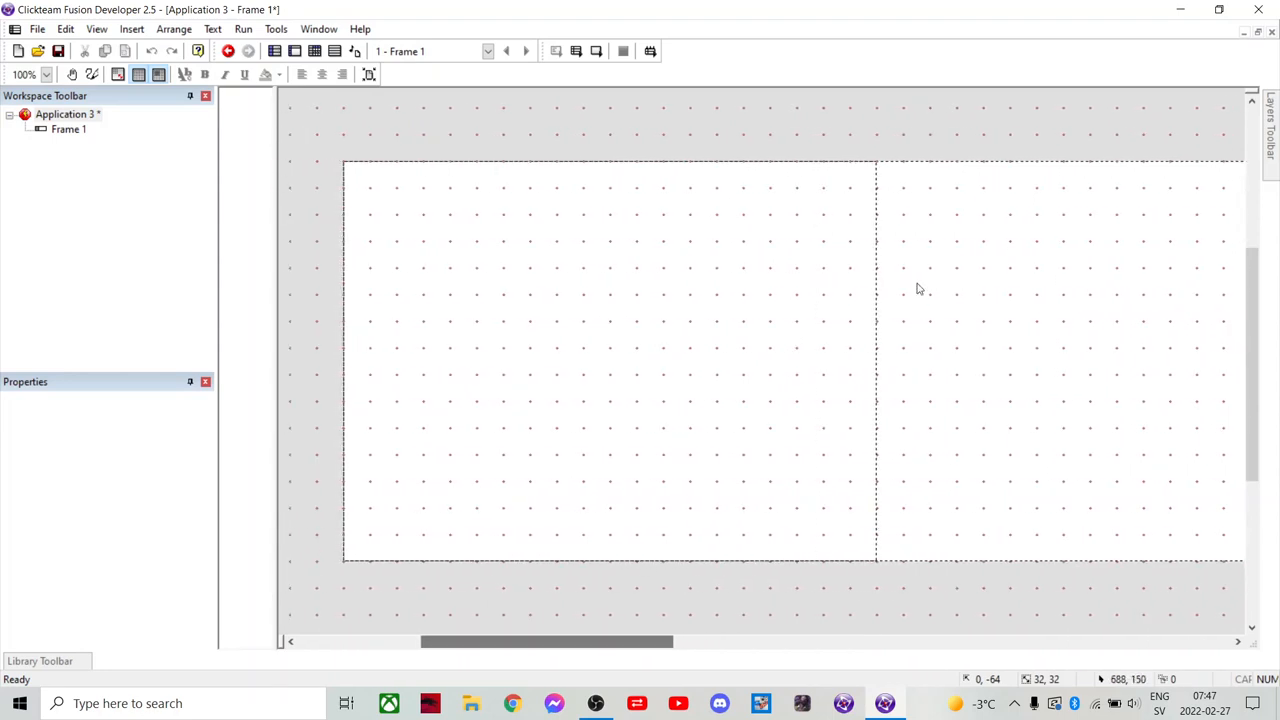
# - Insert a Platform Movement object via the object chooser, accepting its default variables
pyautogui.rightClick(600, 296)
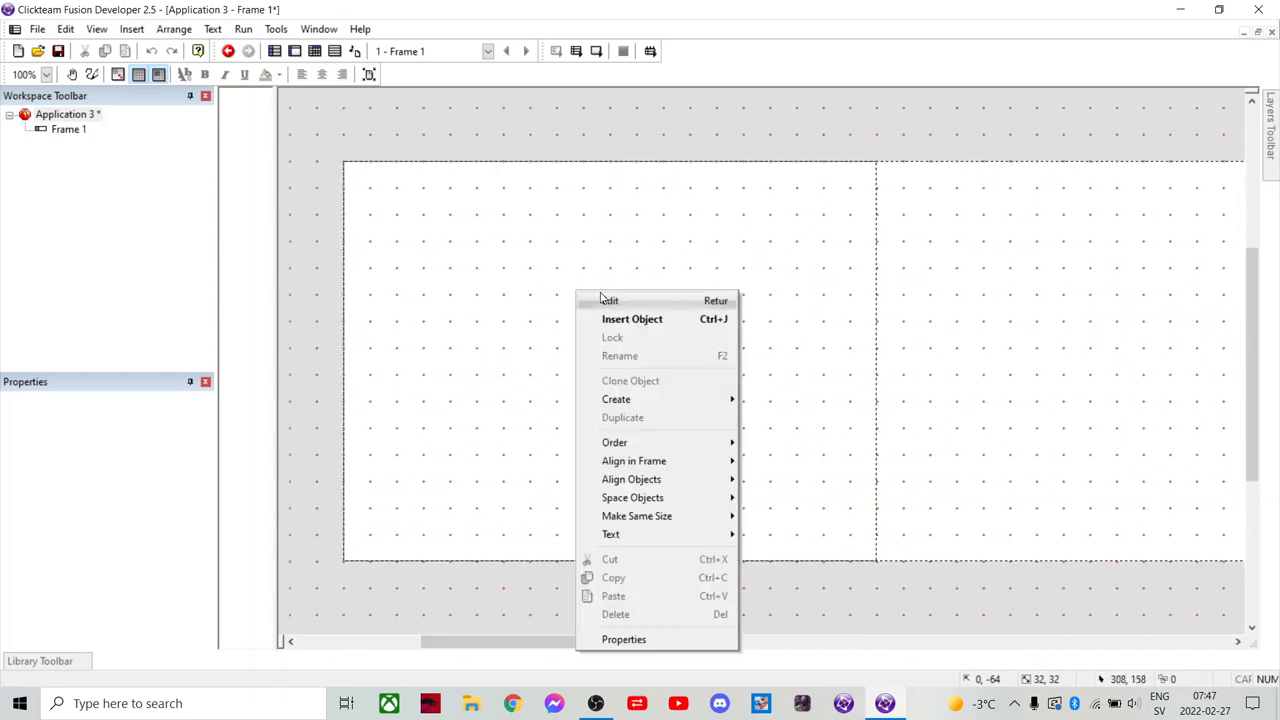
pyautogui.click(632, 318)
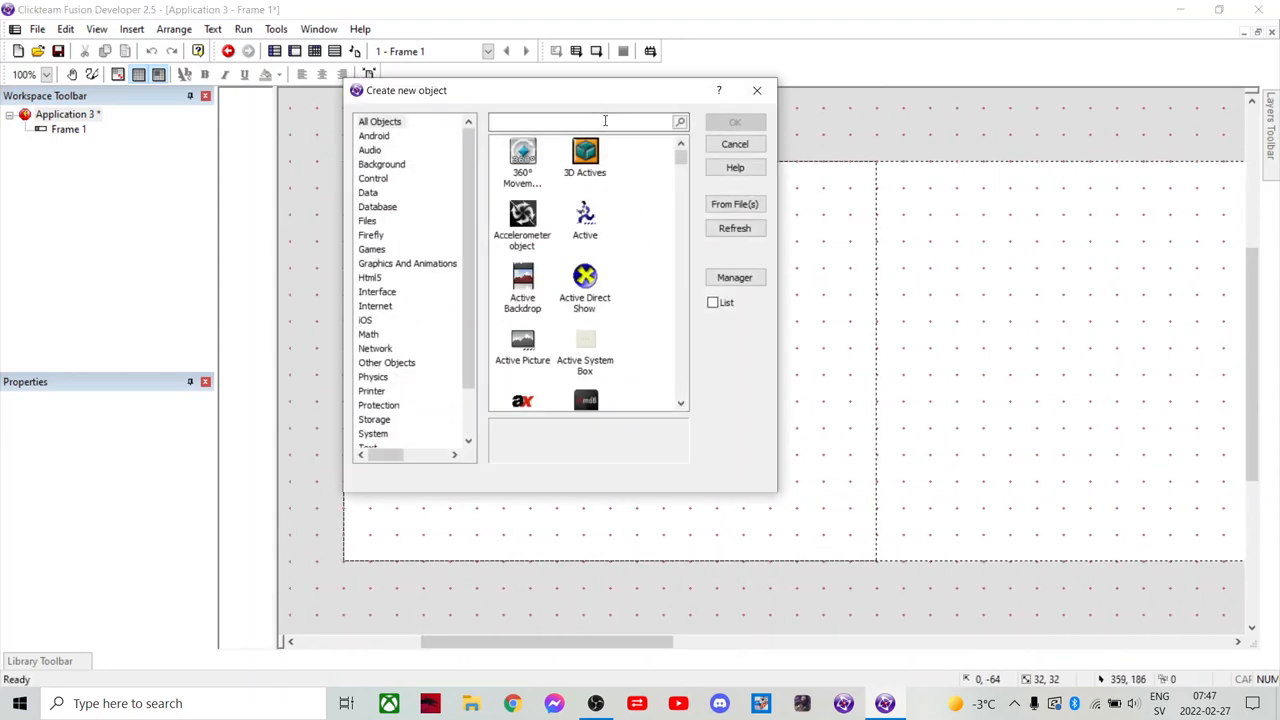
pyautogui.write('pl')
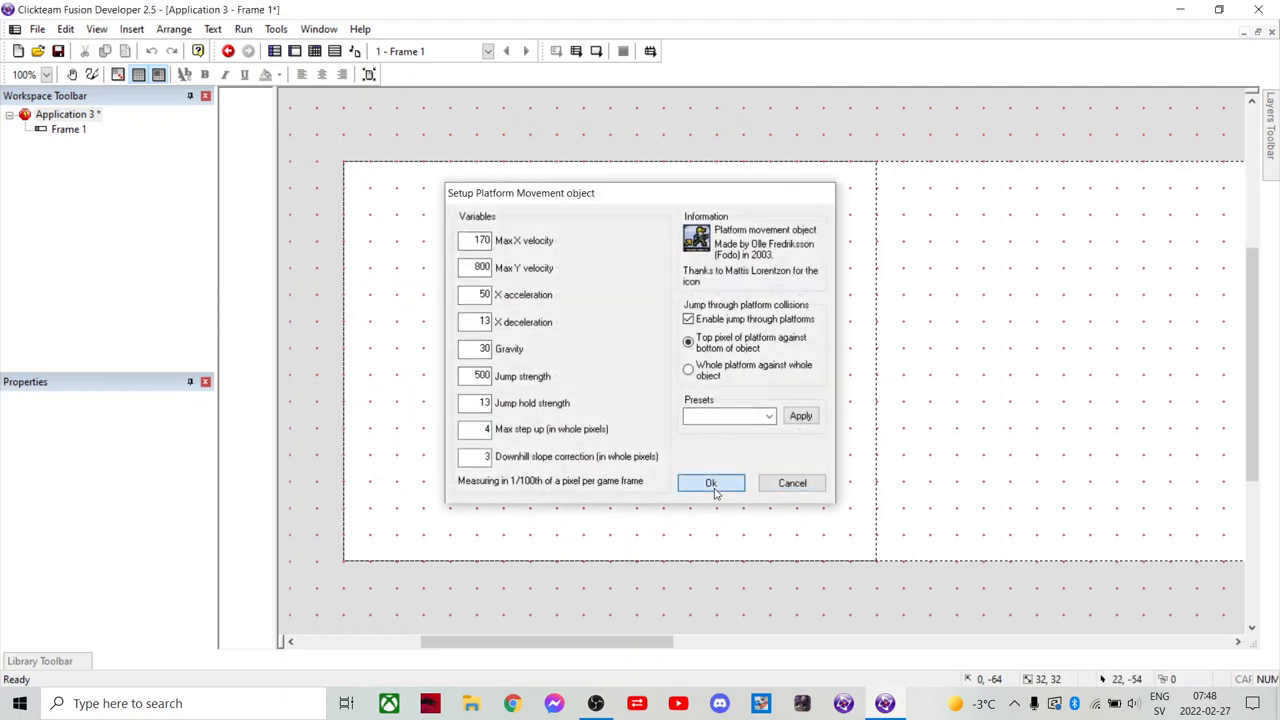
pyautogui.click(712, 482)
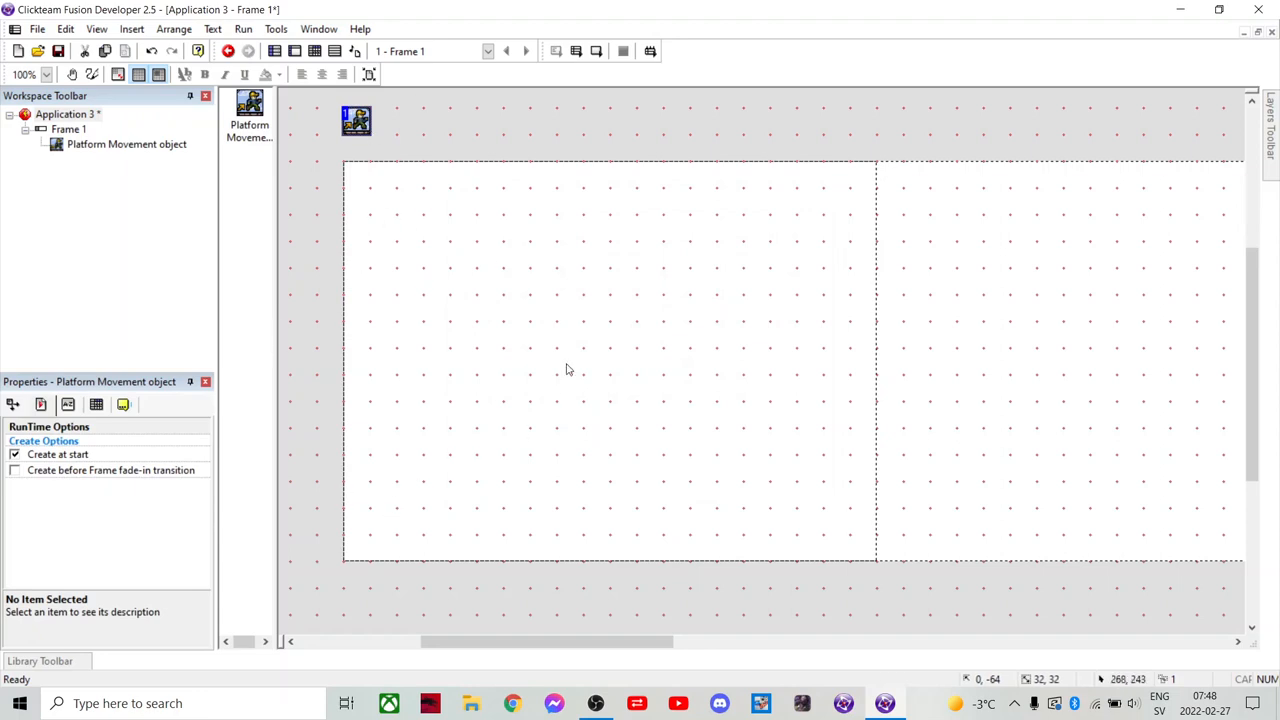
pyautogui.moveTo(488, 300)
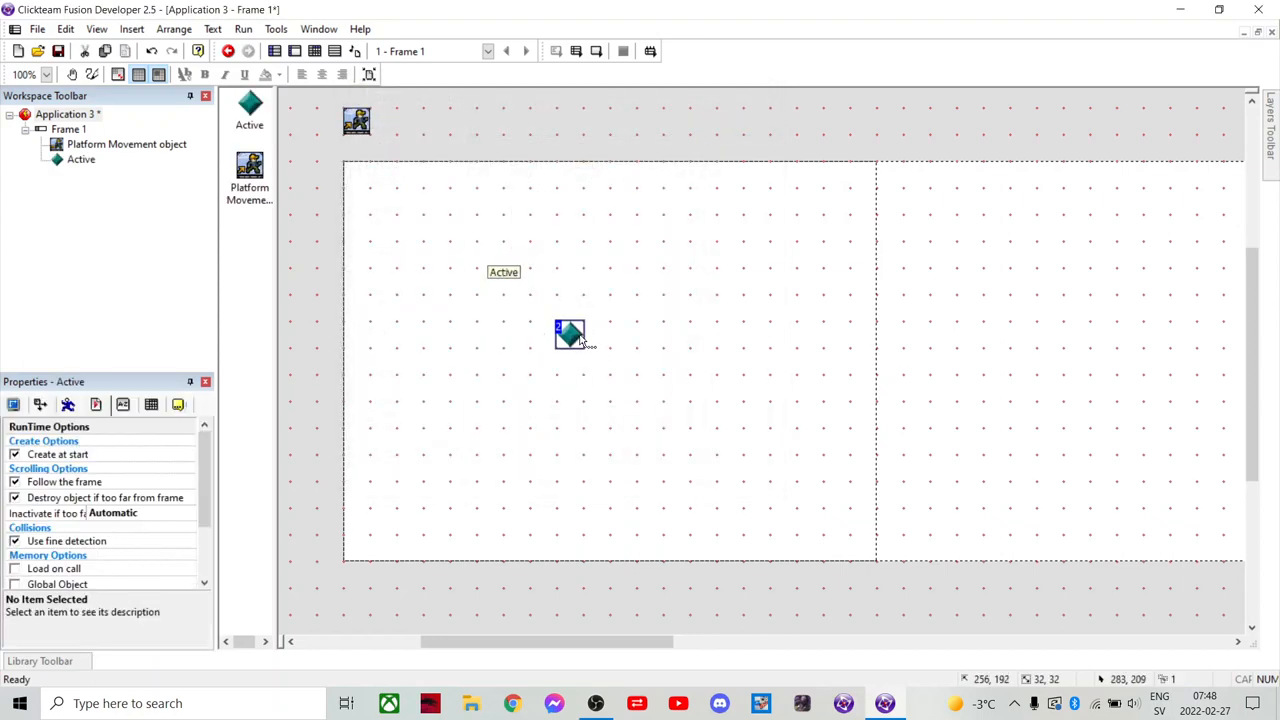
# - Flood-fill the Active object's square with blue and drag it to the frame's lower left
pyautogui.doubleClick(568, 332)
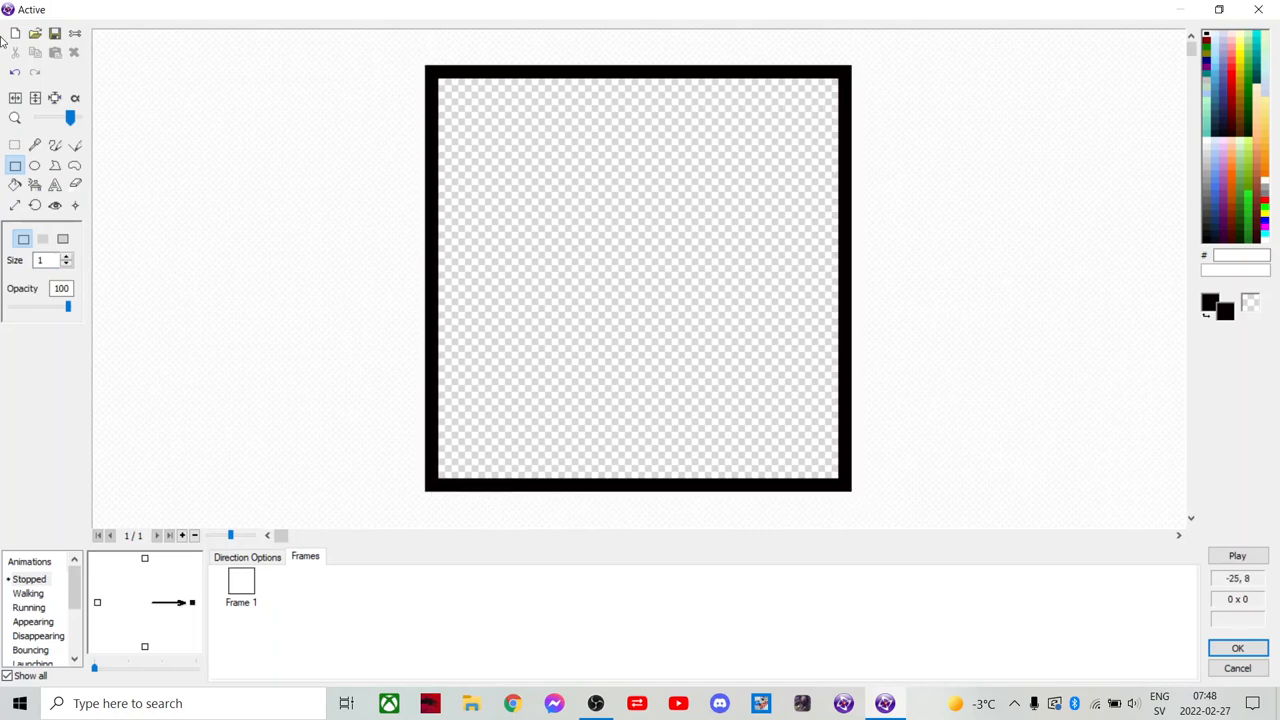
pyautogui.click(14, 184)
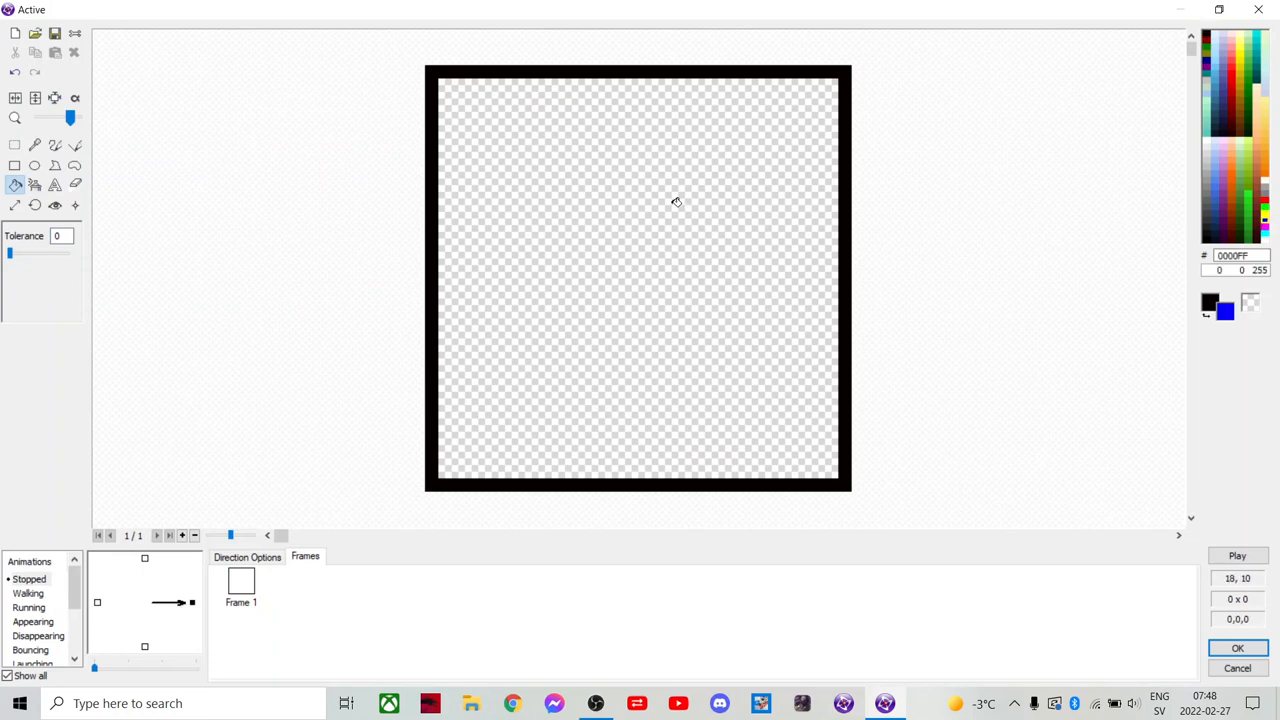
pyautogui.click(676, 198)
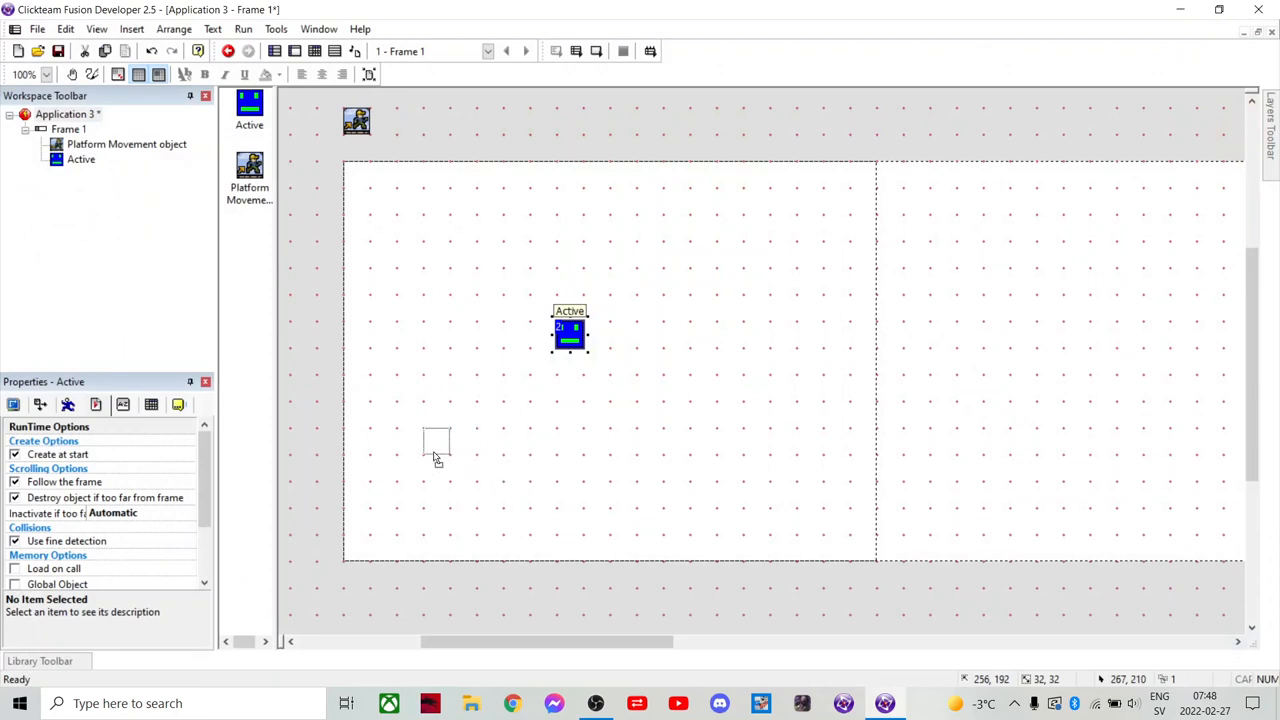
pyautogui.moveTo(568, 336); pyautogui.dragTo(384, 468)
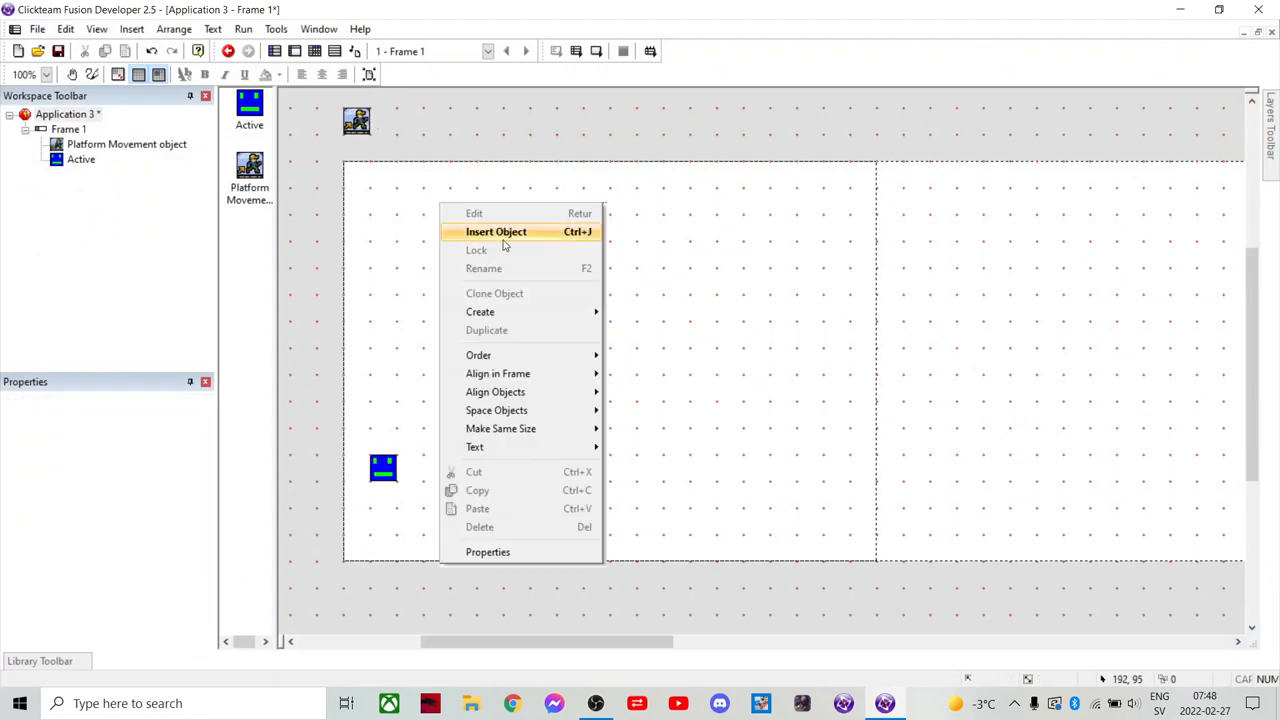
# - Insert a Backdrop object into the frame from the object chooser
pyautogui.click(496, 232)
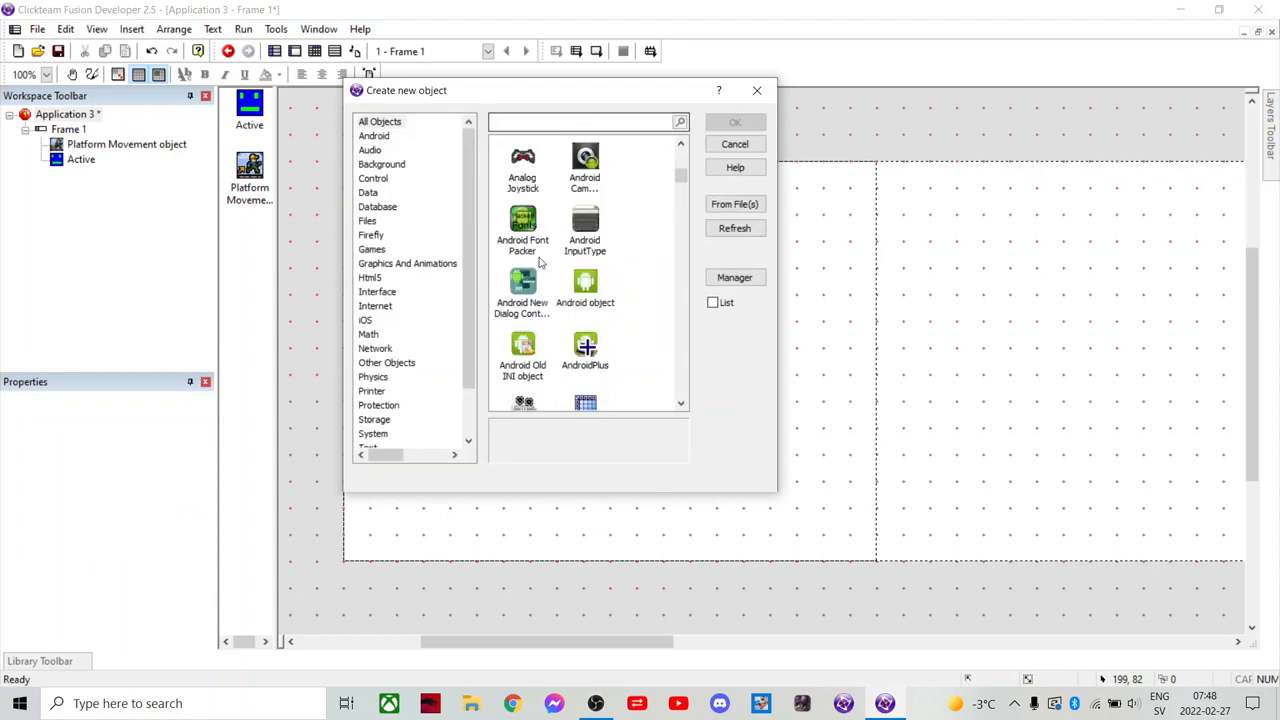
pyautogui.write('back')
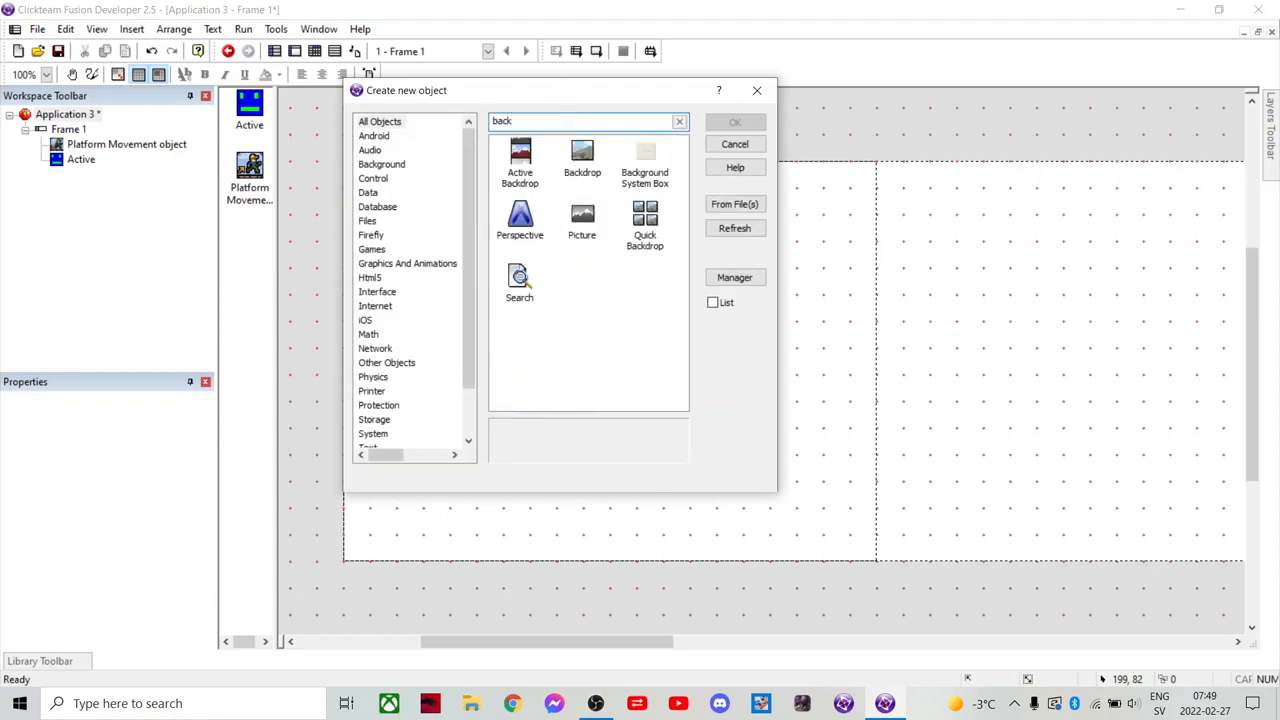
pyautogui.click(582, 158)
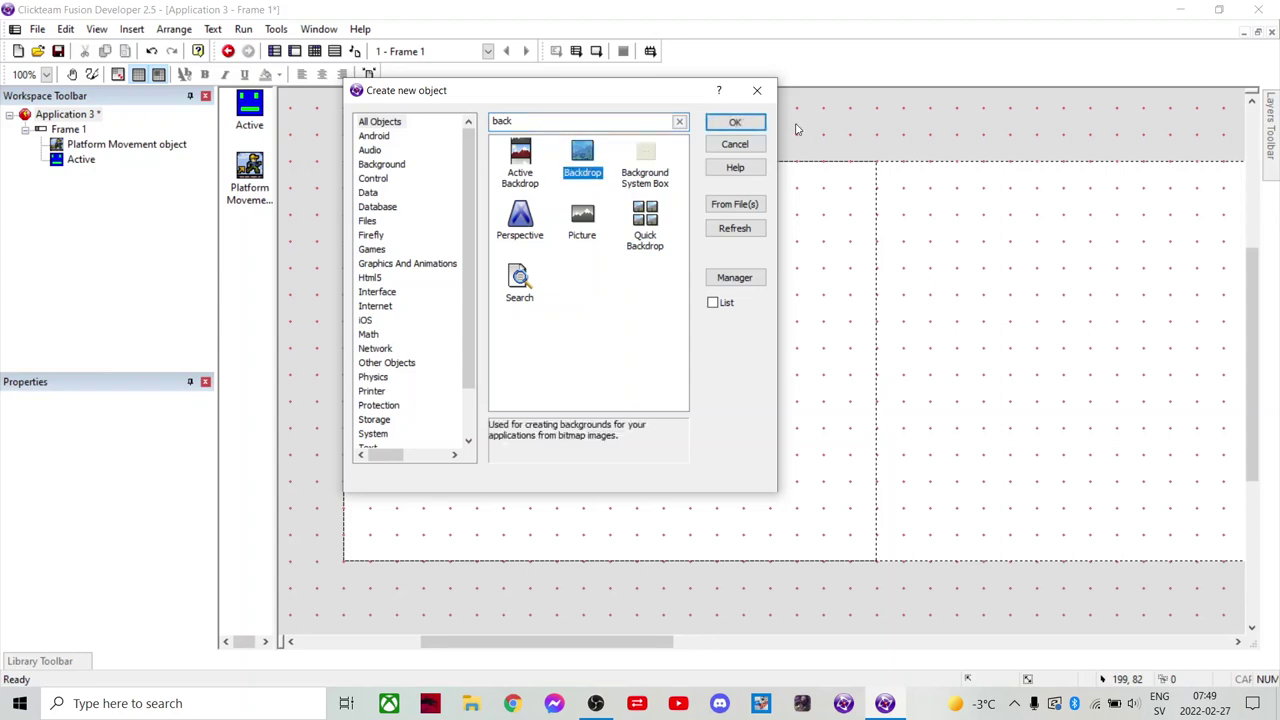
pyautogui.click(736, 122)
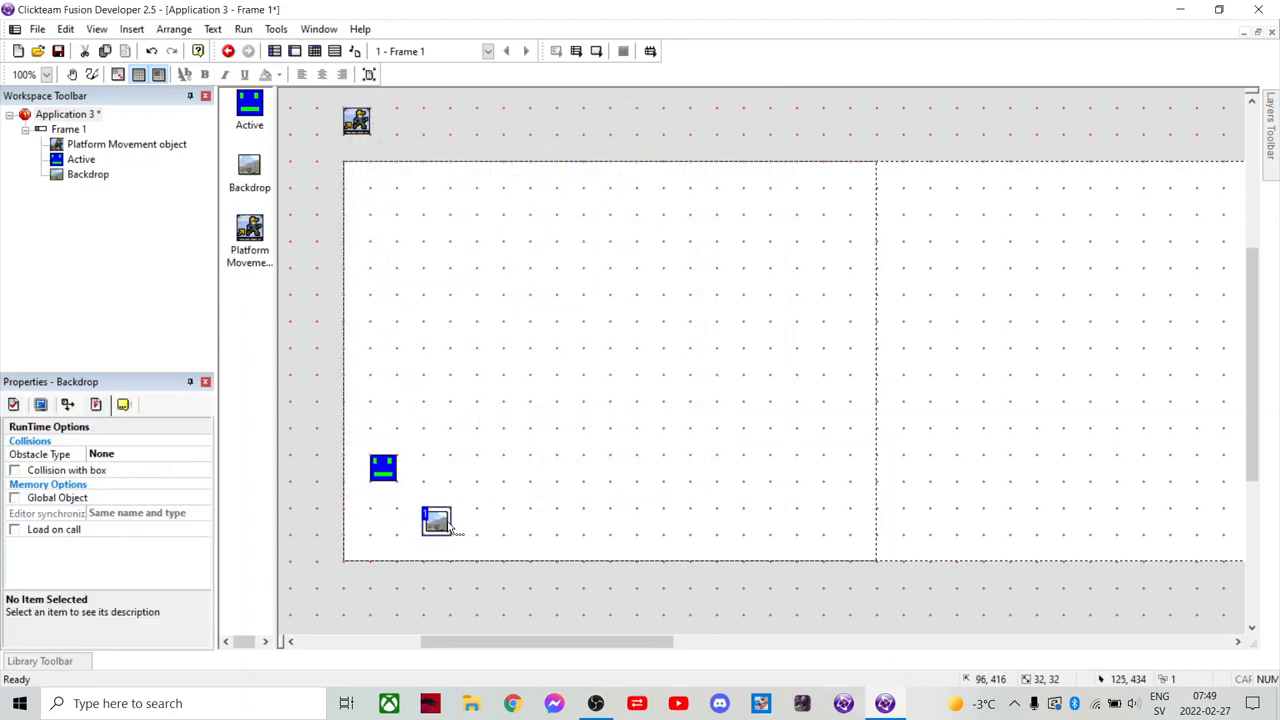
# - Flood-fill the backdrop's square with solid black in its picture editor
pyautogui.doubleClick(436, 520)
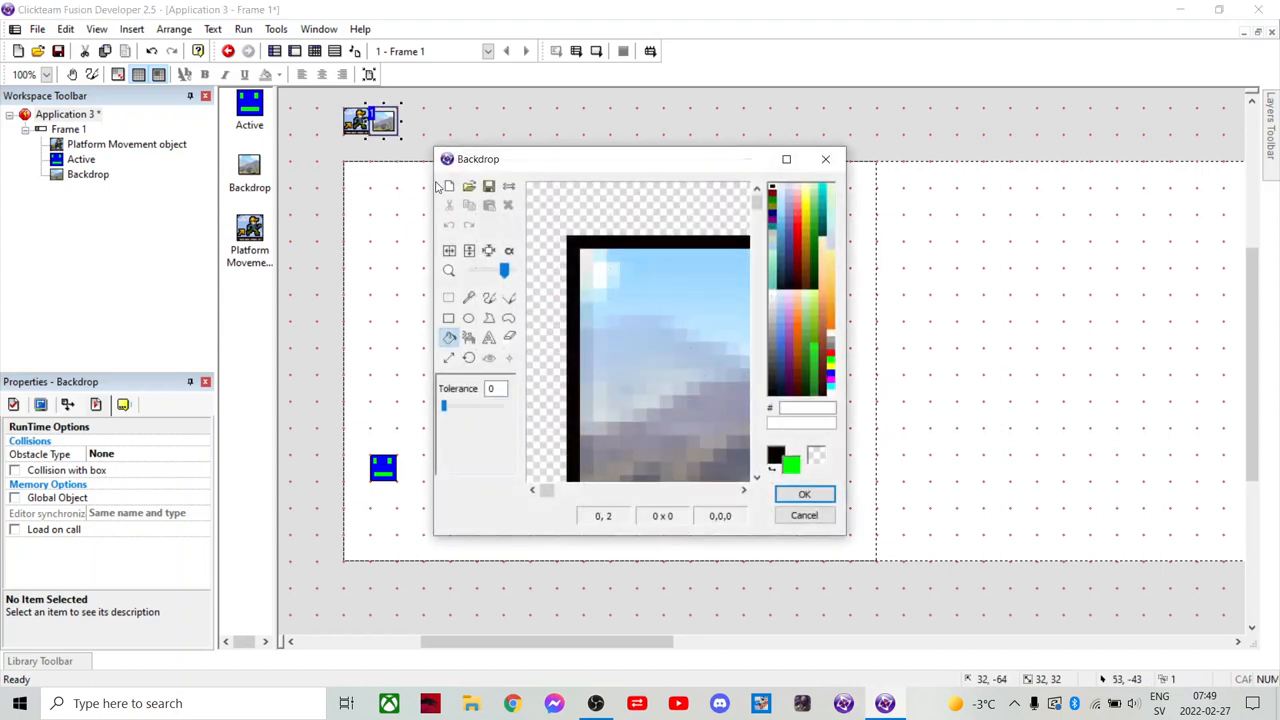
pyautogui.click(652, 332)
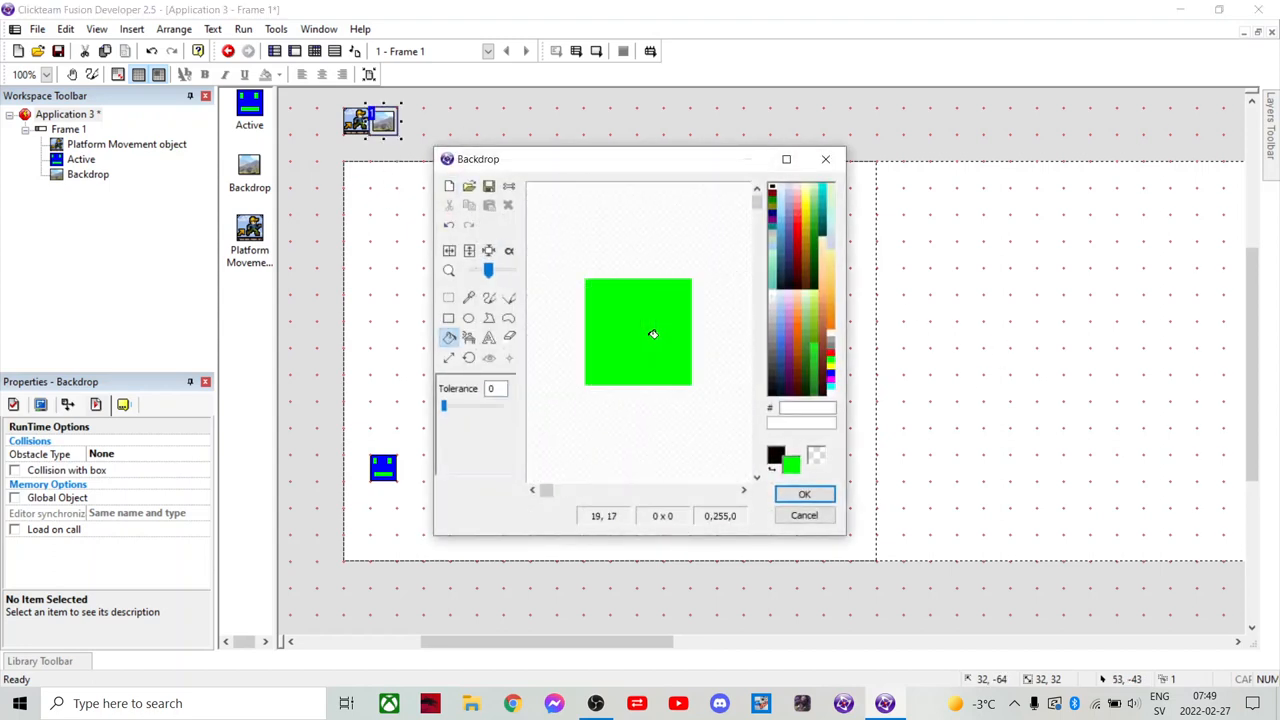
pyautogui.click(776, 192)
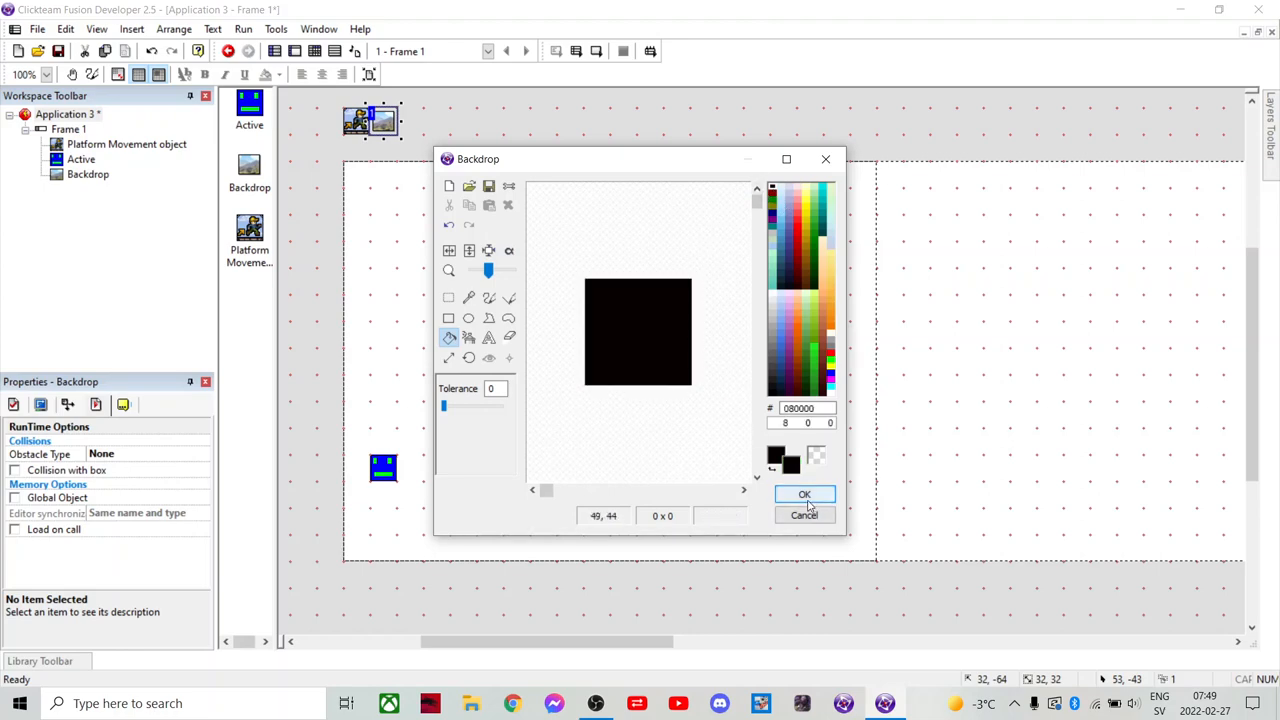
pyautogui.click(804, 494)
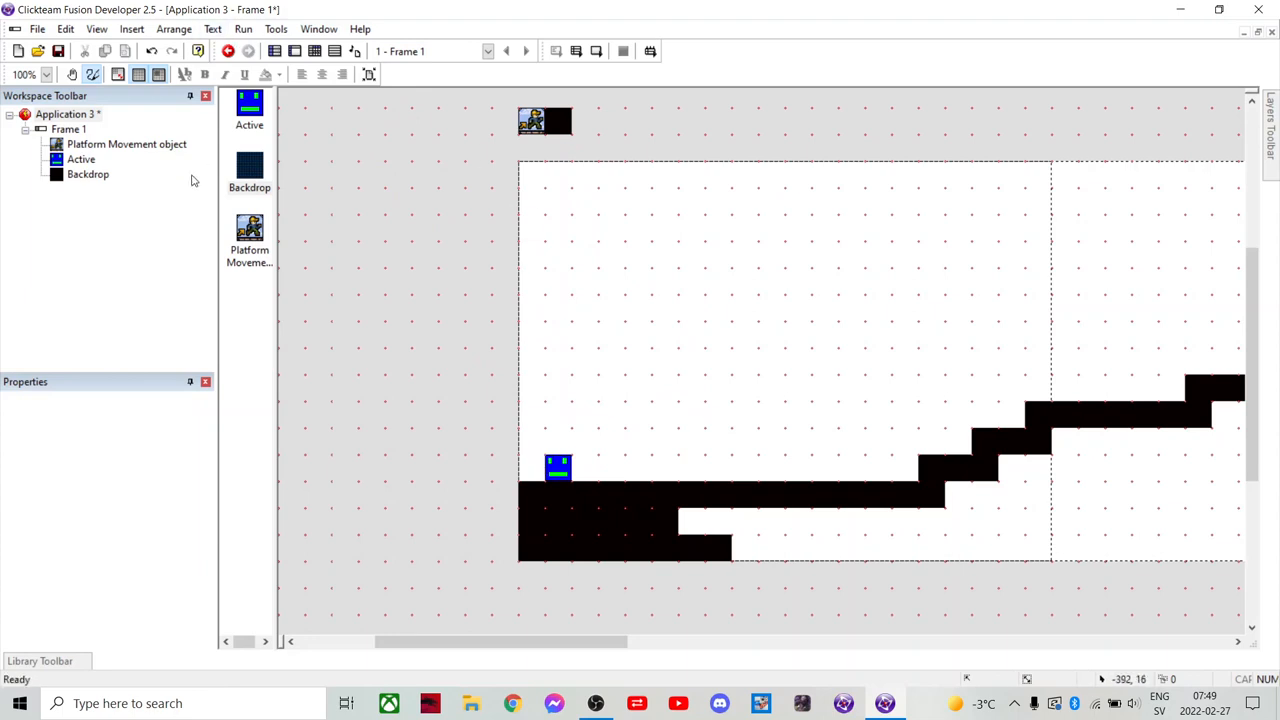
# - Set the Backdrop's Obstacle Type property to Obstacle
pyautogui.click(248, 170)
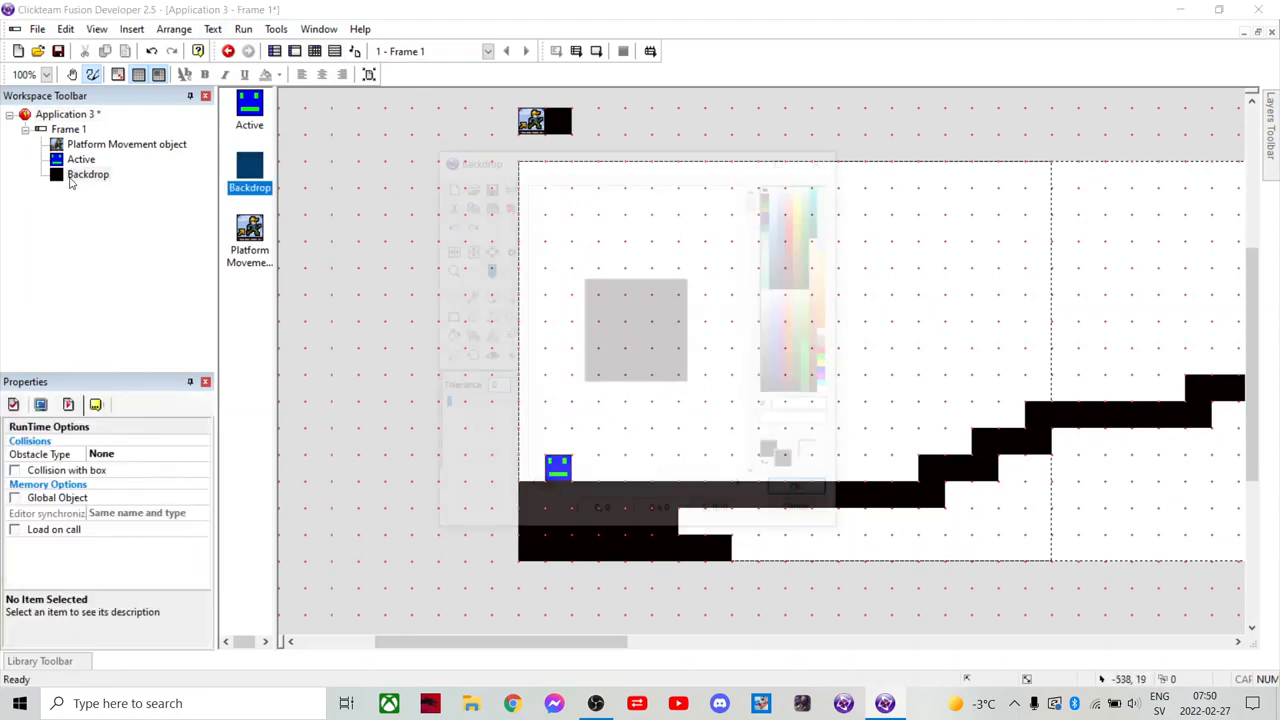
pyautogui.click(88, 174)
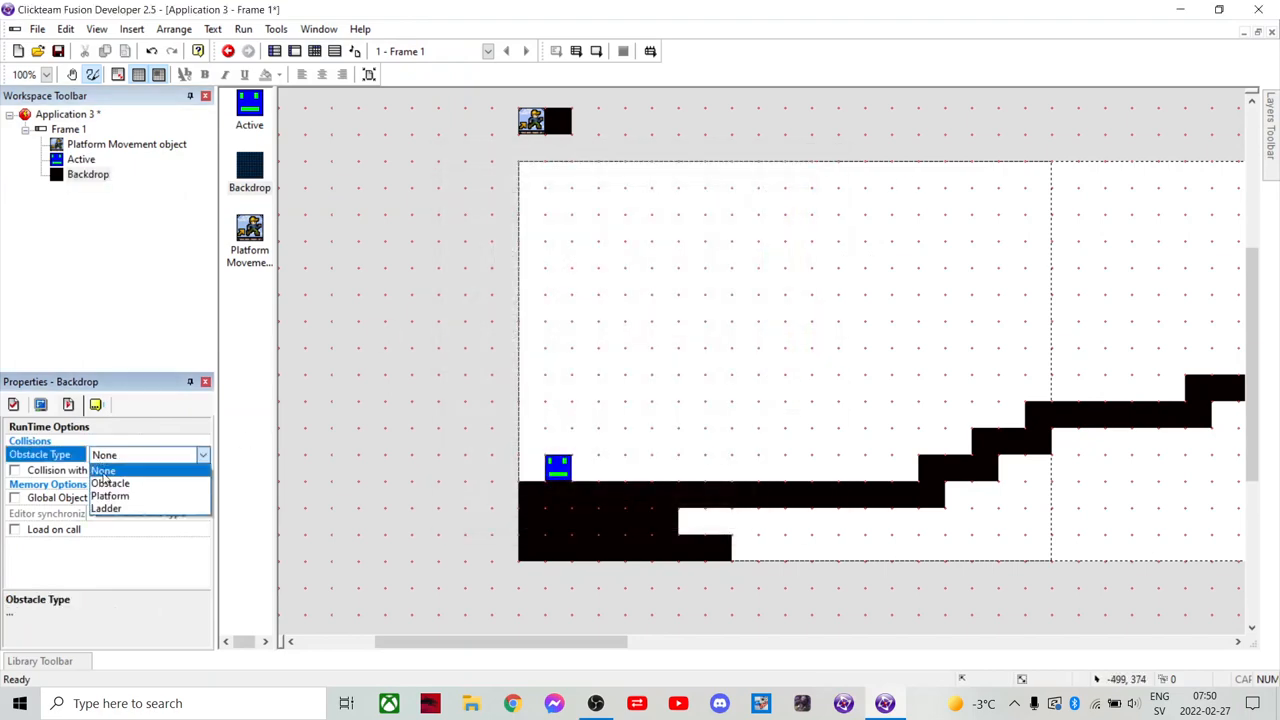
pyautogui.click(110, 482)
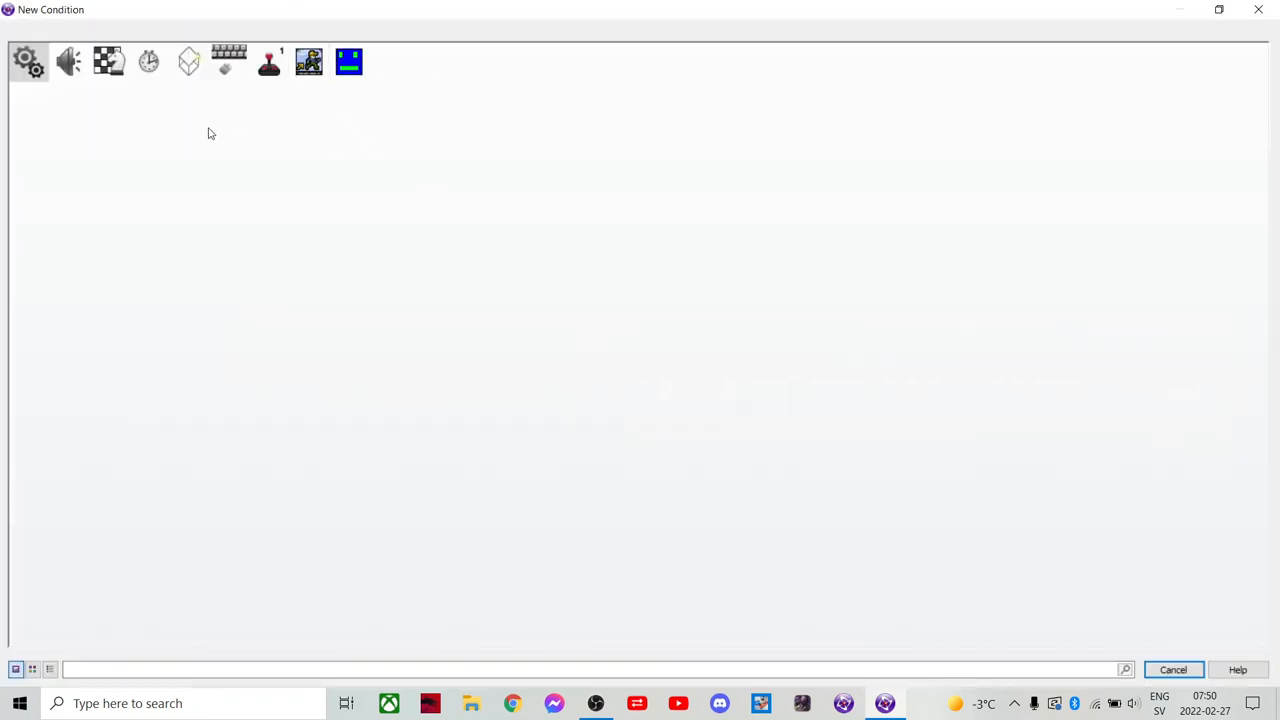
# - Add a Start of Frame event that sets the Platform Movement object's controlled object
pyautogui.click(108, 60)
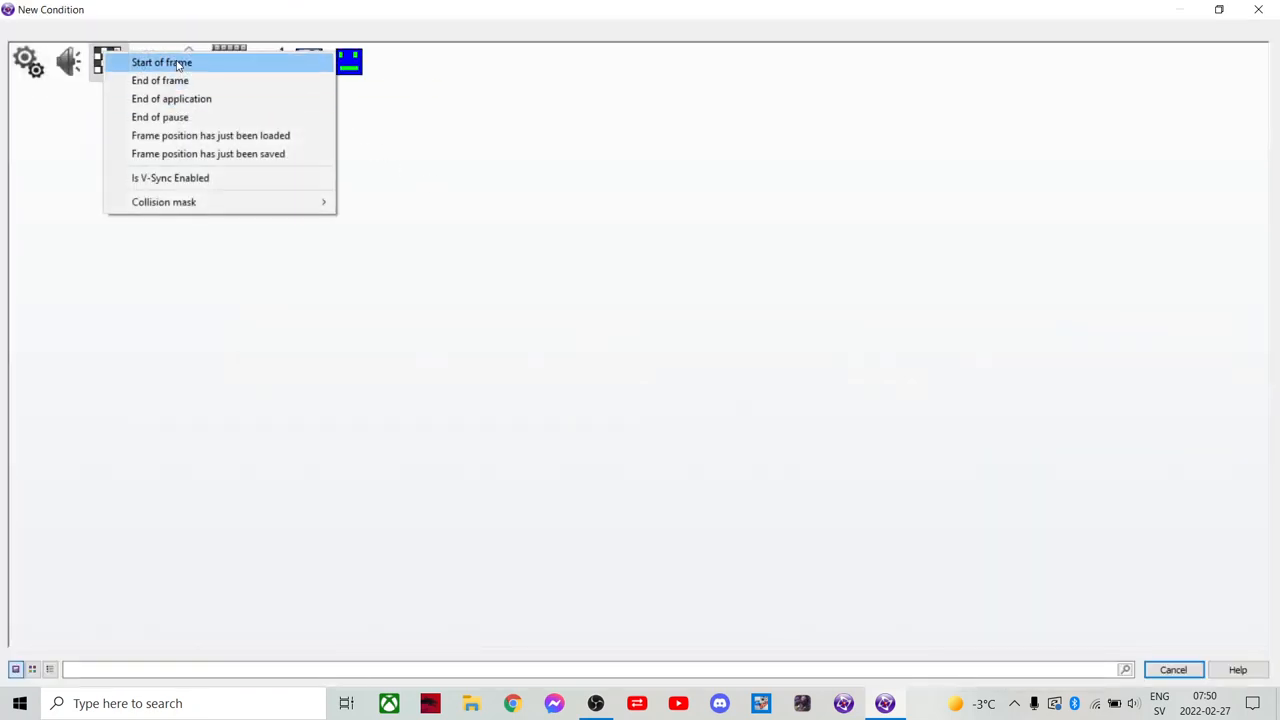
pyautogui.click(168, 62)
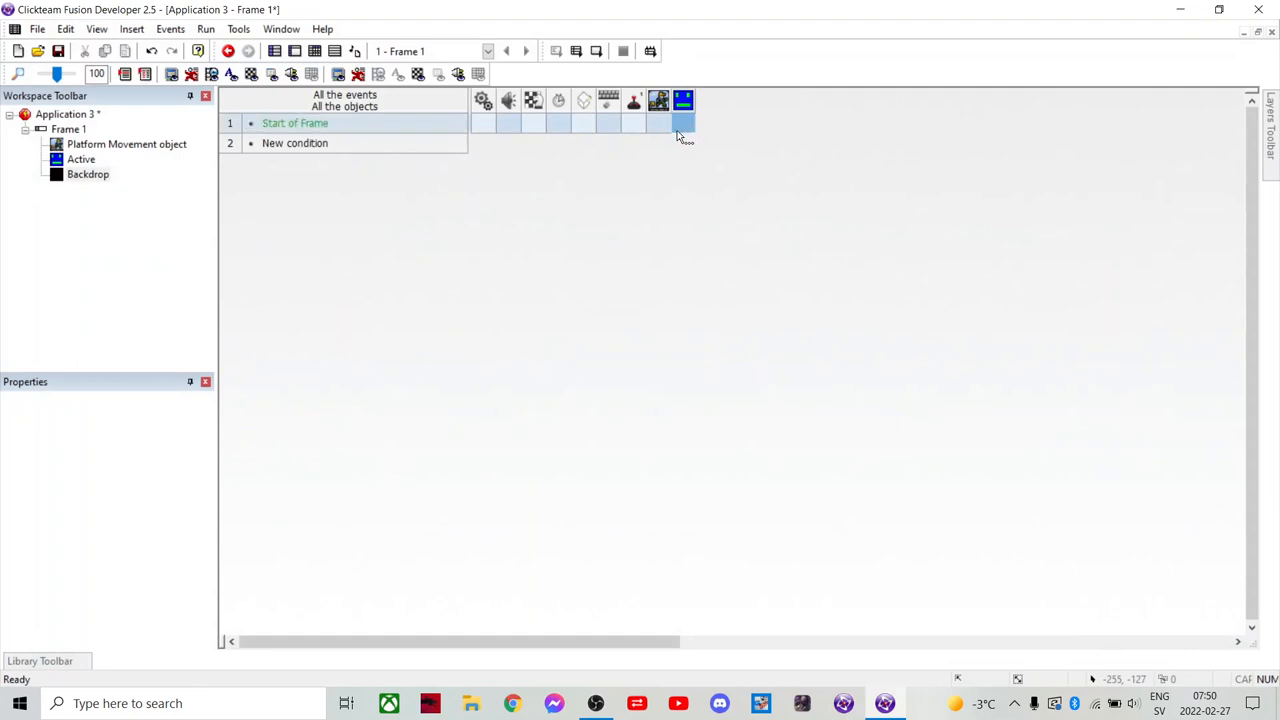
pyautogui.click(658, 124)
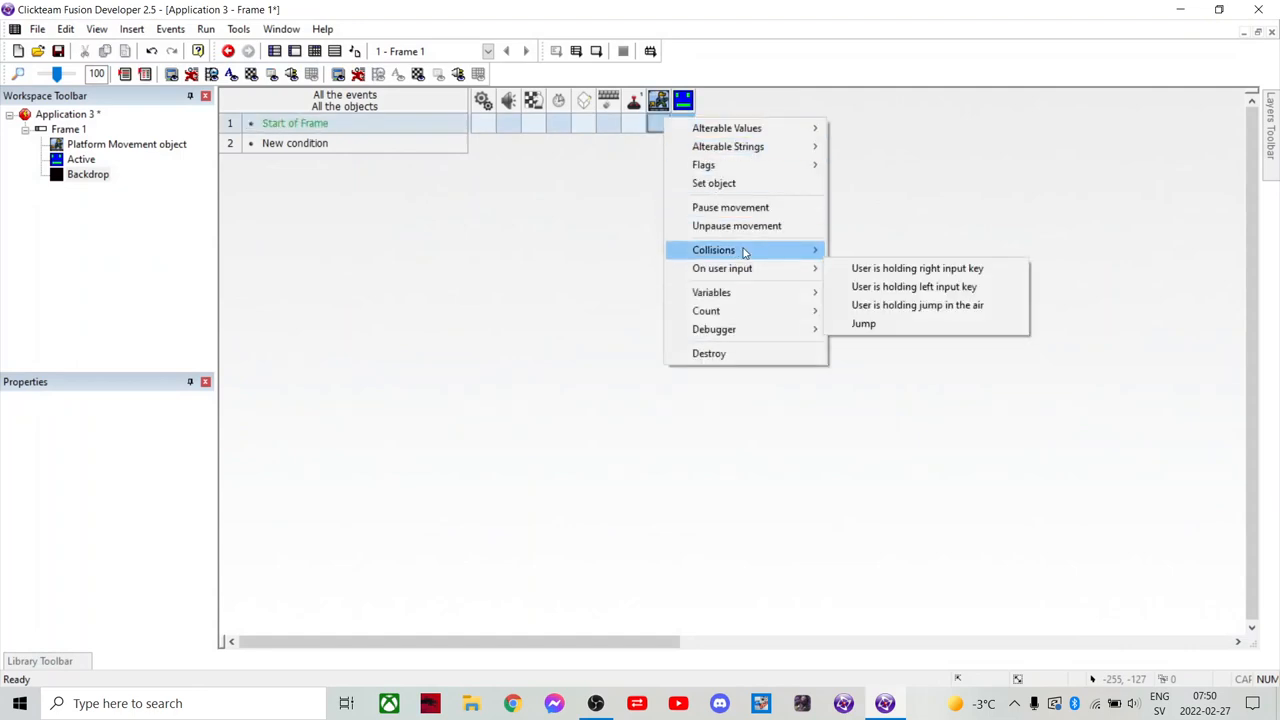
pyautogui.moveTo(948, 206)
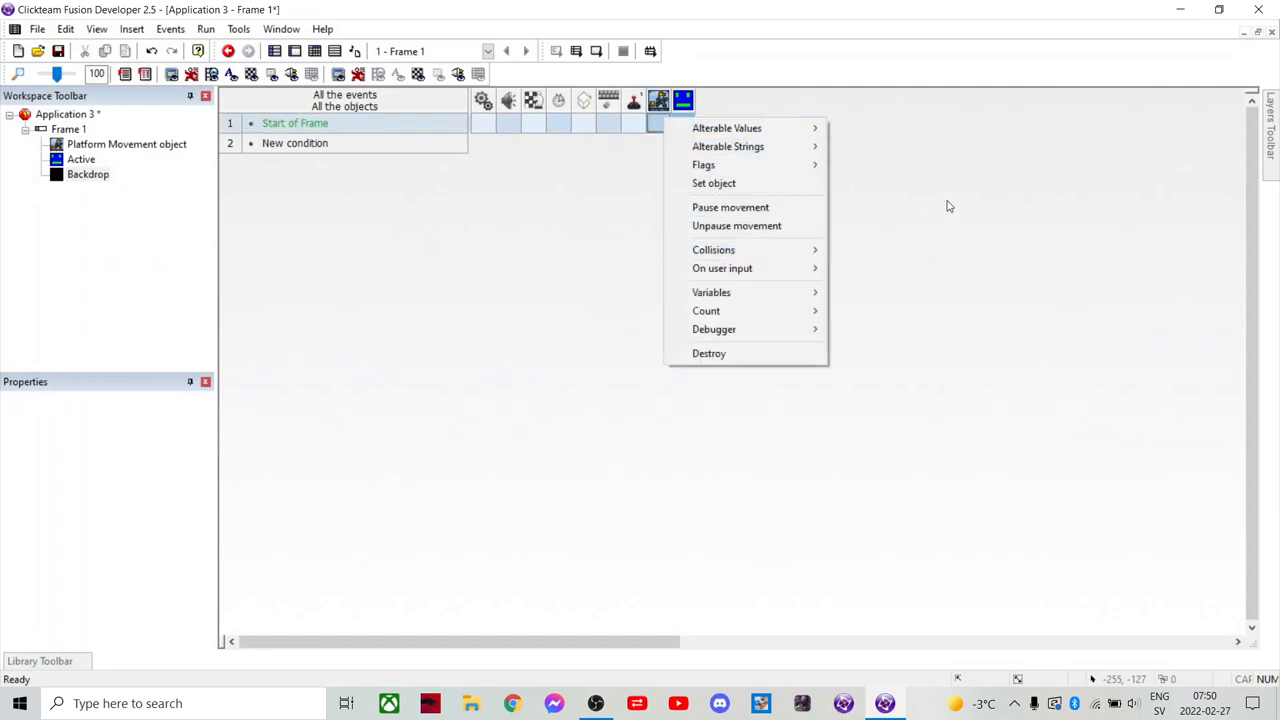
pyautogui.click(714, 184)
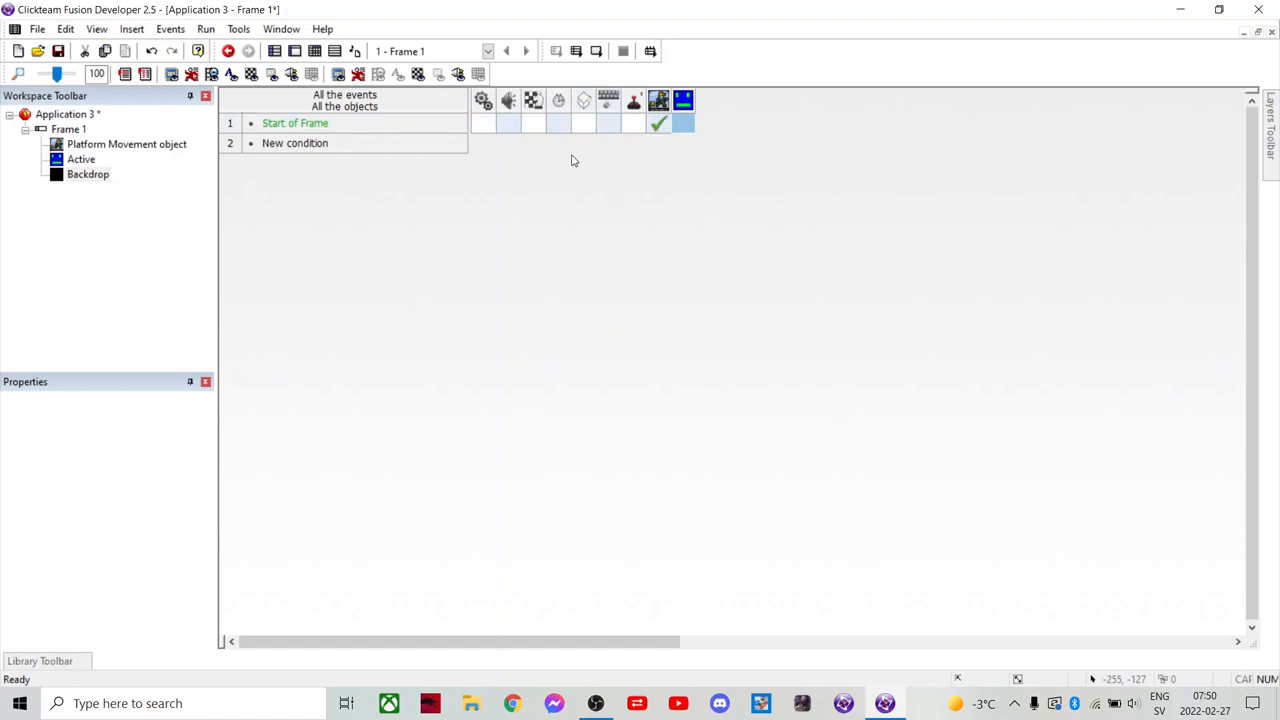
# - Add an Always event whose movement action holds the right input key
pyautogui.click(294, 144)
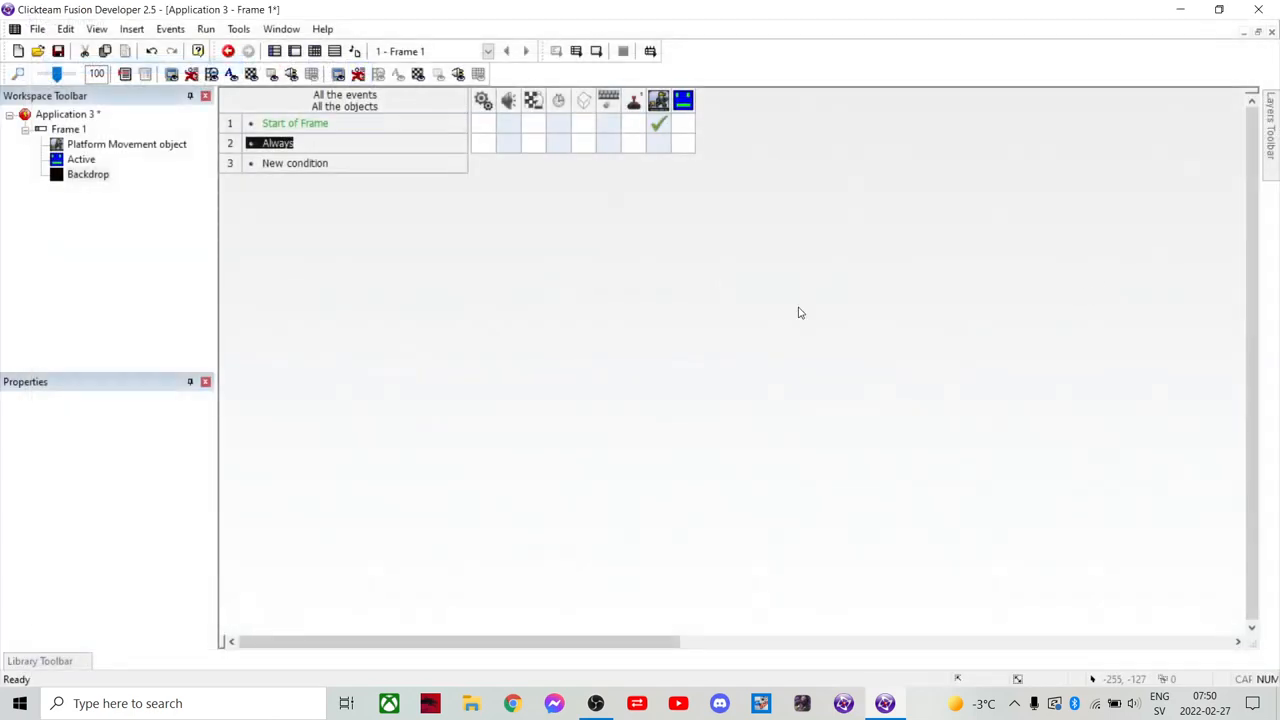
pyautogui.rightClick(658, 142)
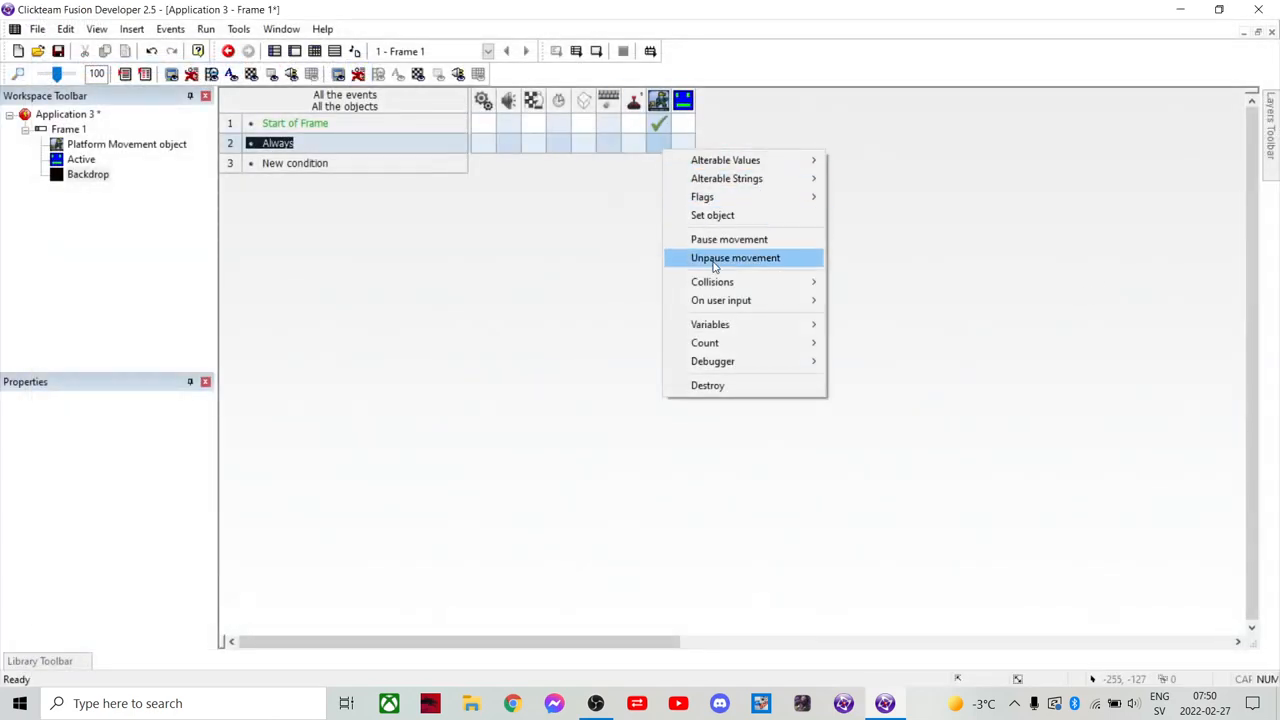
pyautogui.moveTo(732, 300)
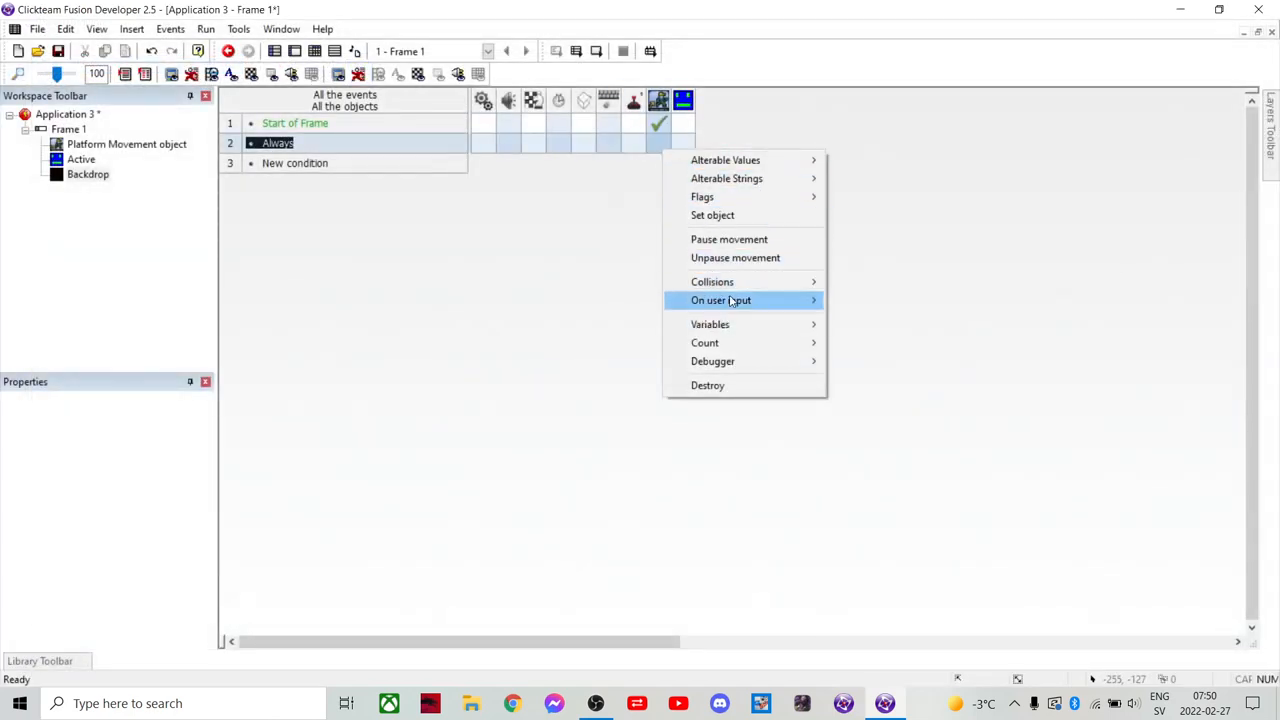
pyautogui.moveTo(736, 300)
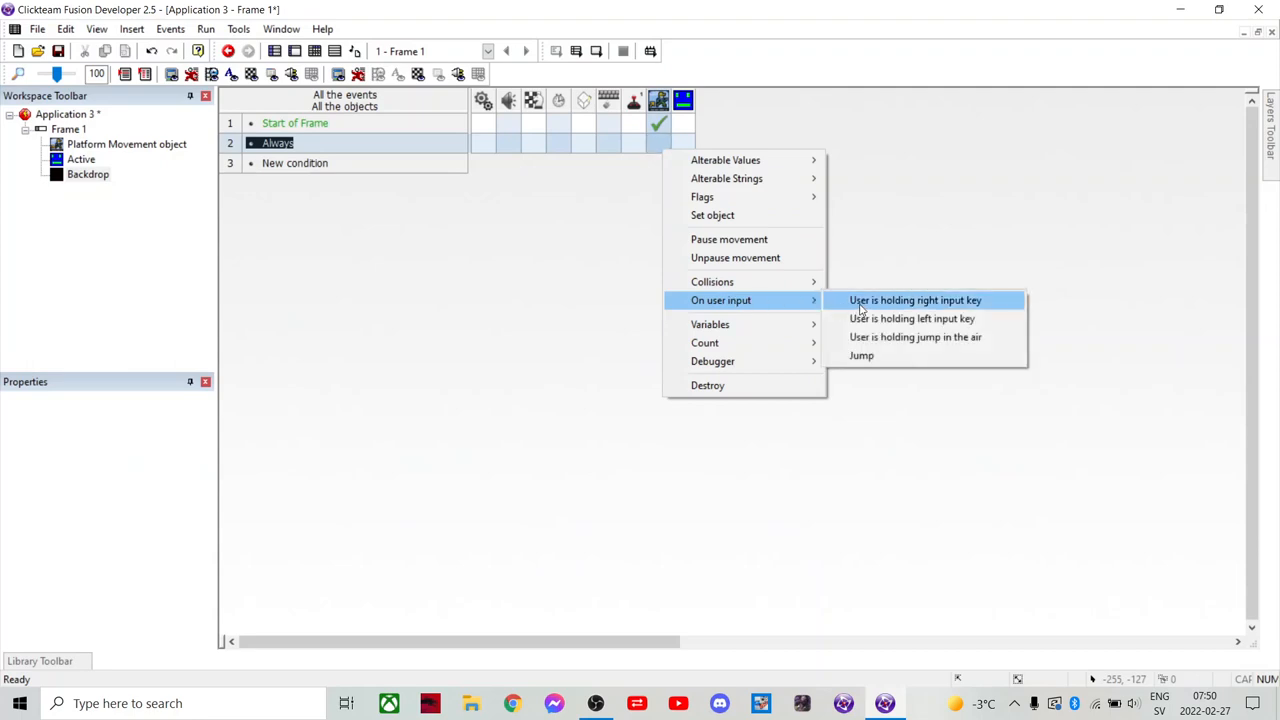
pyautogui.click(912, 300)
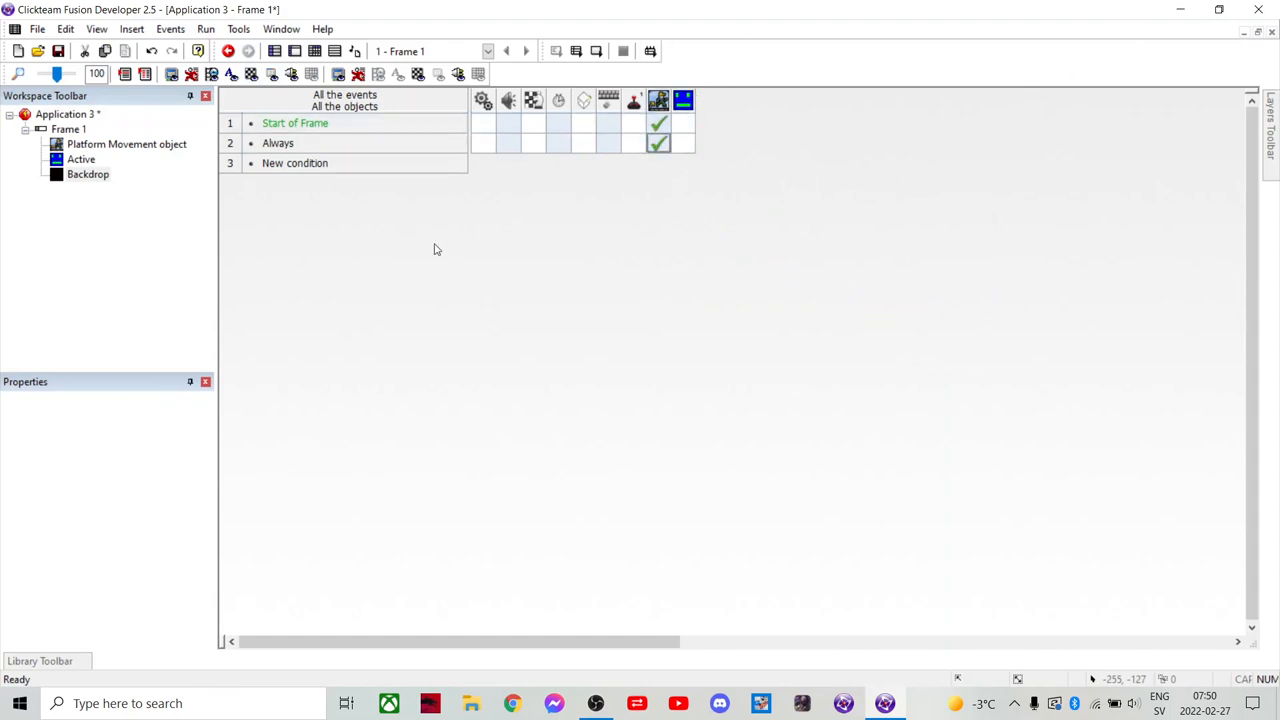
# - Add a left-click event with a second condition requiring the object to be standing on ground
pyautogui.doubleClick(294, 164)
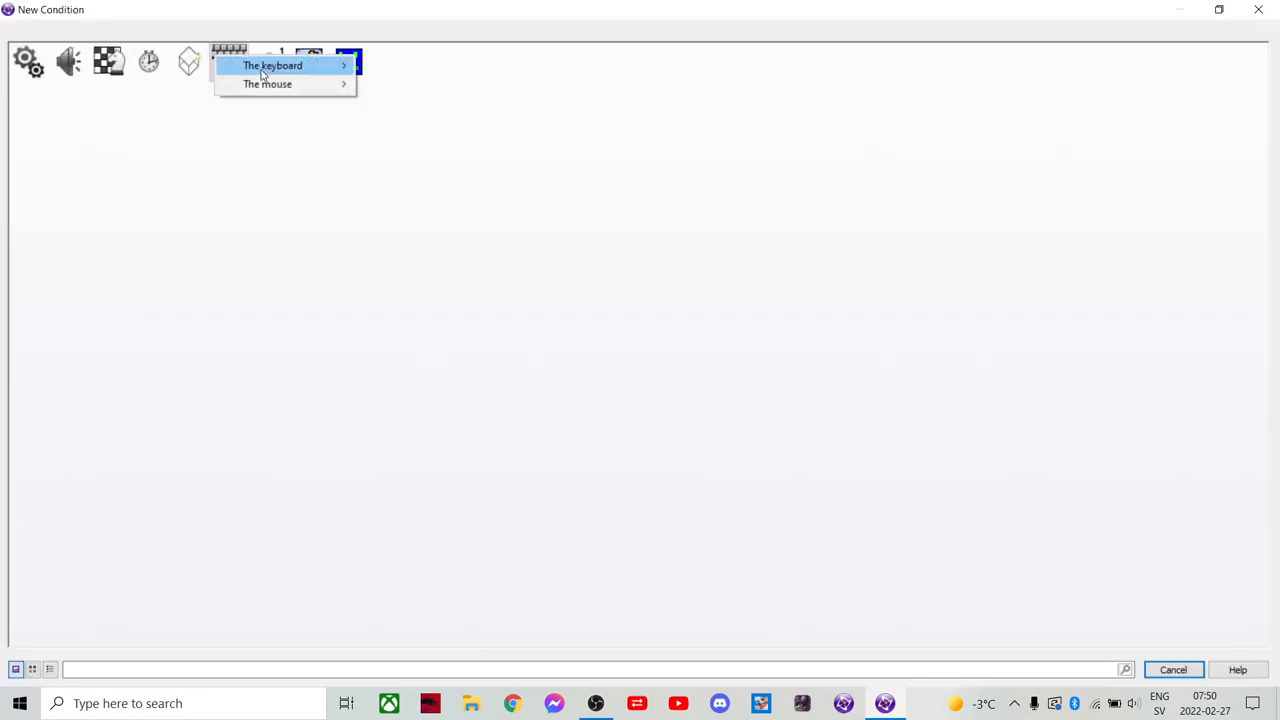
pyautogui.moveTo(268, 84)
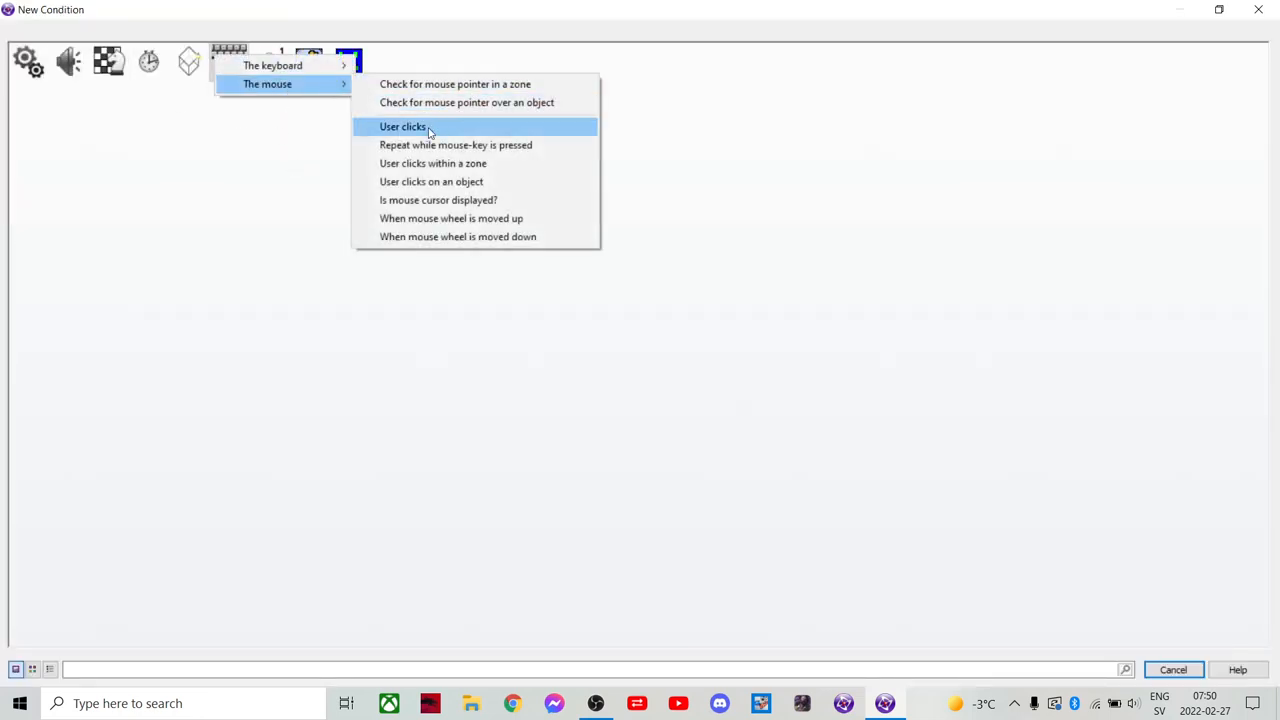
pyautogui.click(402, 128)
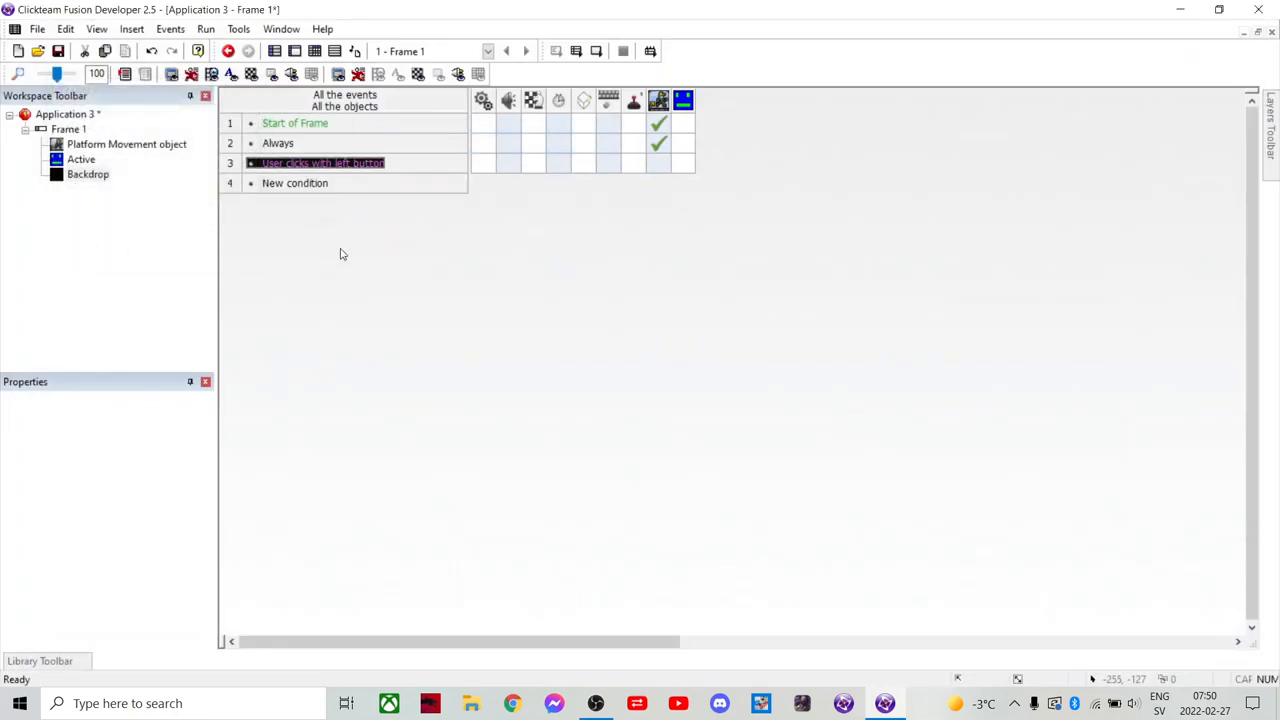
pyautogui.rightClick(322, 162)
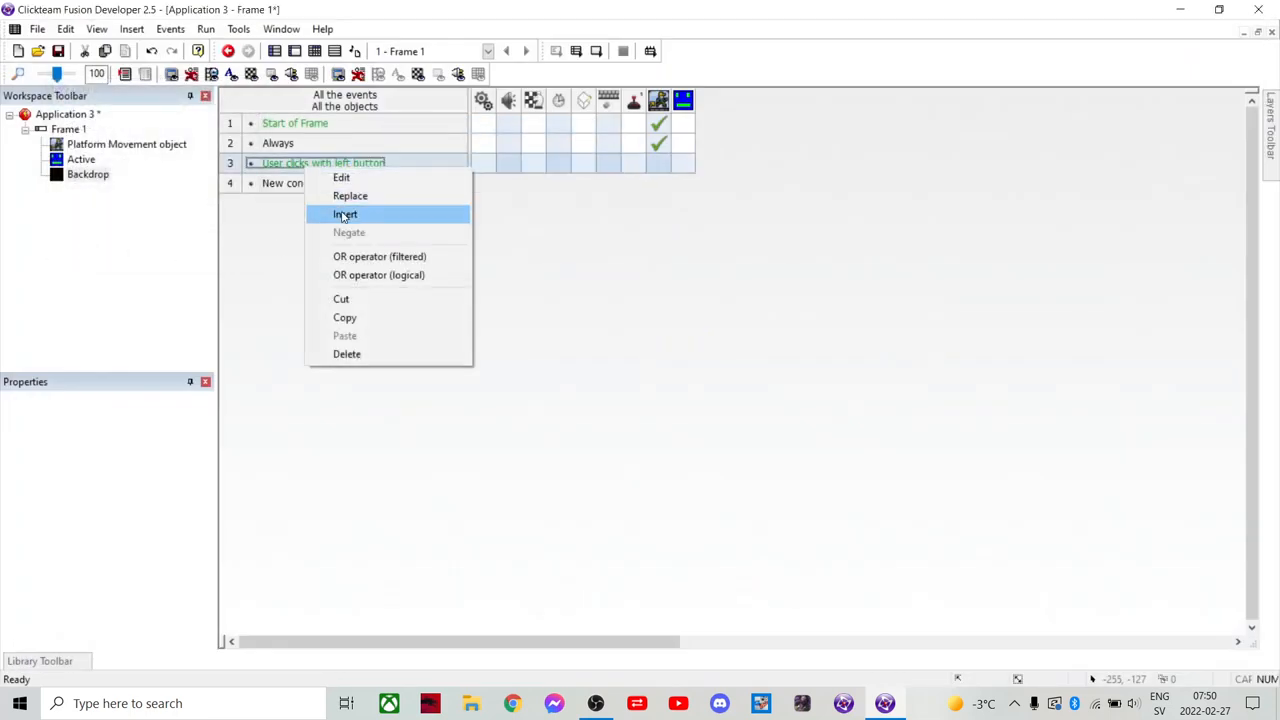
pyautogui.moveTo(348, 232)
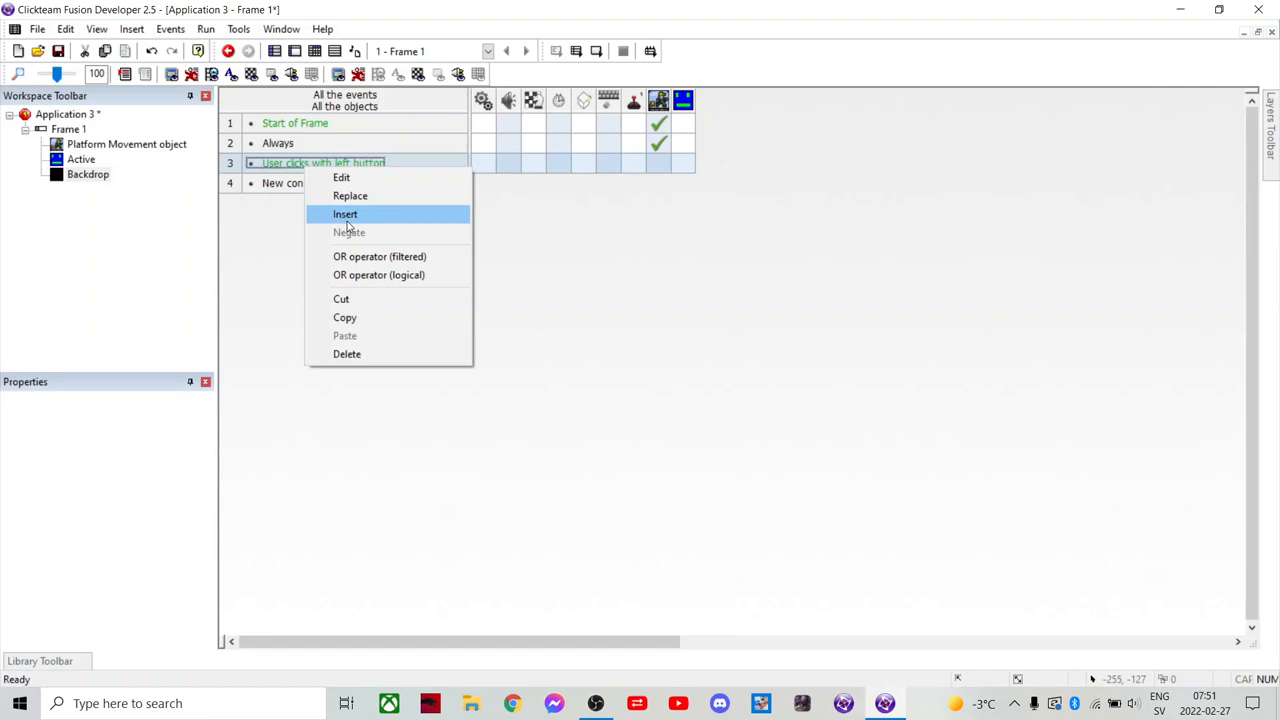
pyautogui.moveTo(354, 222)
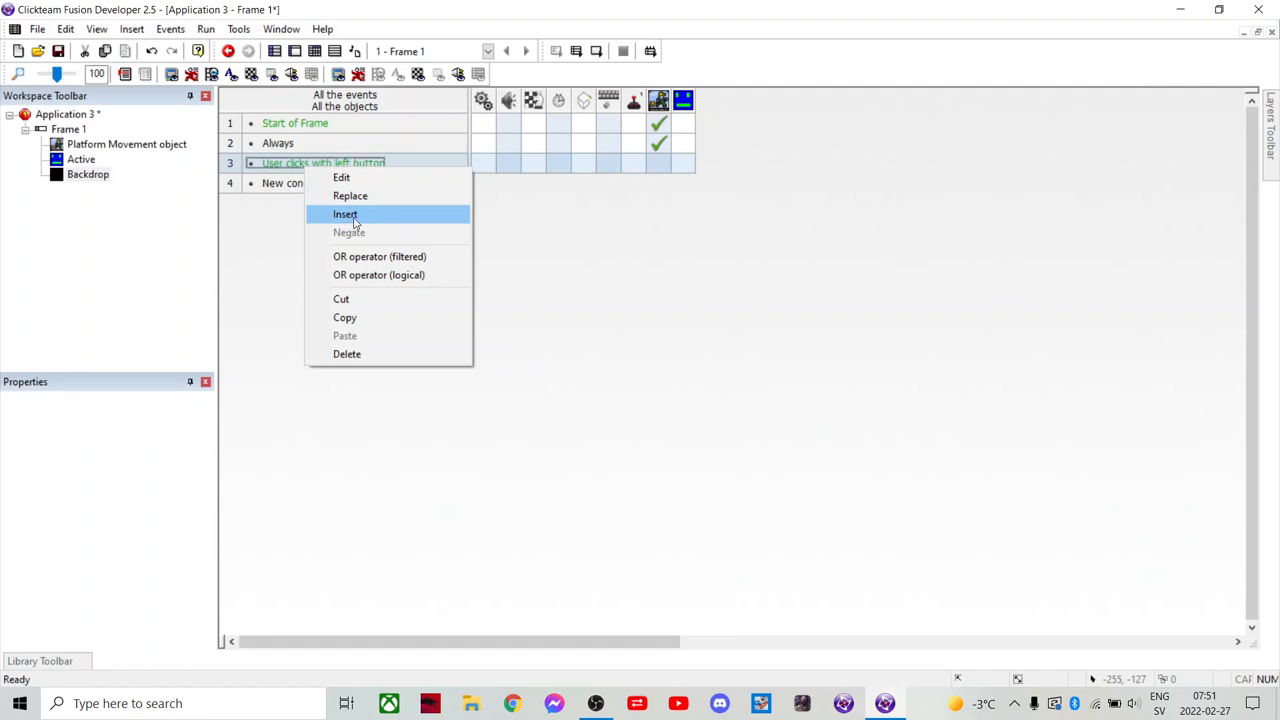
pyautogui.click(344, 214)
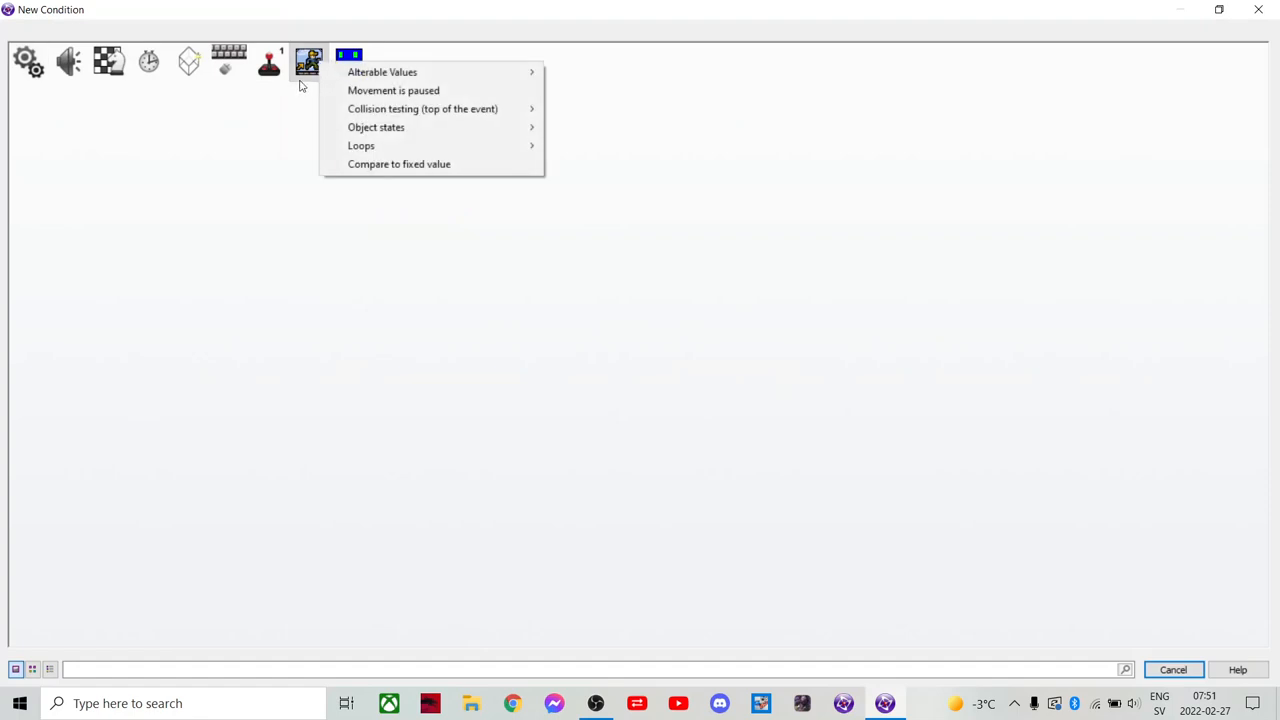
pyautogui.moveTo(424, 108)
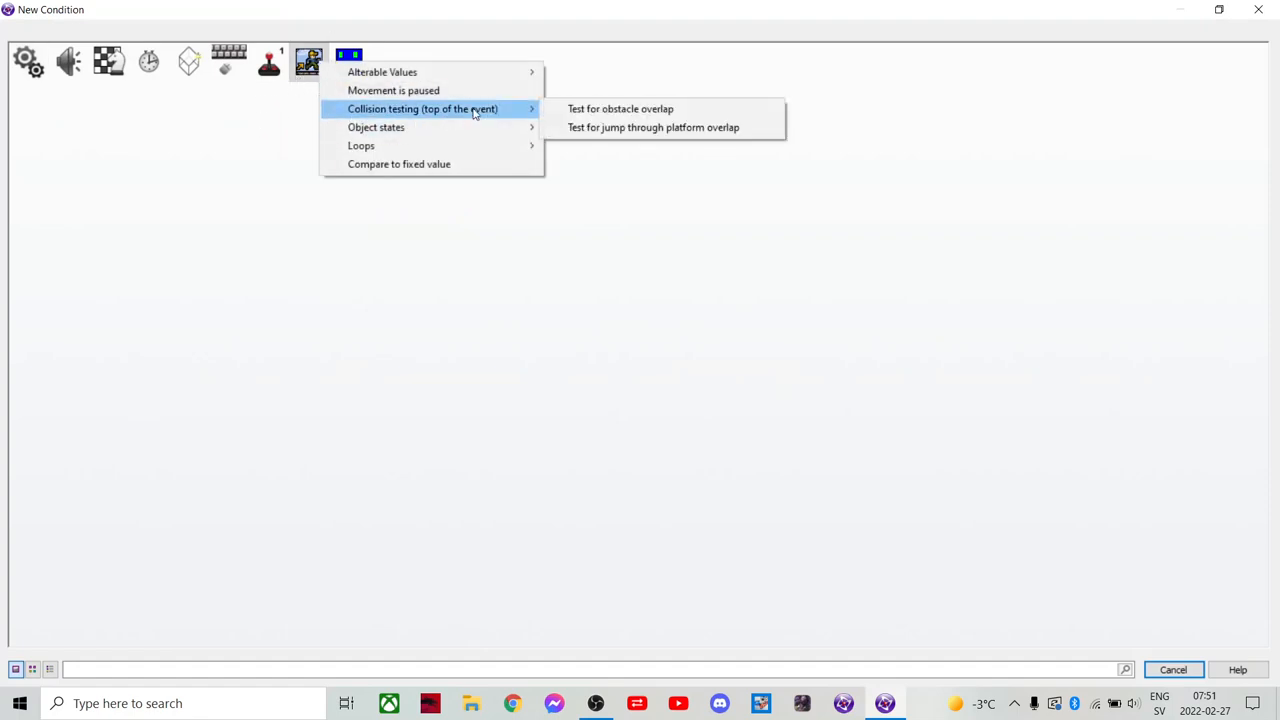
pyautogui.moveTo(476, 122)
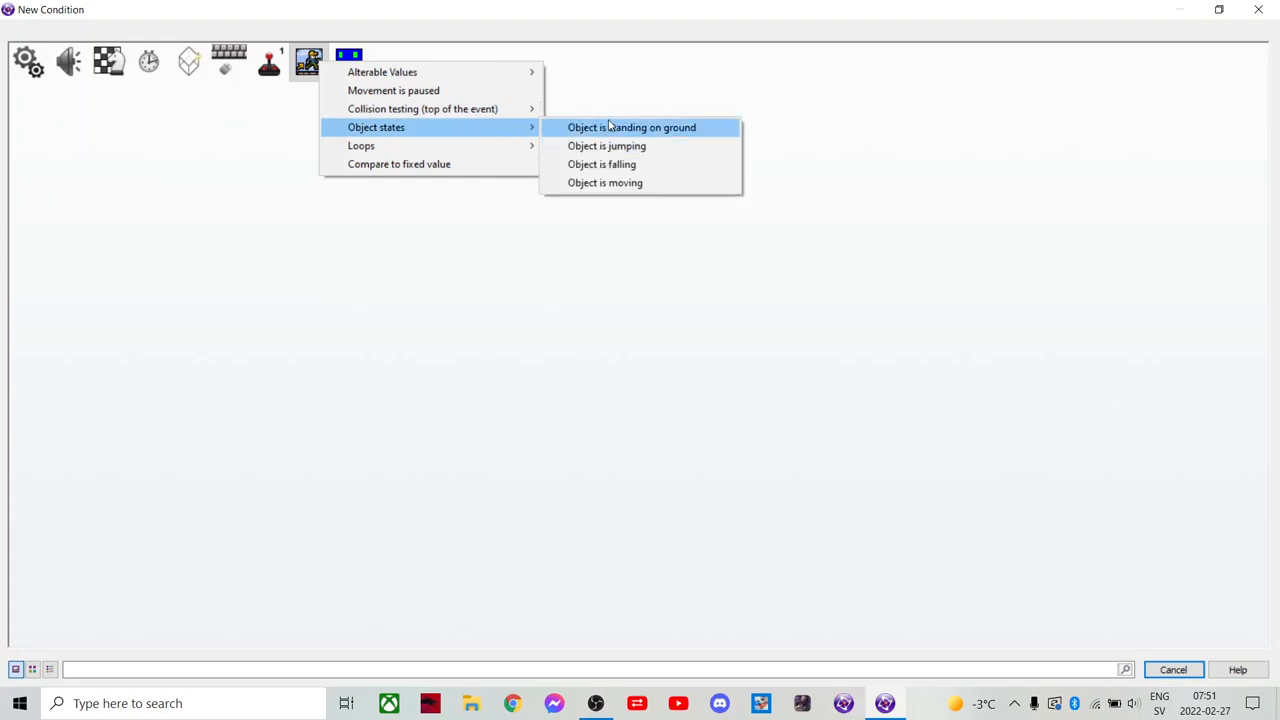
pyautogui.click(628, 128)
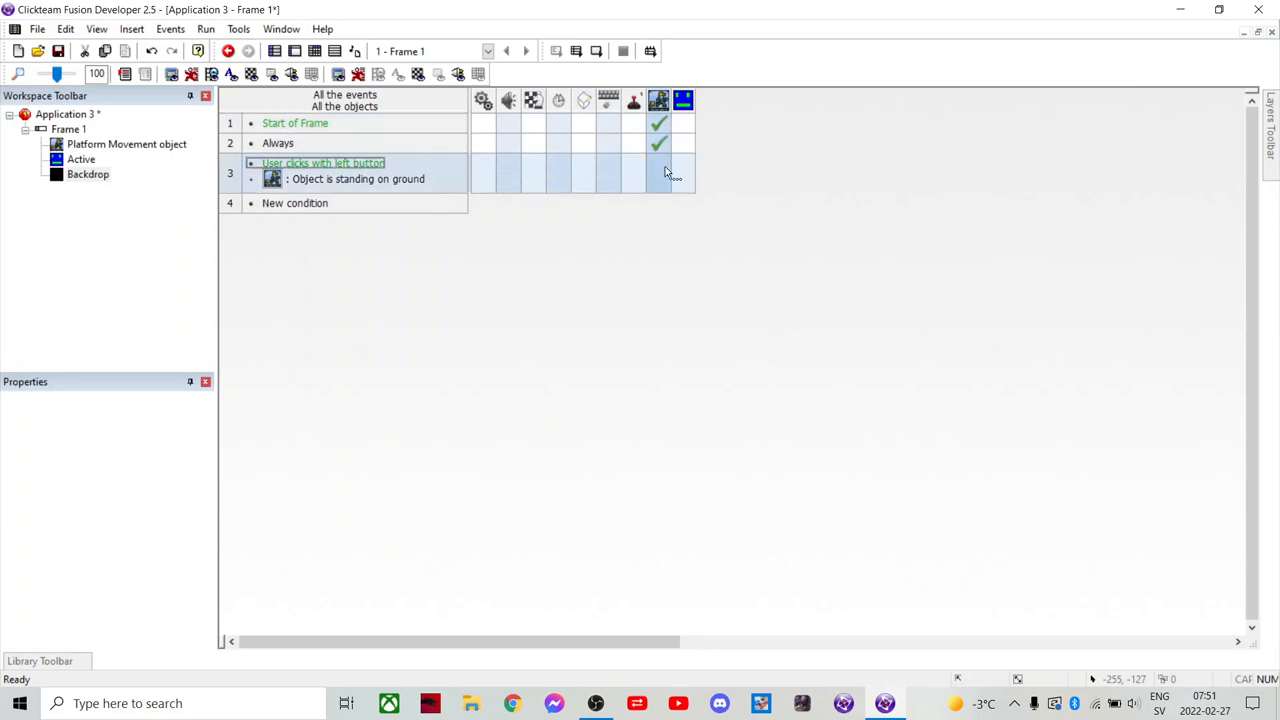
# - Give that click event a jump action on the Platform Movement object
pyautogui.rightClick(660, 172)
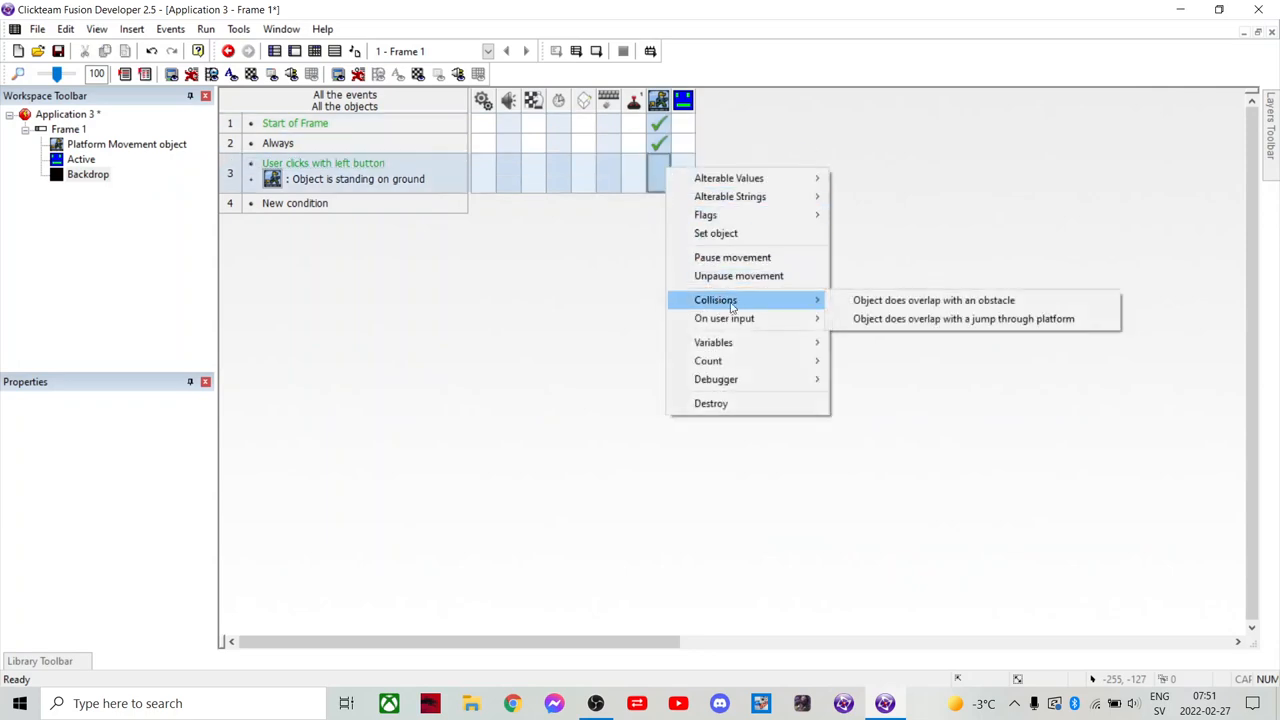
pyautogui.moveTo(724, 318)
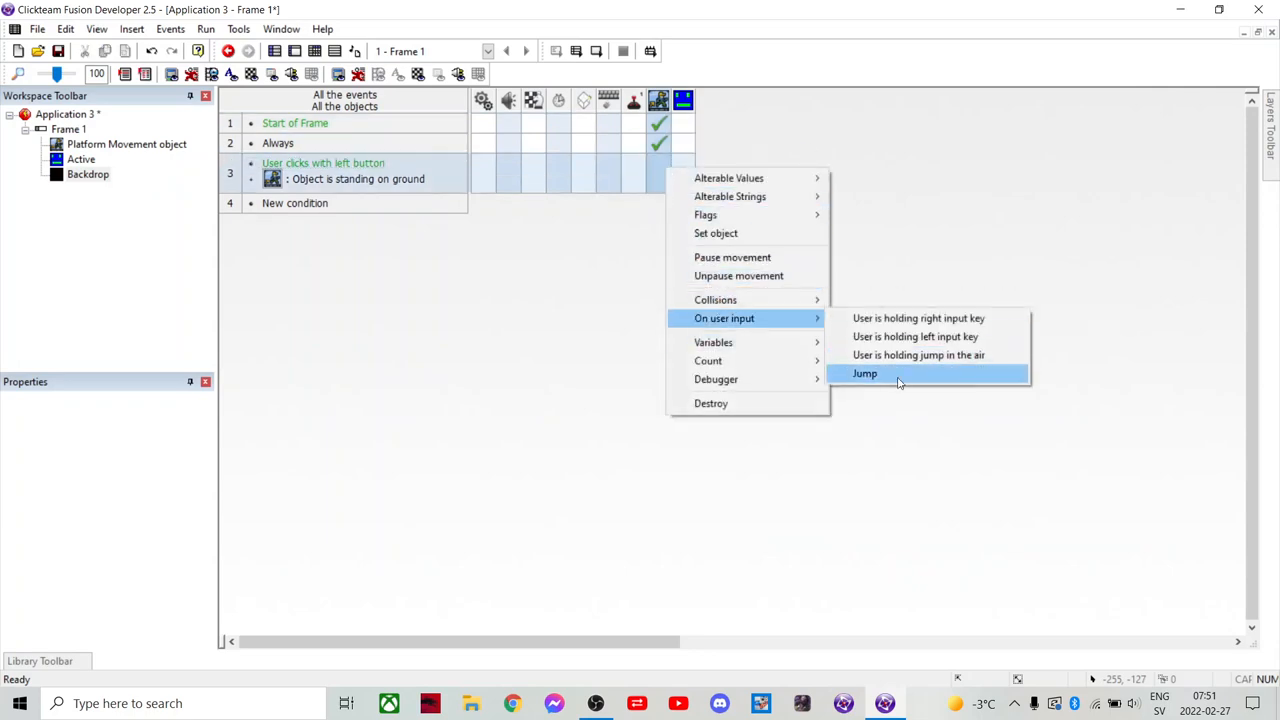
pyautogui.click(864, 374)
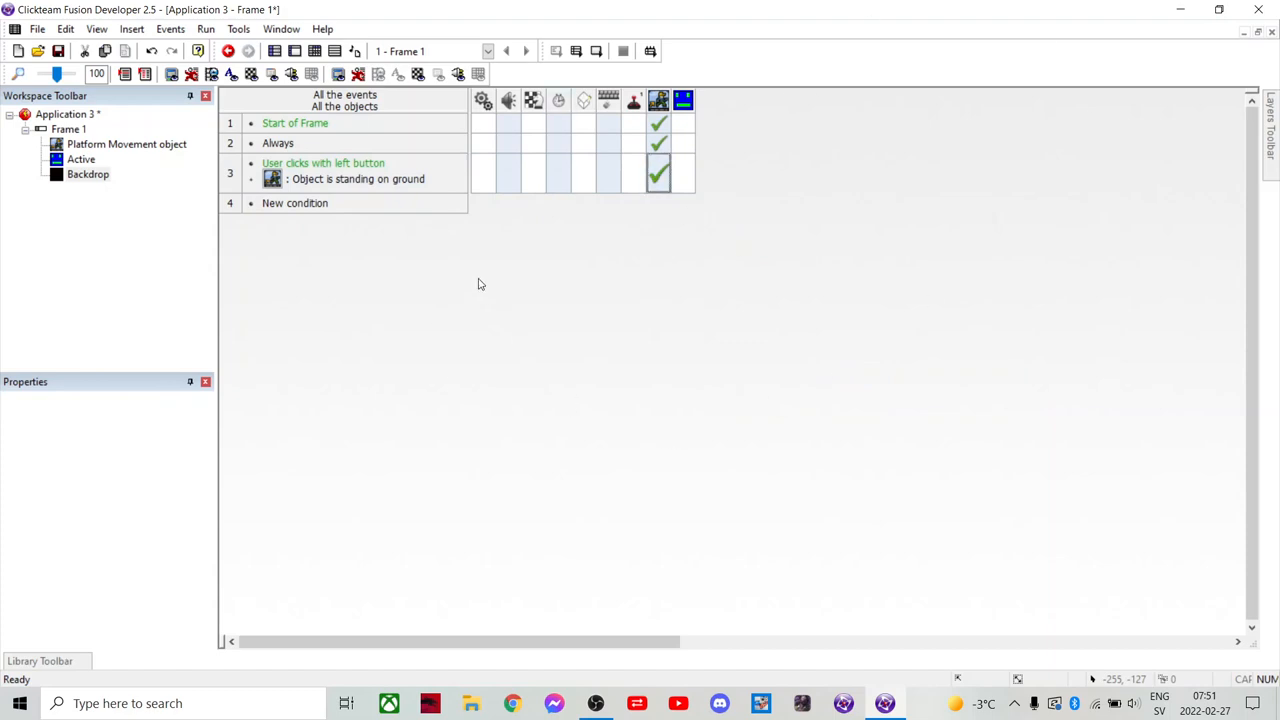
pyautogui.moveTo(516, 352)
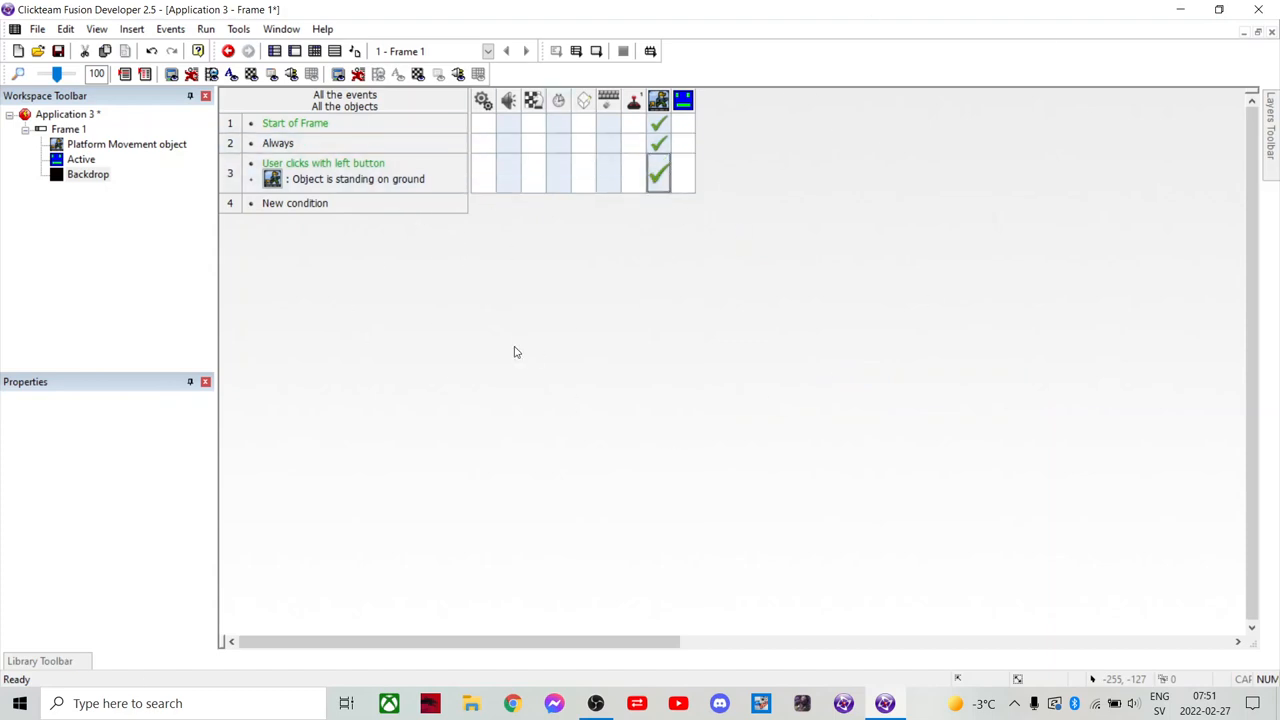
pyautogui.moveTo(336, 222)
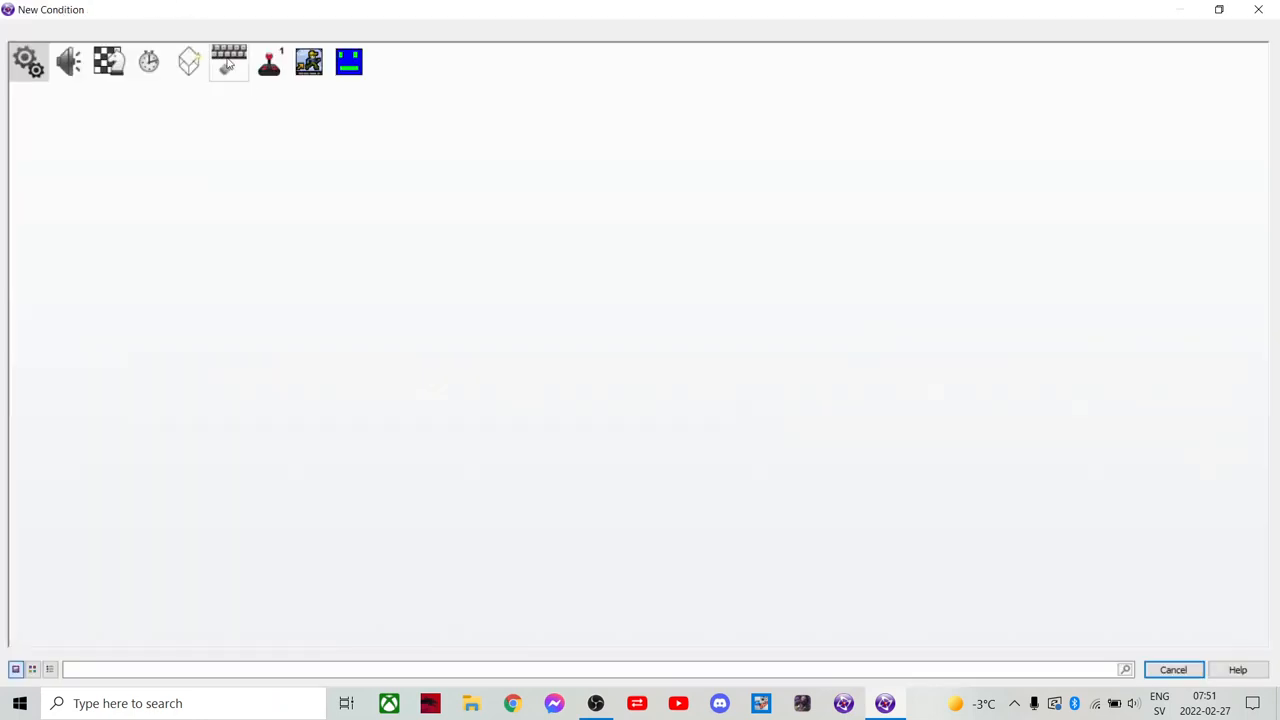
# - Add an event pairing Test for obstacle overlap with the Active overlapping a backdrop
pyautogui.click(312, 62)
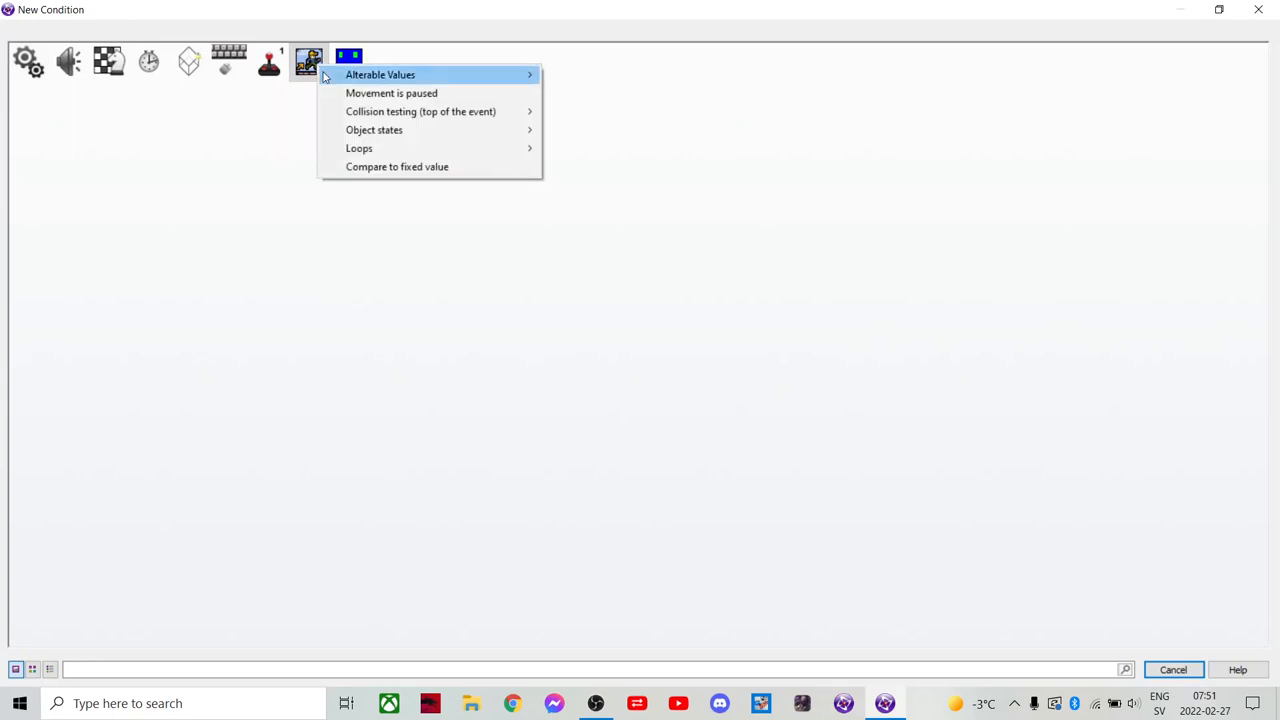
pyautogui.moveTo(408, 130)
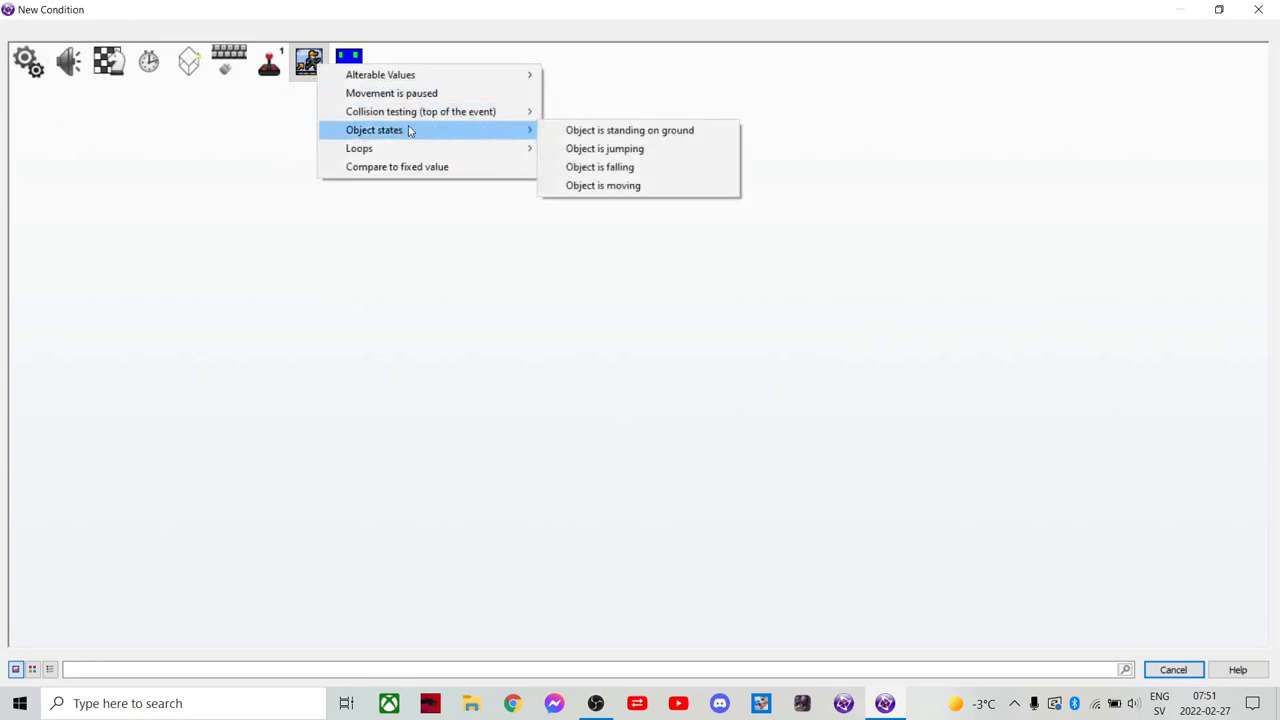
pyautogui.moveTo(430, 112)
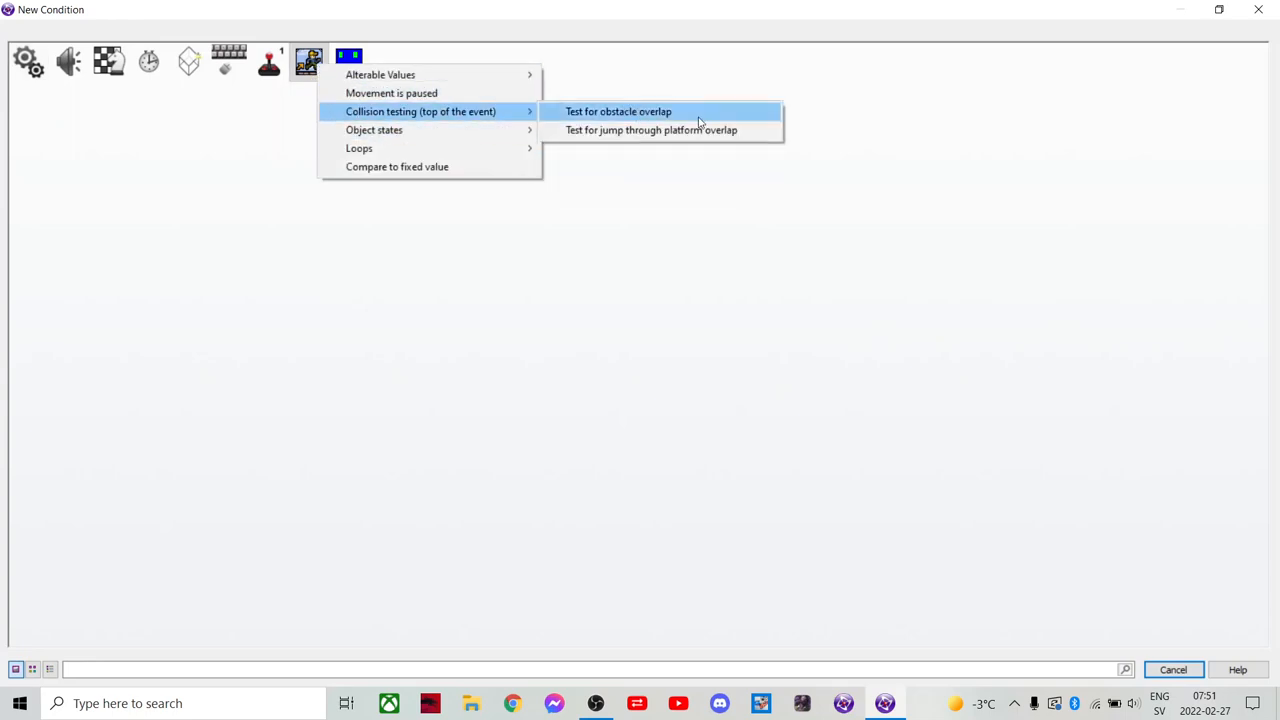
pyautogui.click(624, 112)
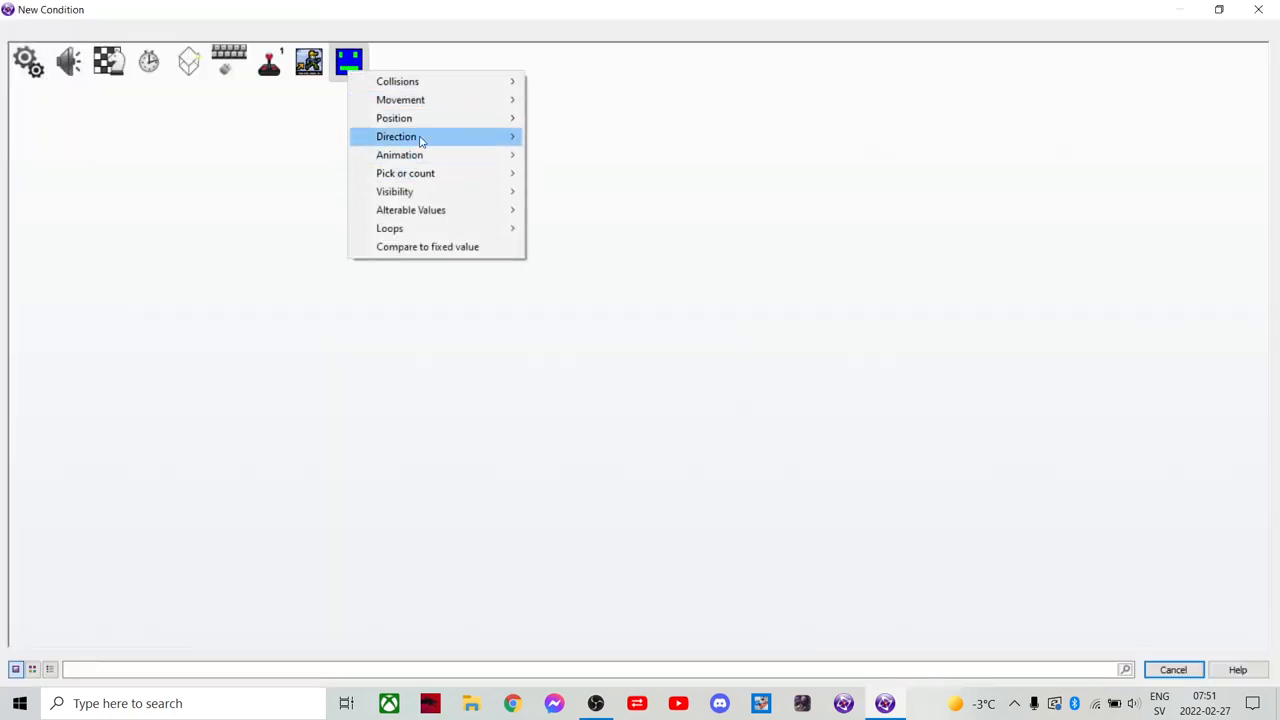
pyautogui.moveTo(396, 80)
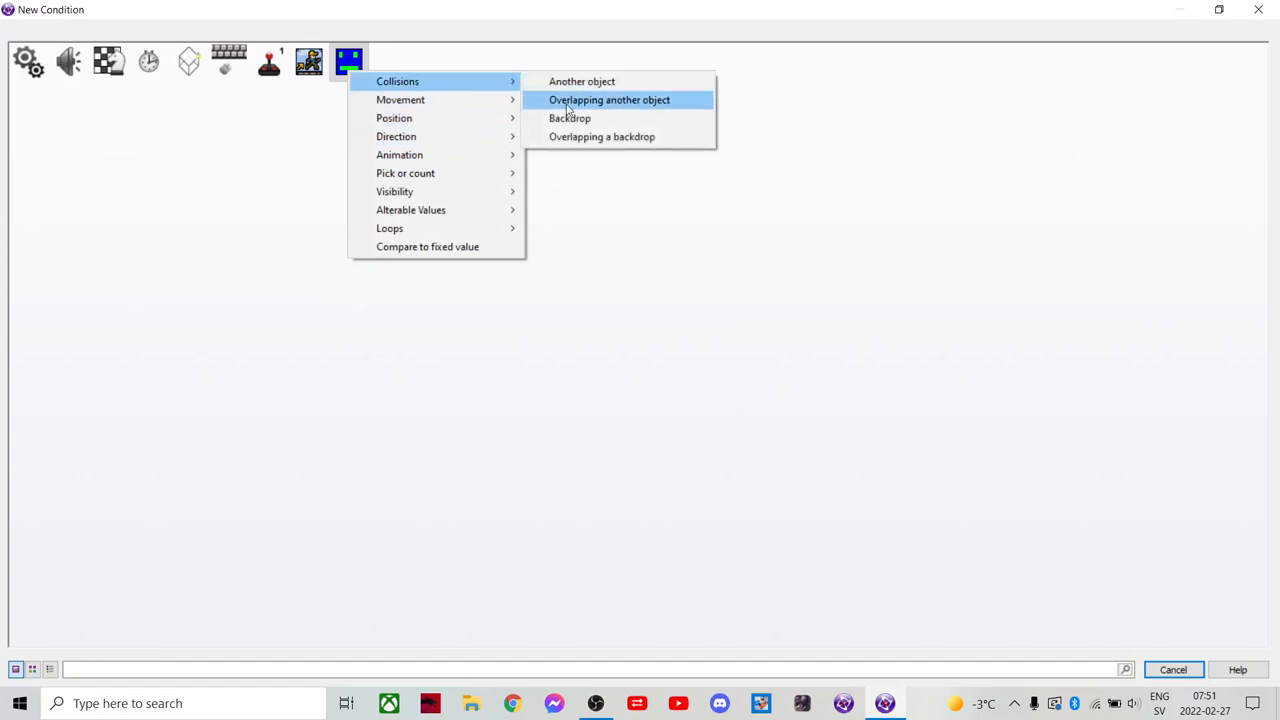
pyautogui.click(604, 136)
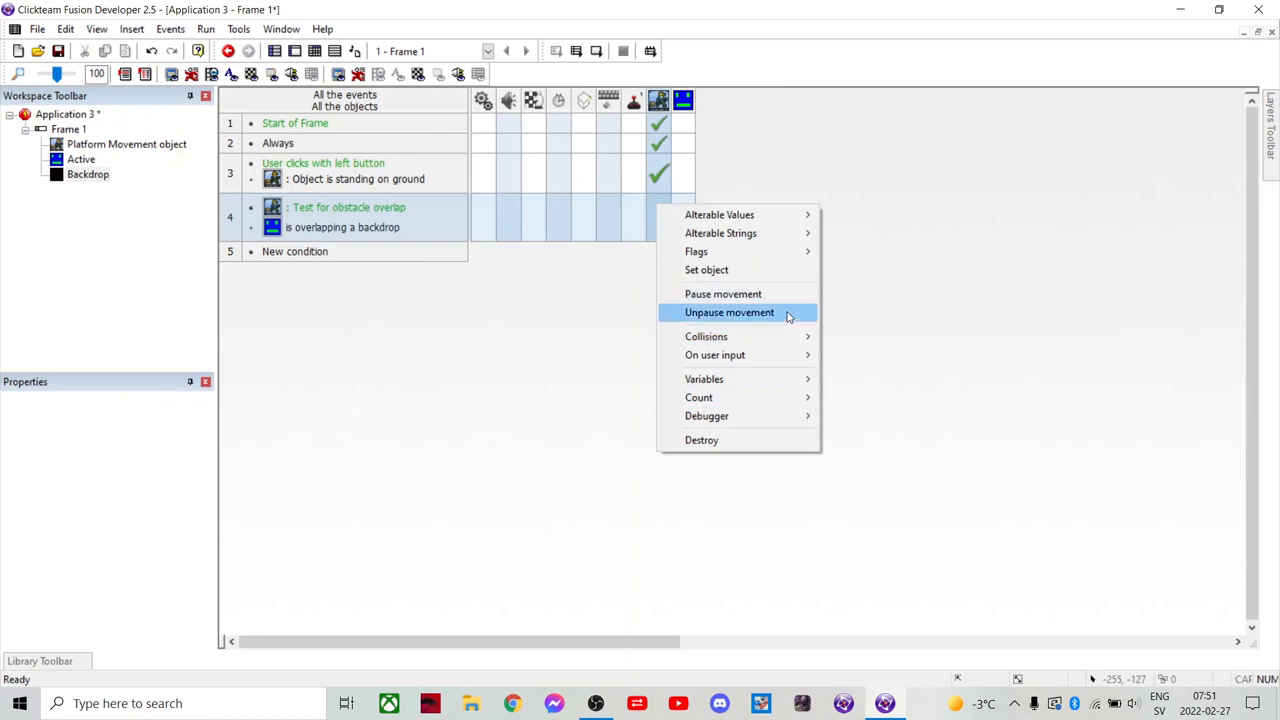
pyautogui.moveTo(736, 336)
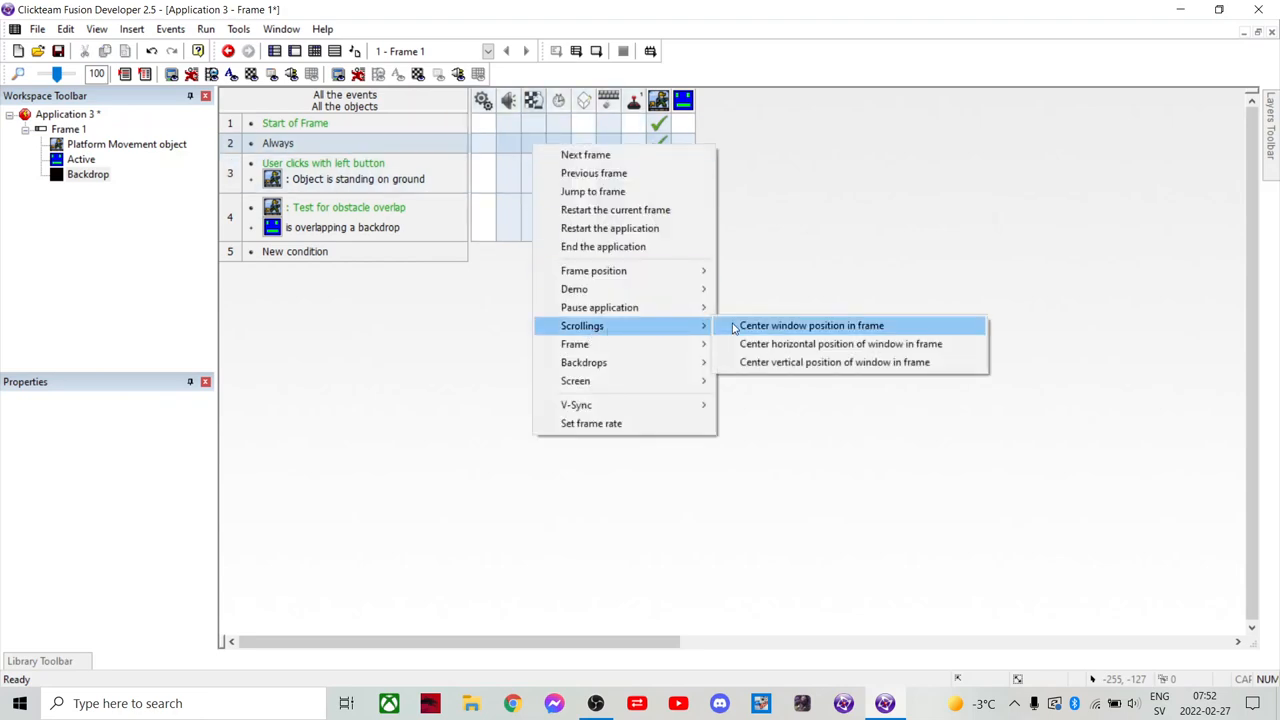
# - On the Always event, centre the window position in frame on the Active object
pyautogui.click(812, 324)
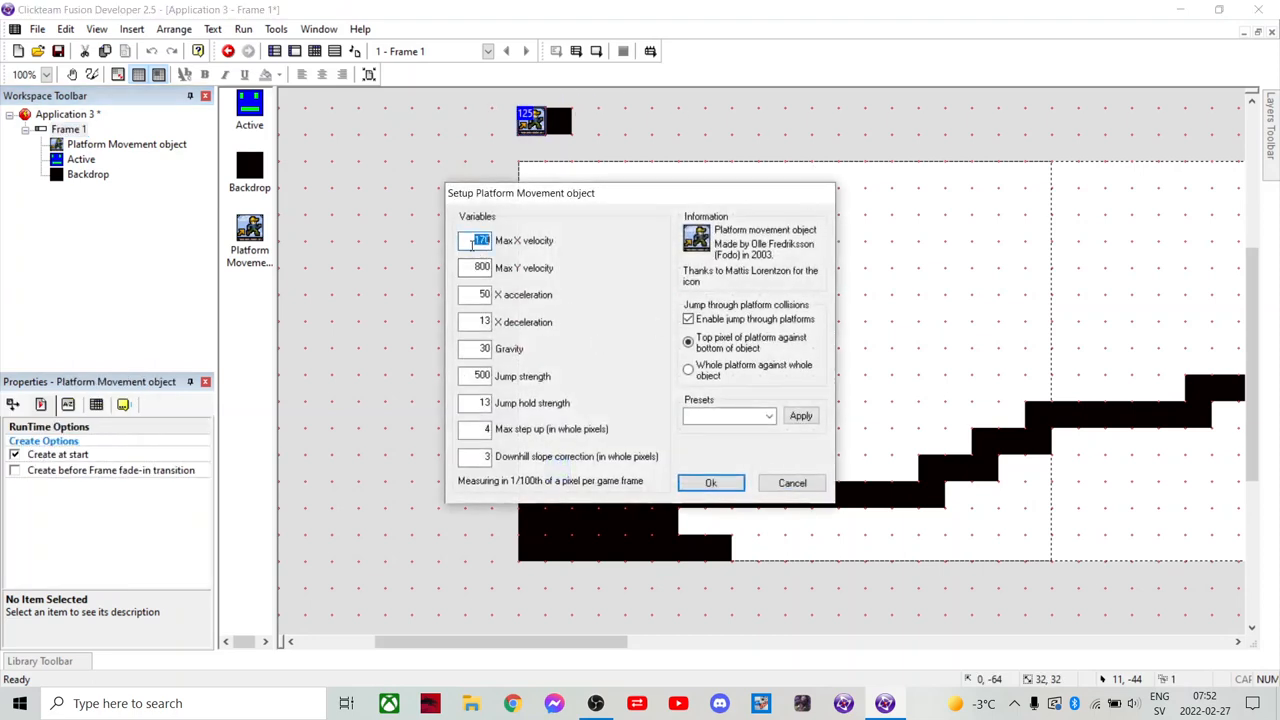
# - Set Max X velocity 400 and Gravity 15 in the Platform Movement setup and confirm
pyautogui.write('400')
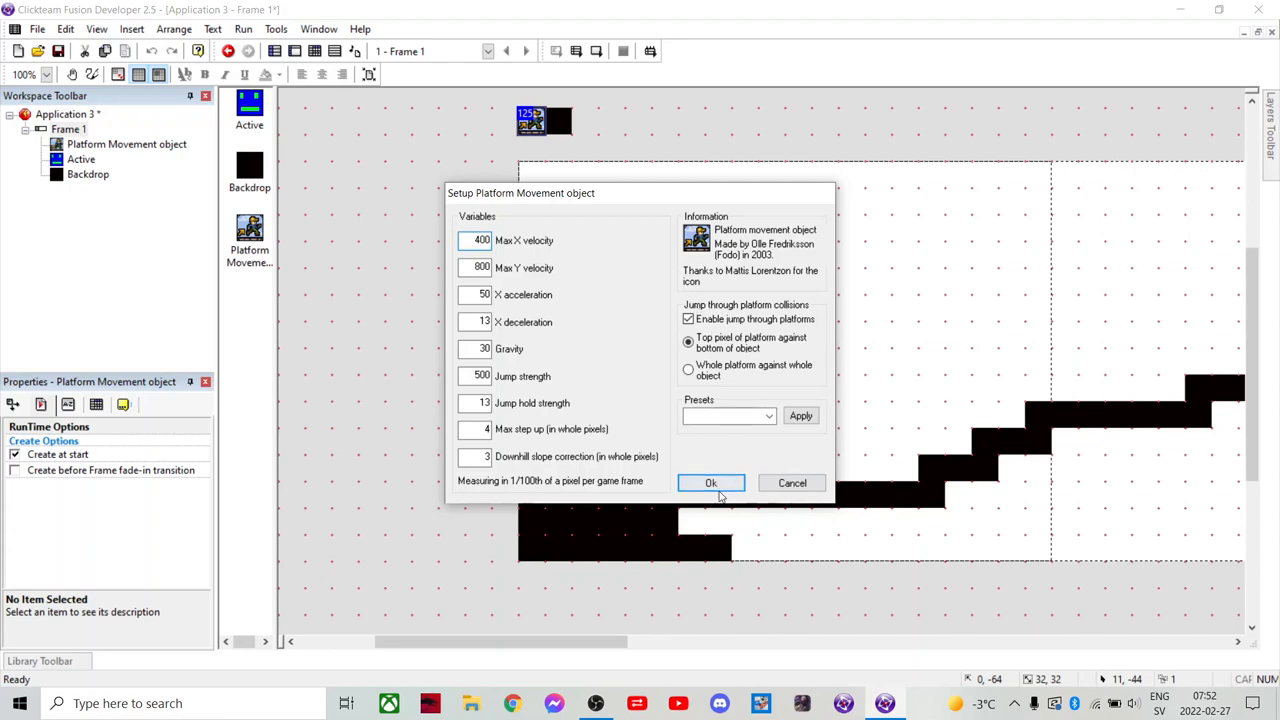
pyautogui.click(712, 482)
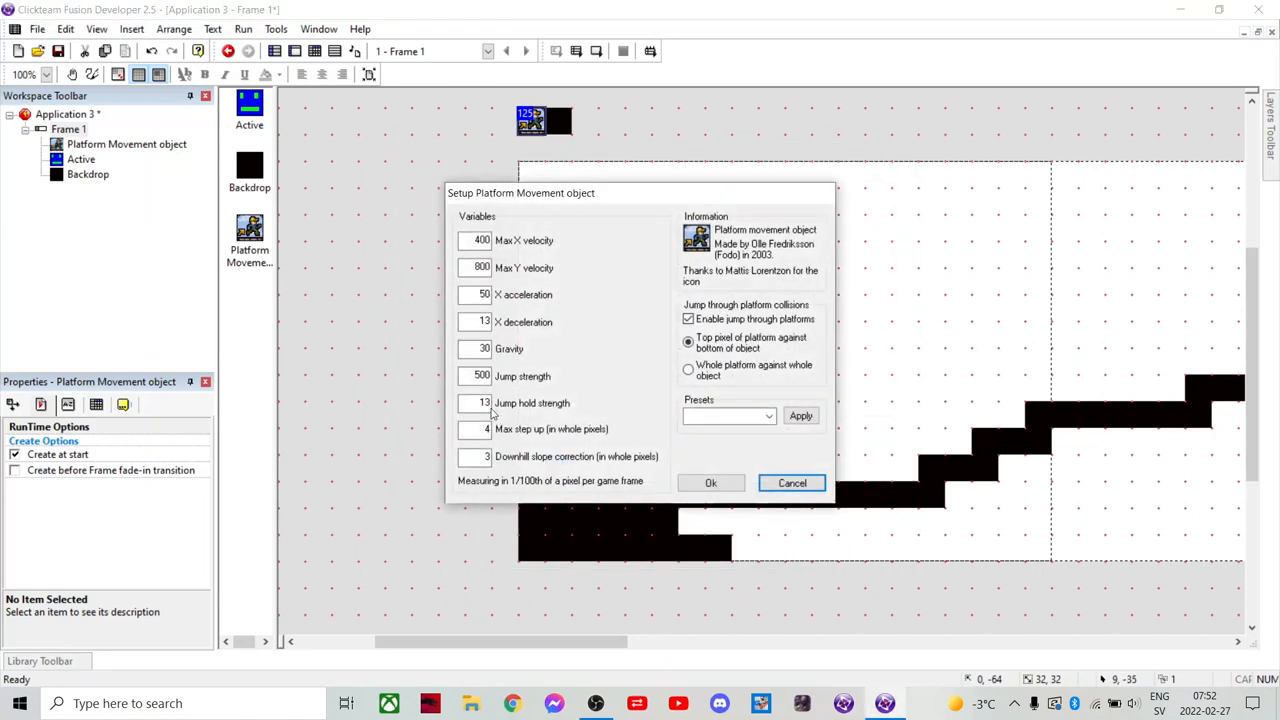
pyautogui.click(476, 348)
pyautogui.write('15')
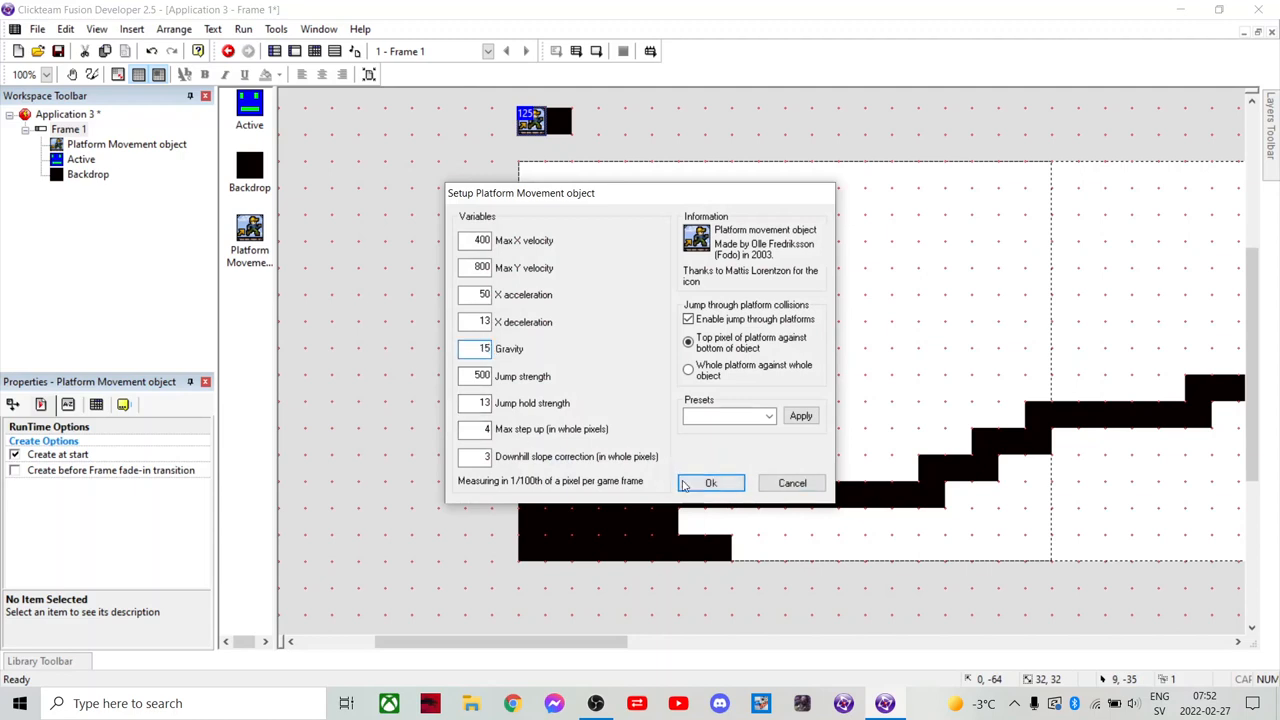
pyautogui.click(710, 482)
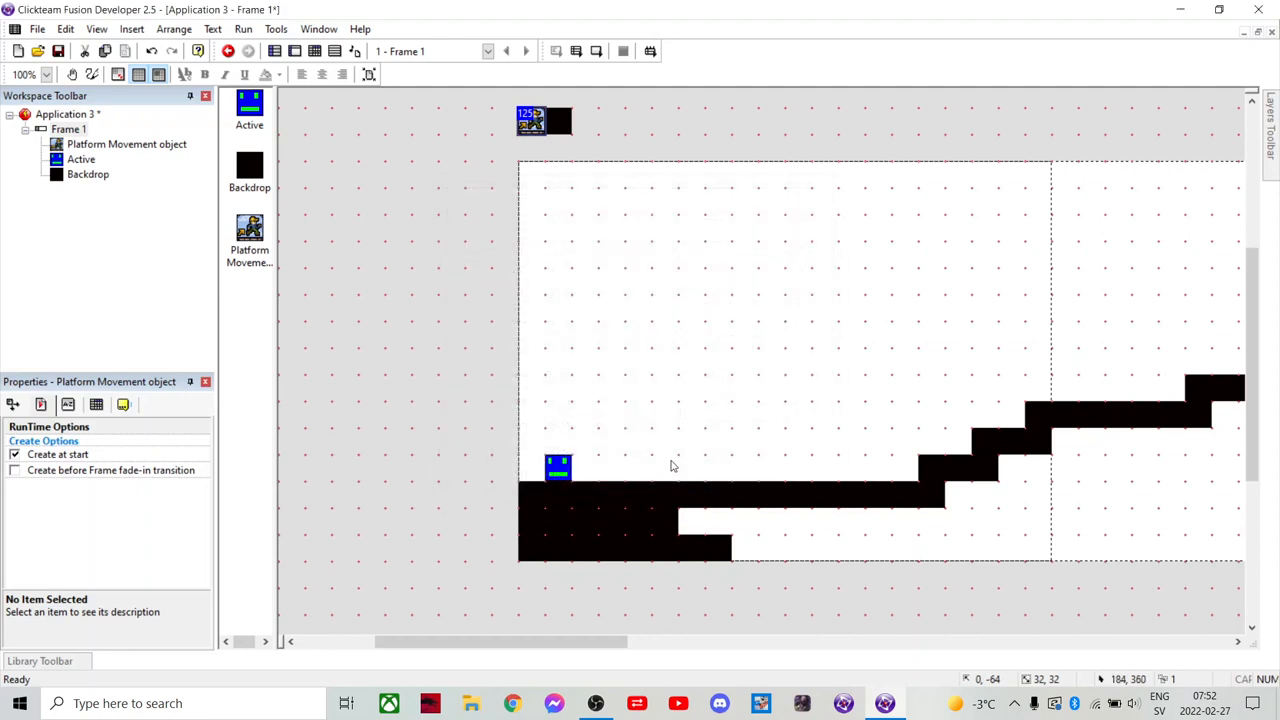
pyautogui.click(244, 28)
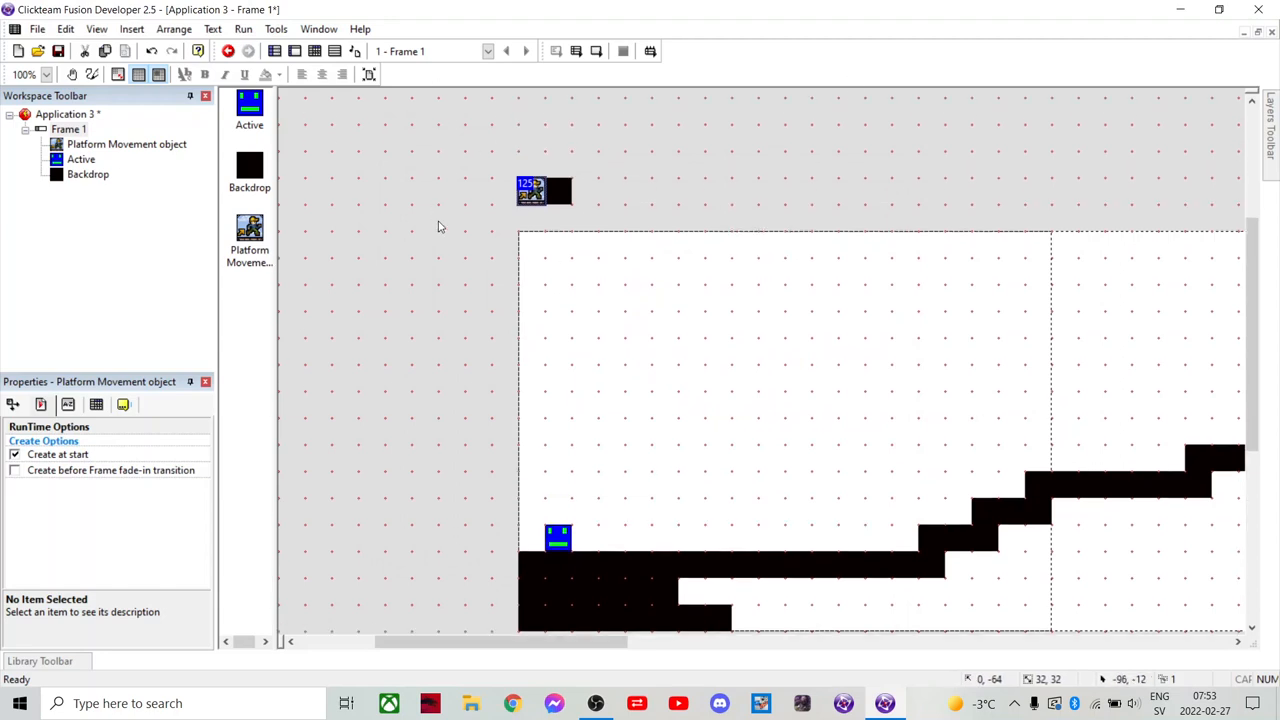
pyautogui.scroll(-3)
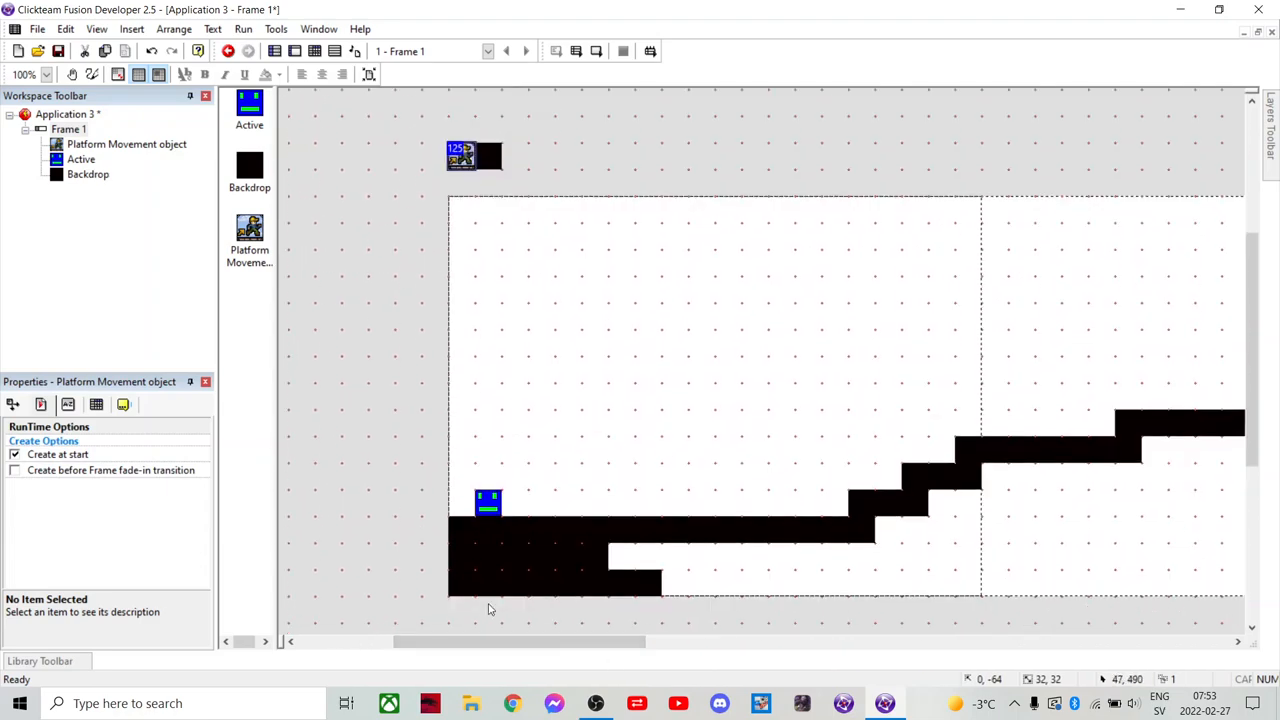
pyautogui.moveTo(514, 670)
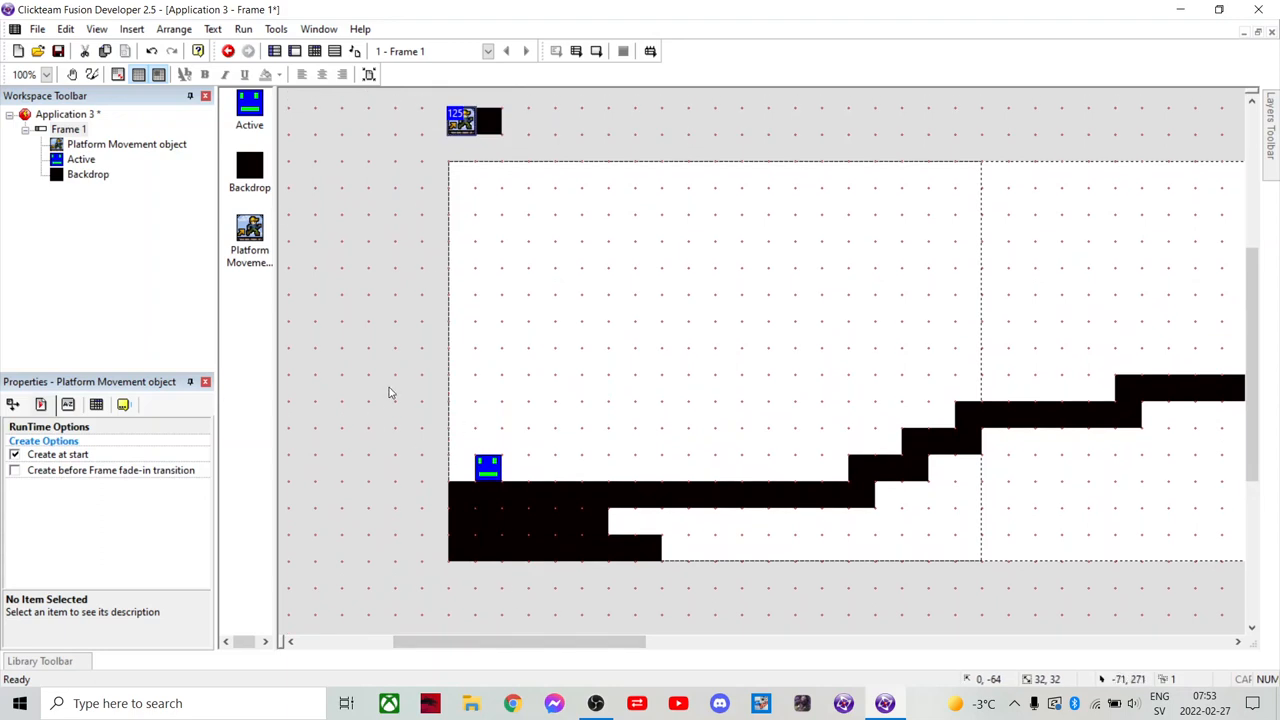
pyautogui.moveTo(500, 408)
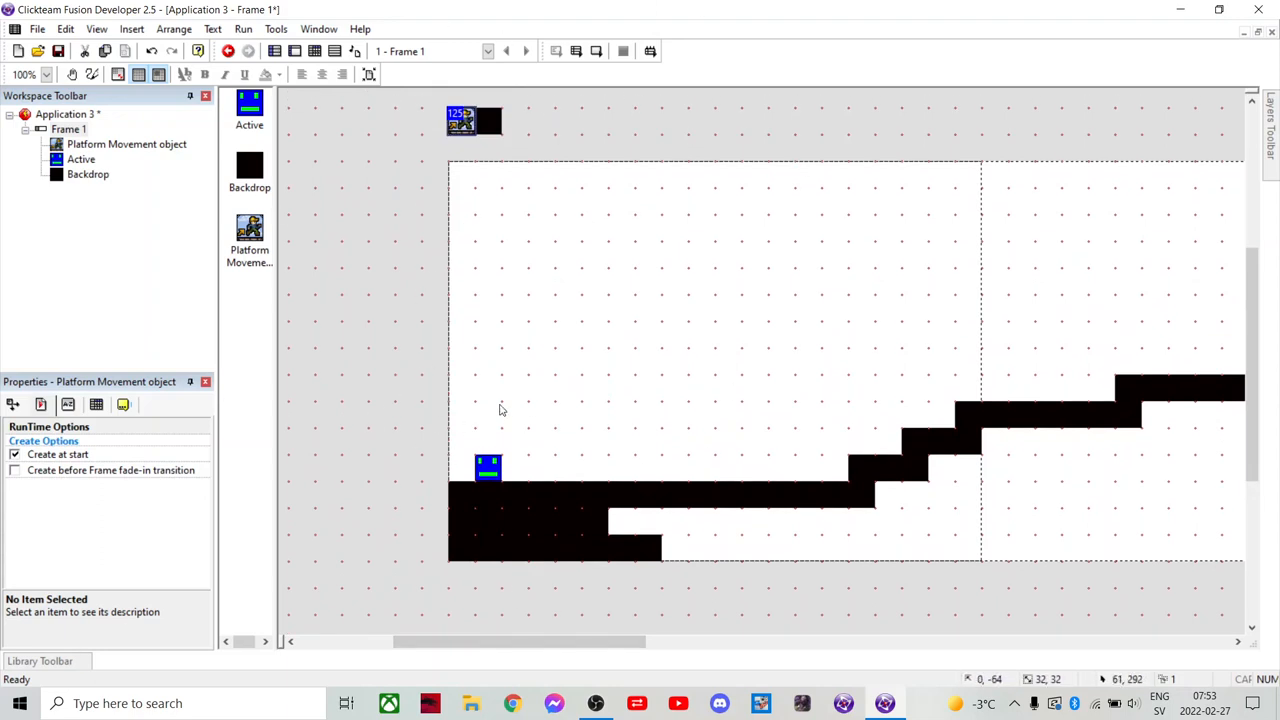
pyautogui.moveTo(830, 348)
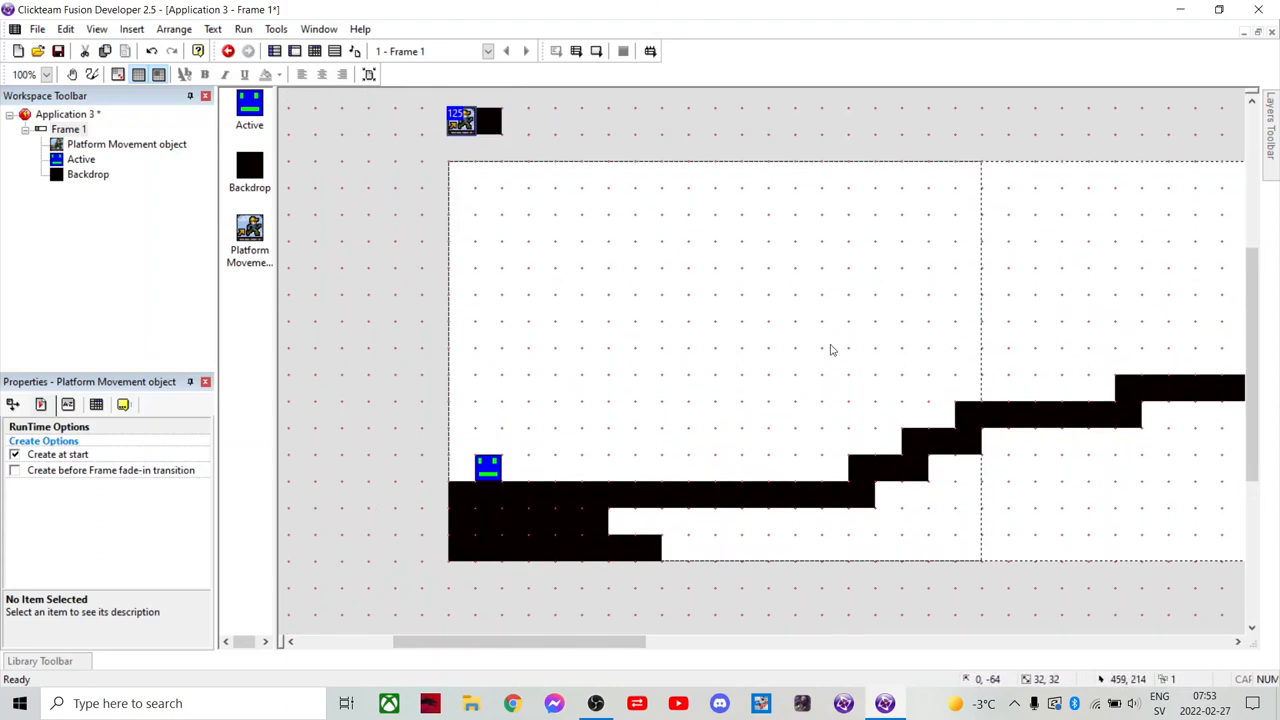
pyautogui.moveTo(464, 186)
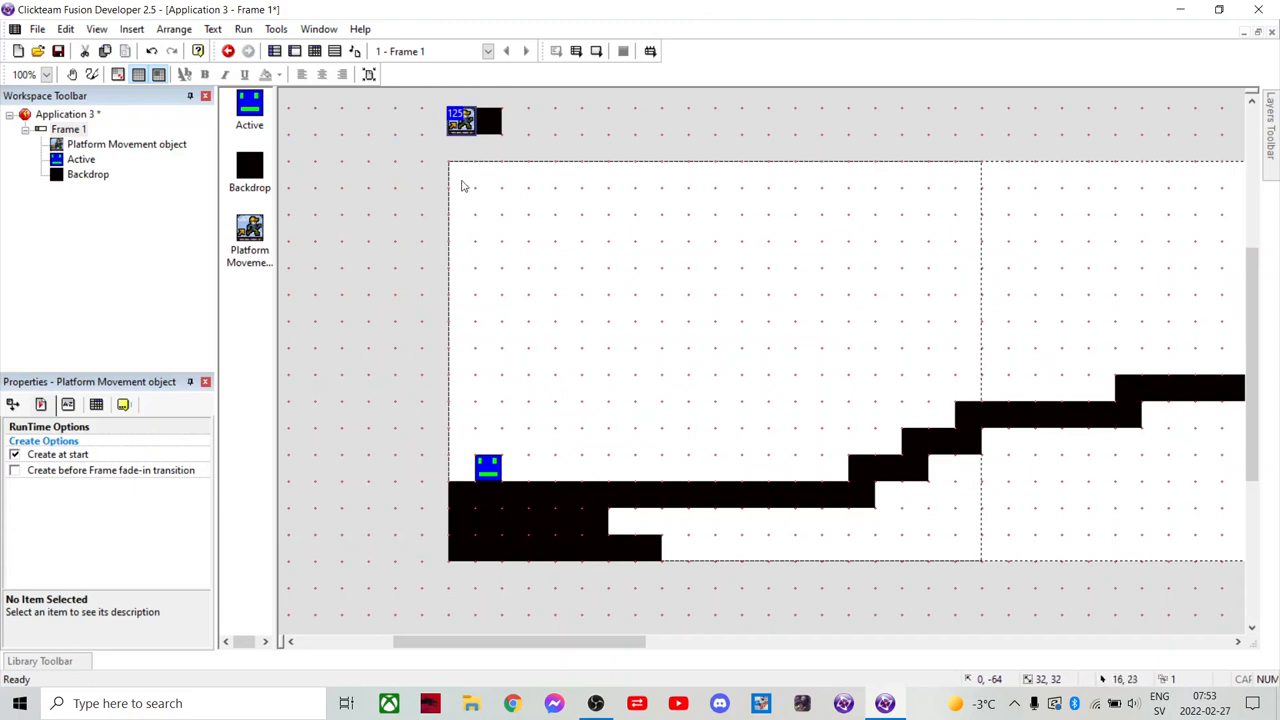
pyautogui.moveTo(500, 204)
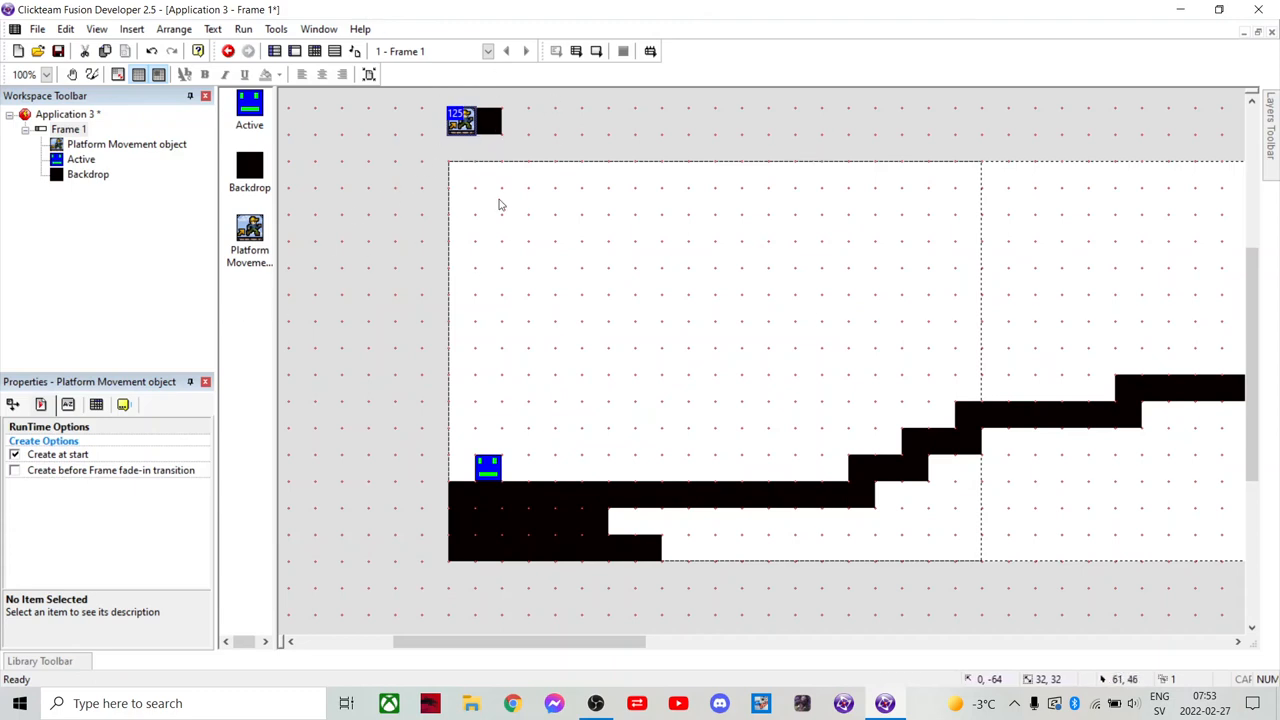
pyautogui.moveTo(504, 374)
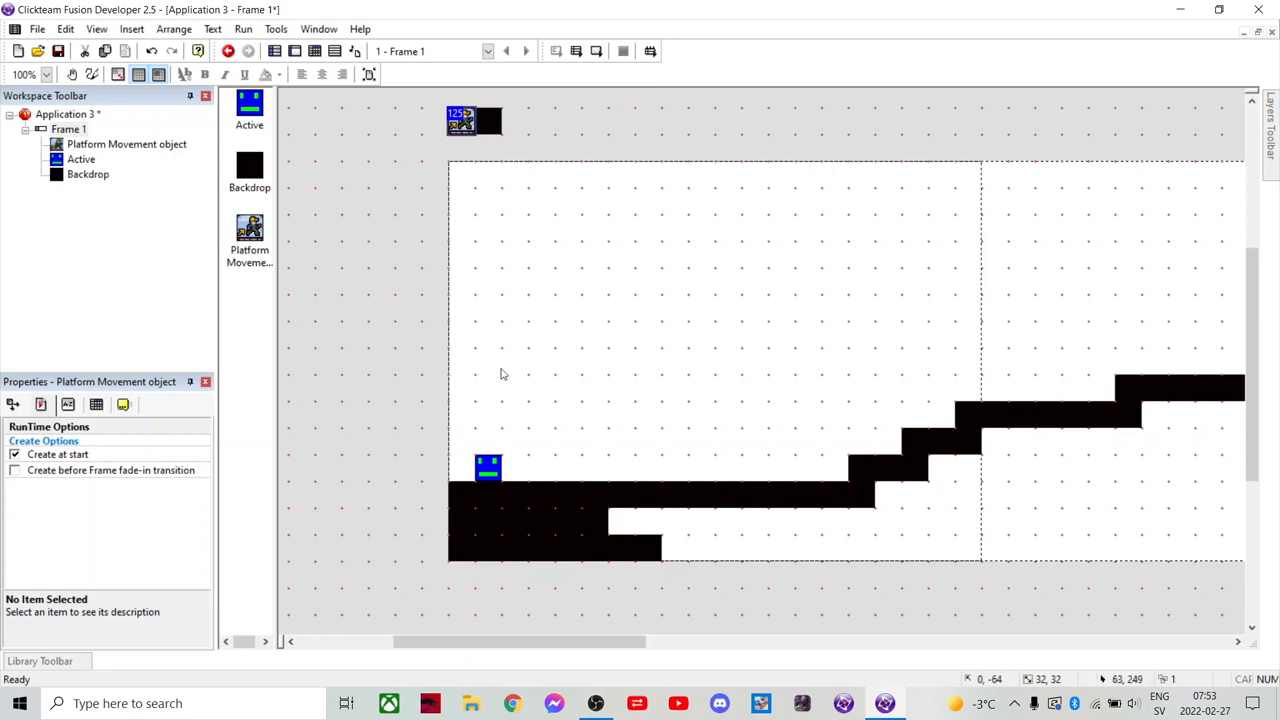
pyautogui.moveTo(756, 502)
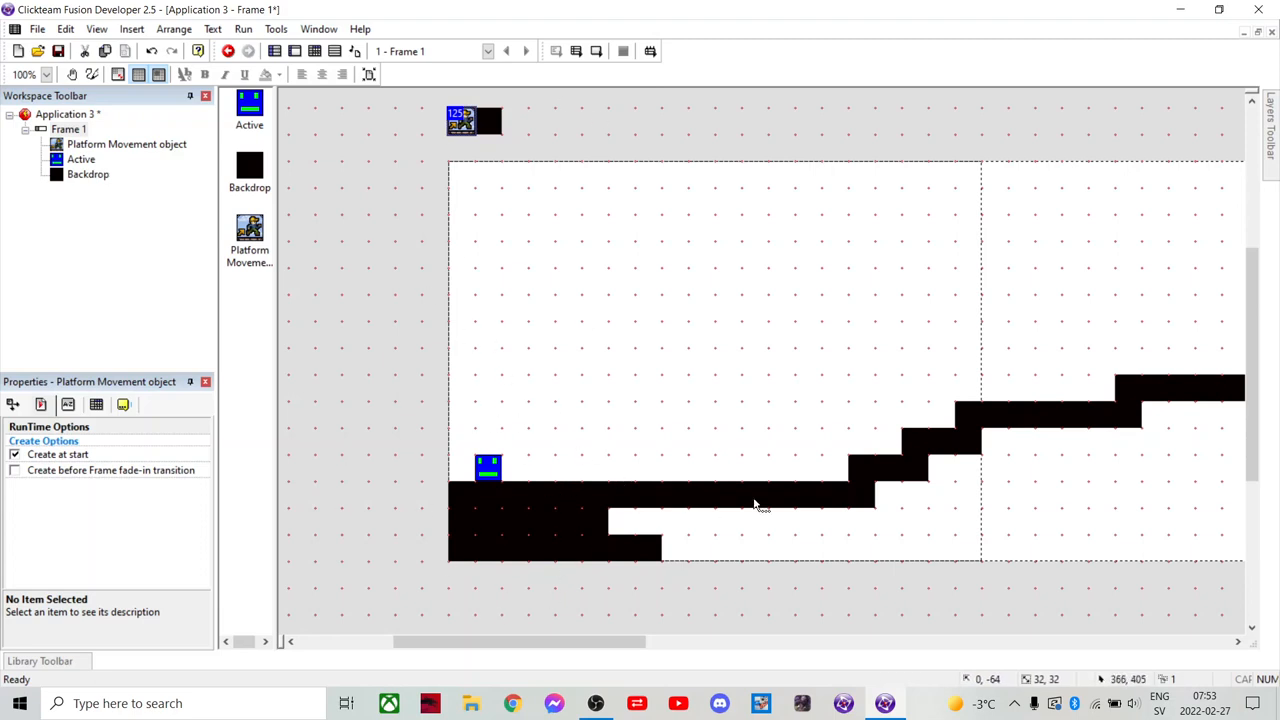
pyautogui.moveTo(826, 356)
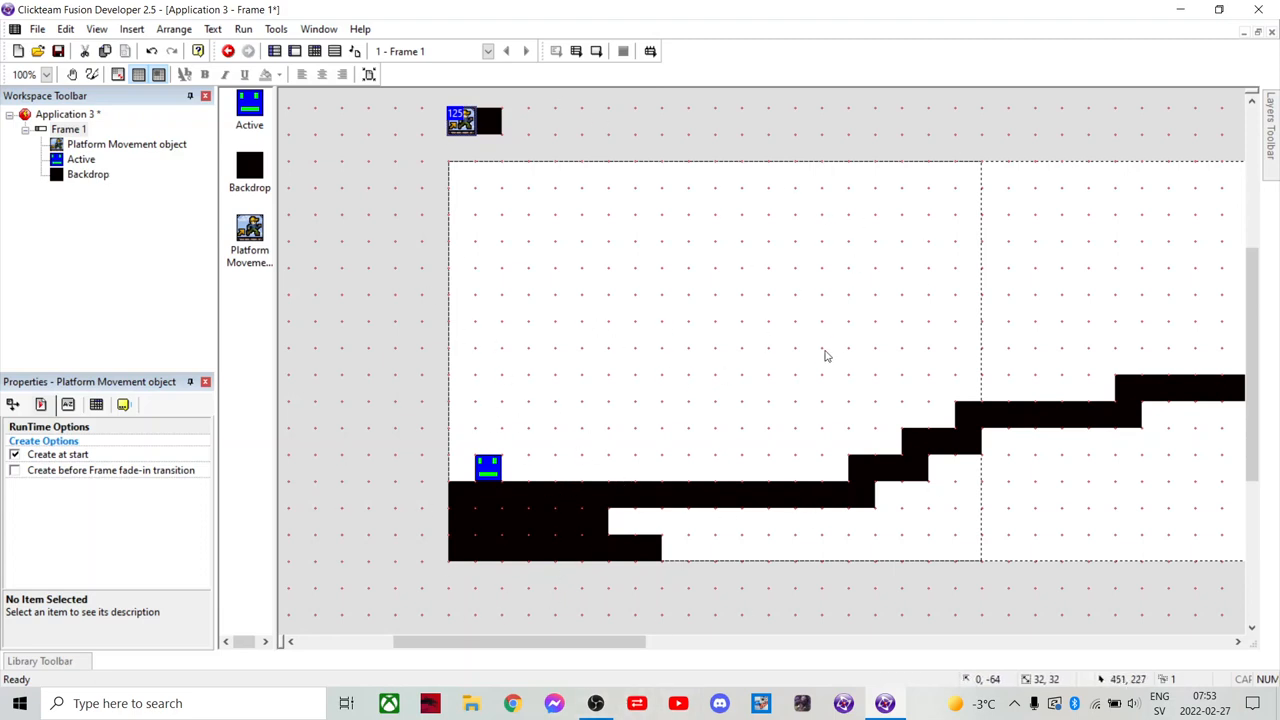
pyautogui.moveTo(728, 420)
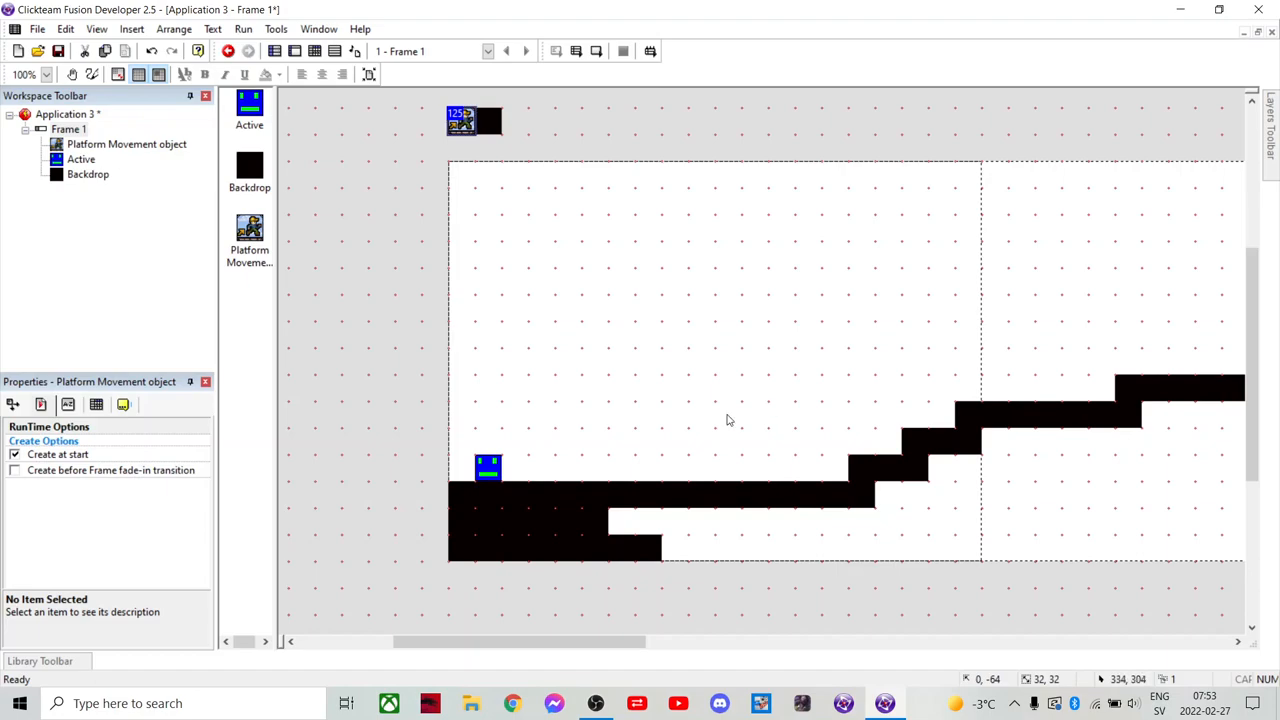